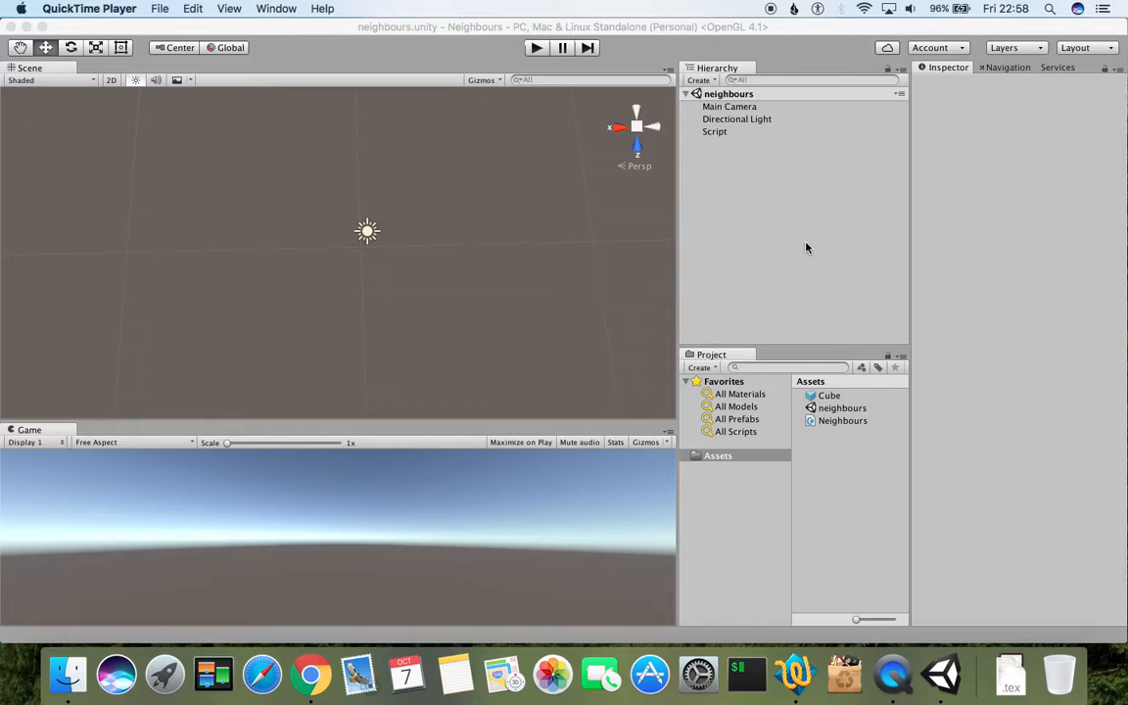
mouse_move(793, 286)
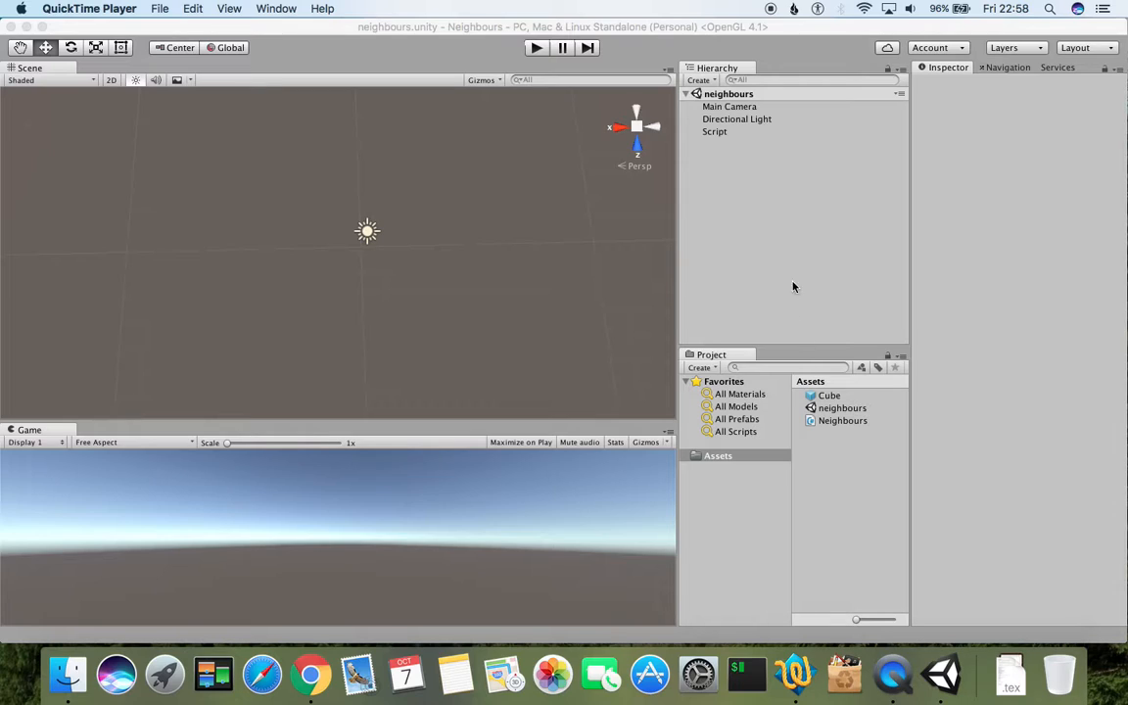
mouse_move(795, 674)
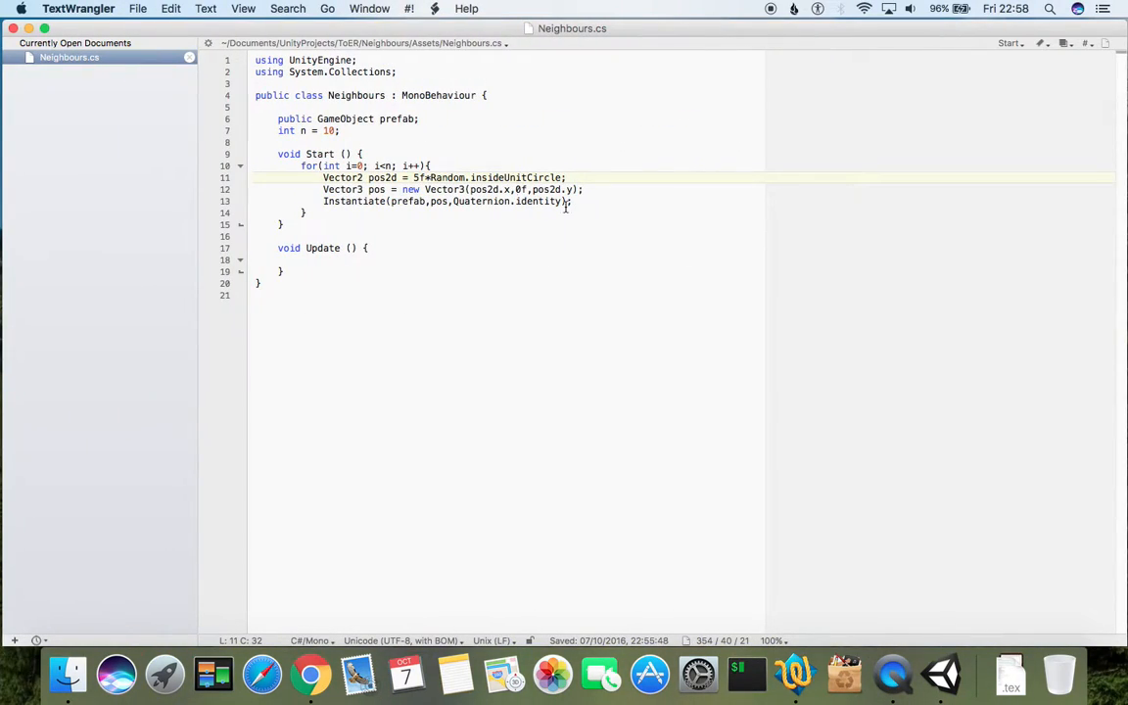
mouse_move(345, 189)
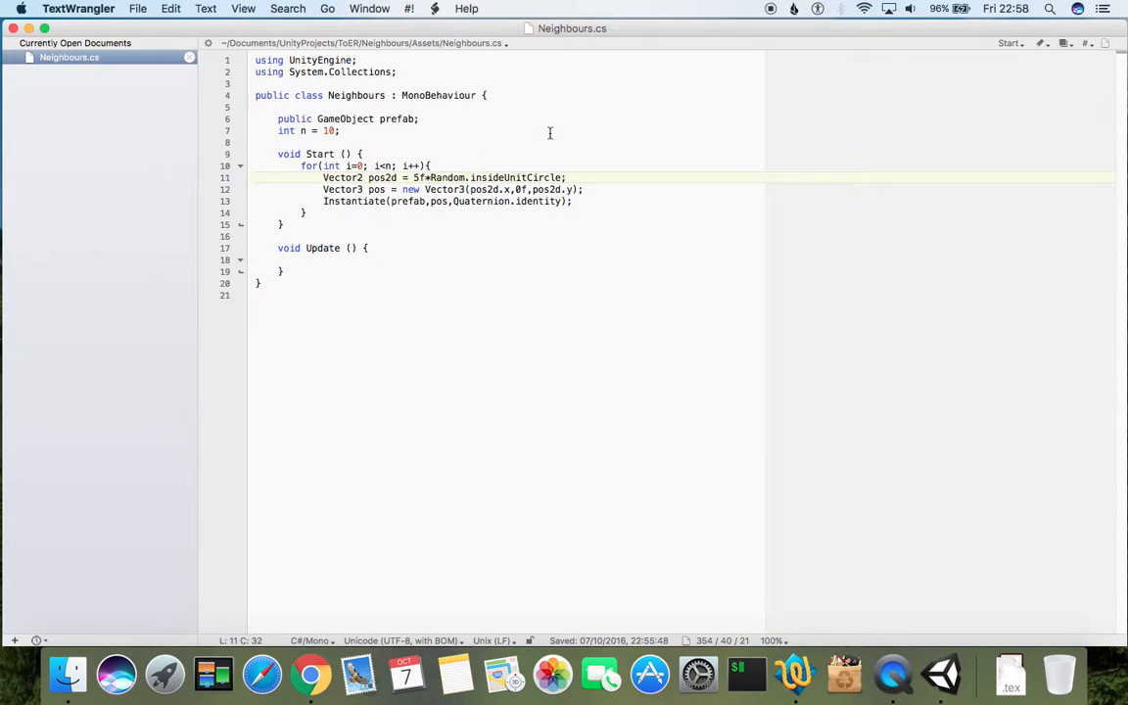
mouse_move(459, 136)
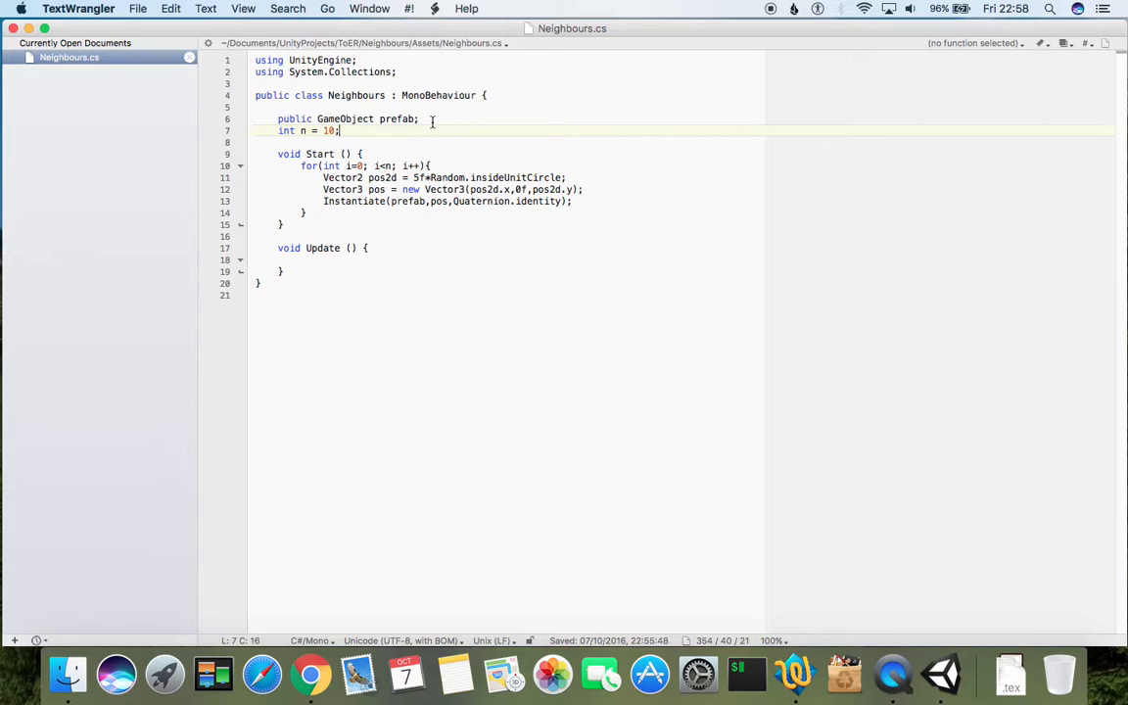
mouse_move(306, 78)
type("using System.Collections;")
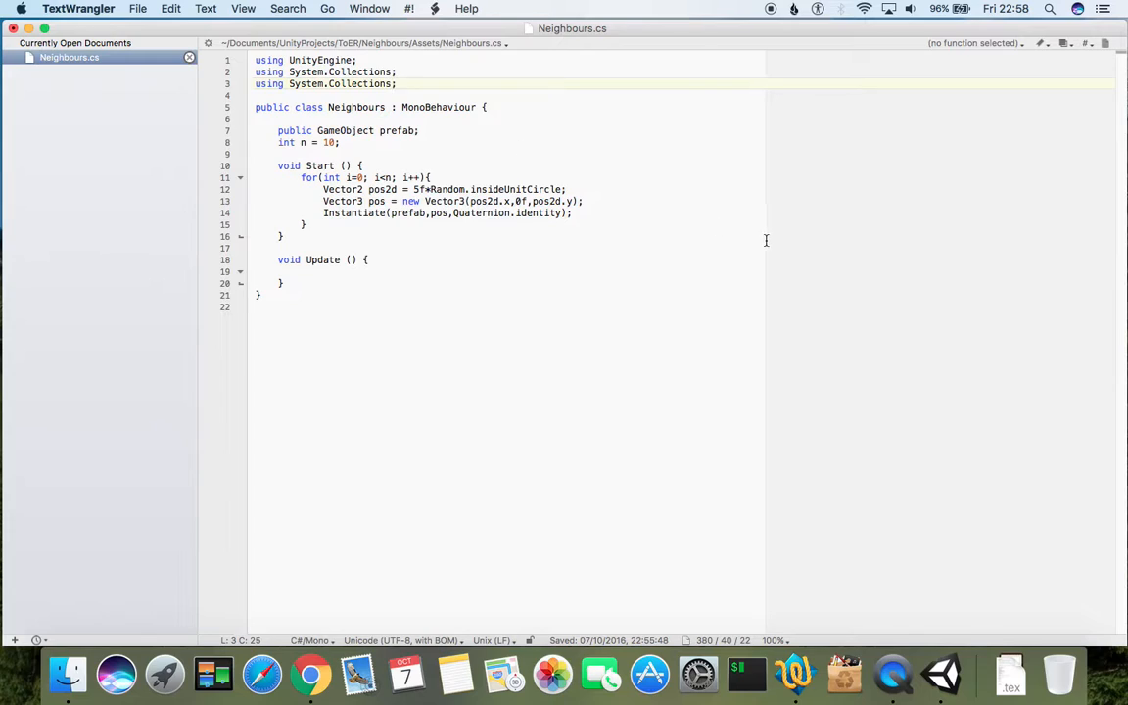
- Add the System.Collections.Generic import and a (GameObject) cast on the Instantiate call
type("Generic")
left_click(447, 213)
type("(GameObject")
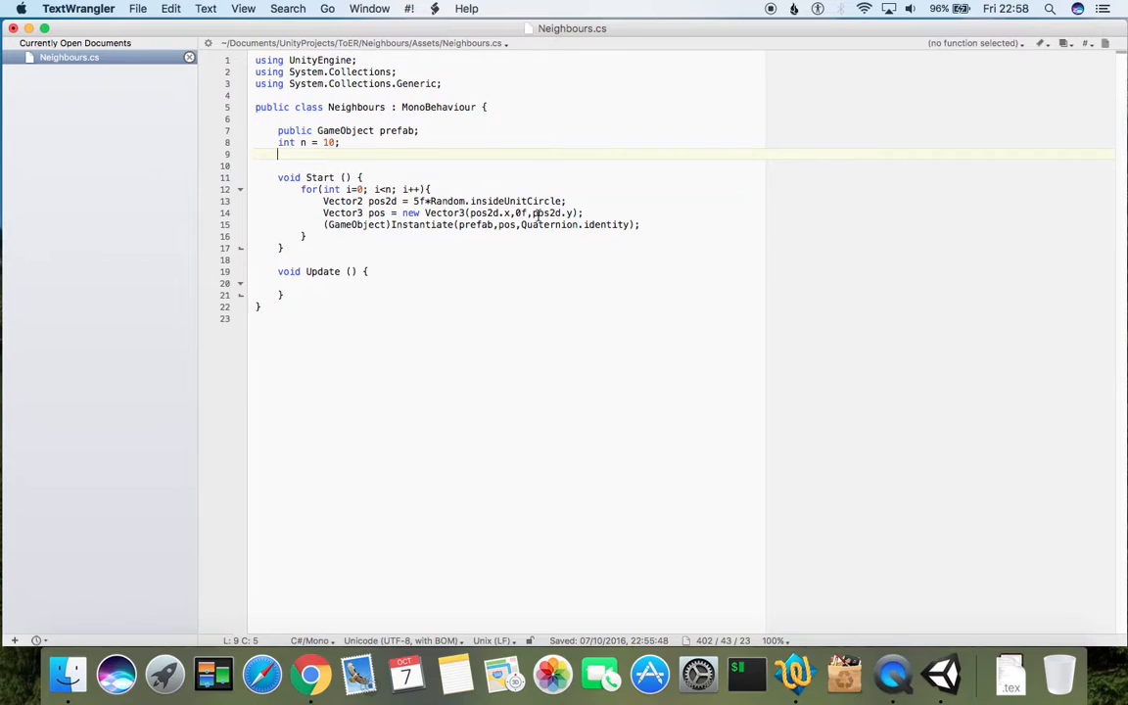
- Declare List<GameObject> gos = new List<GameObject>() in Neighbours.cs
type("List")
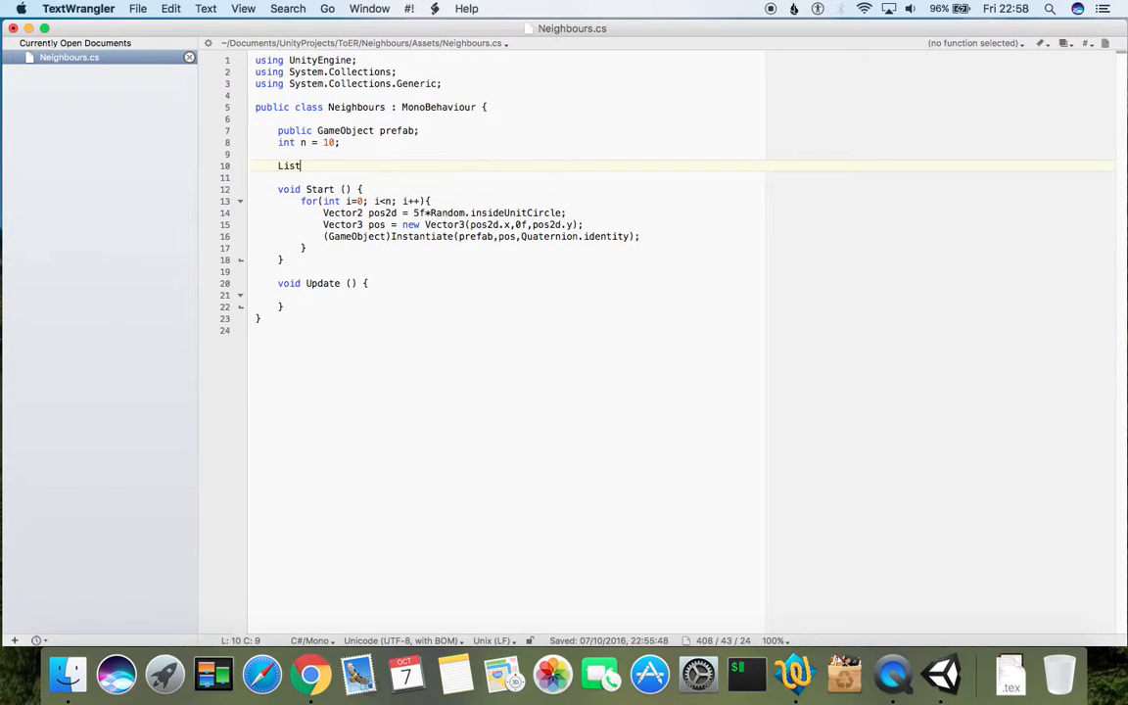
type("<>")
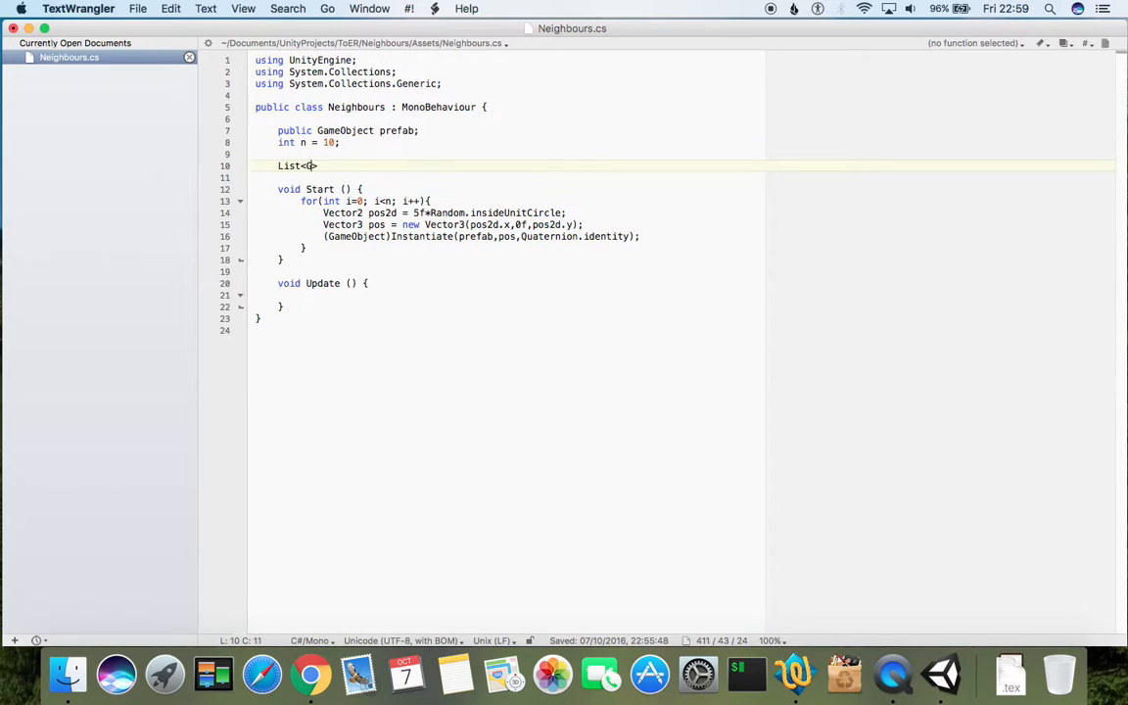
type("GameObject")
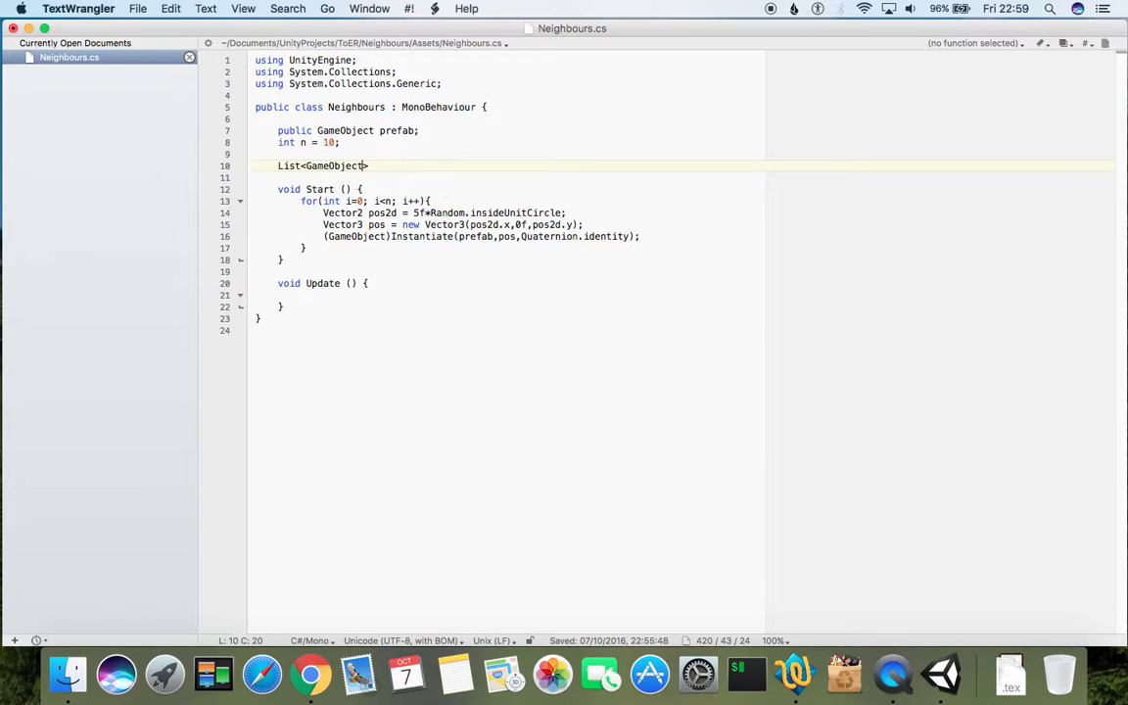
type("gos")
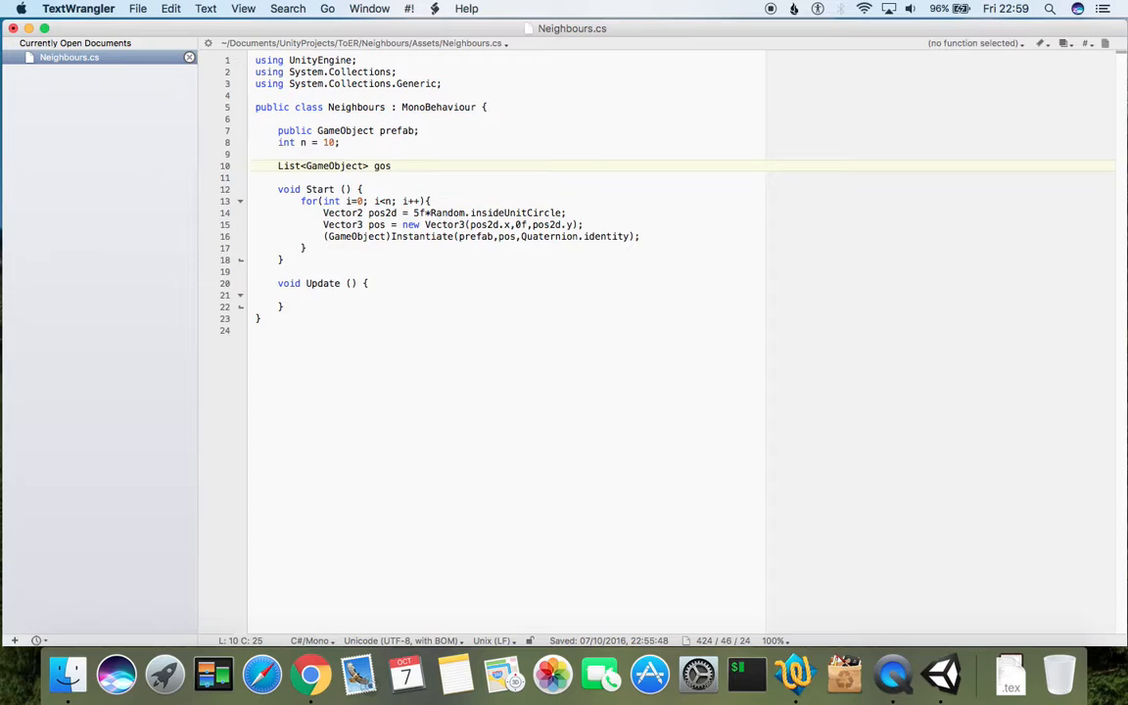
type("= new")
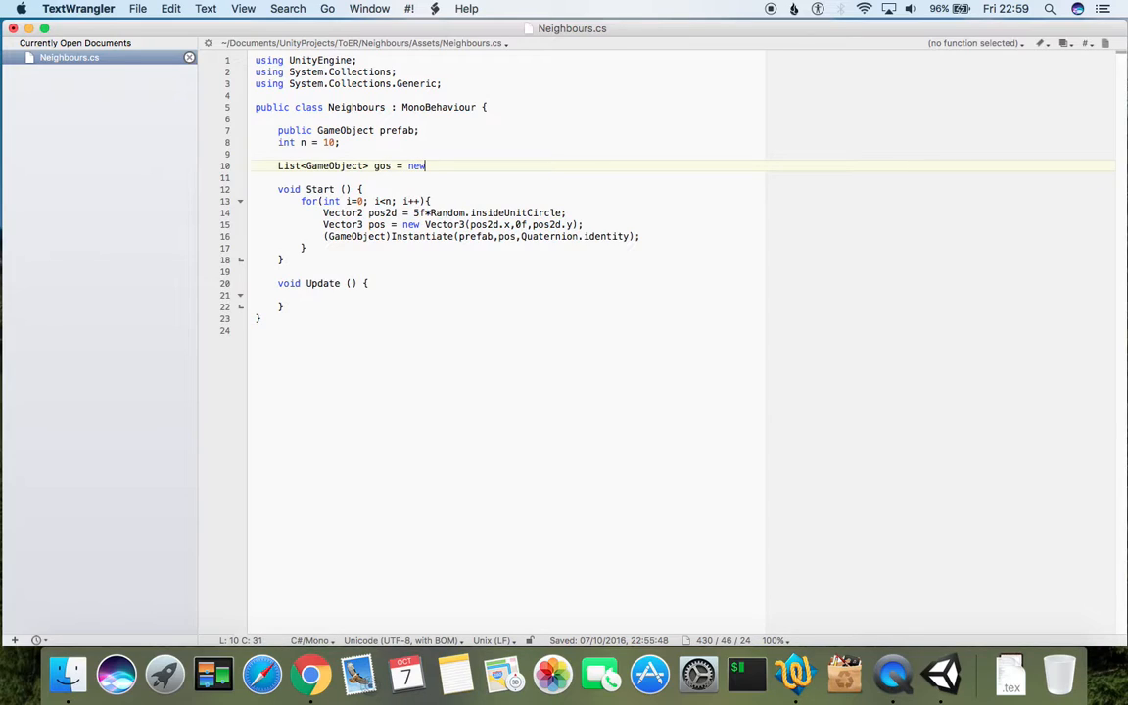
type("List<")
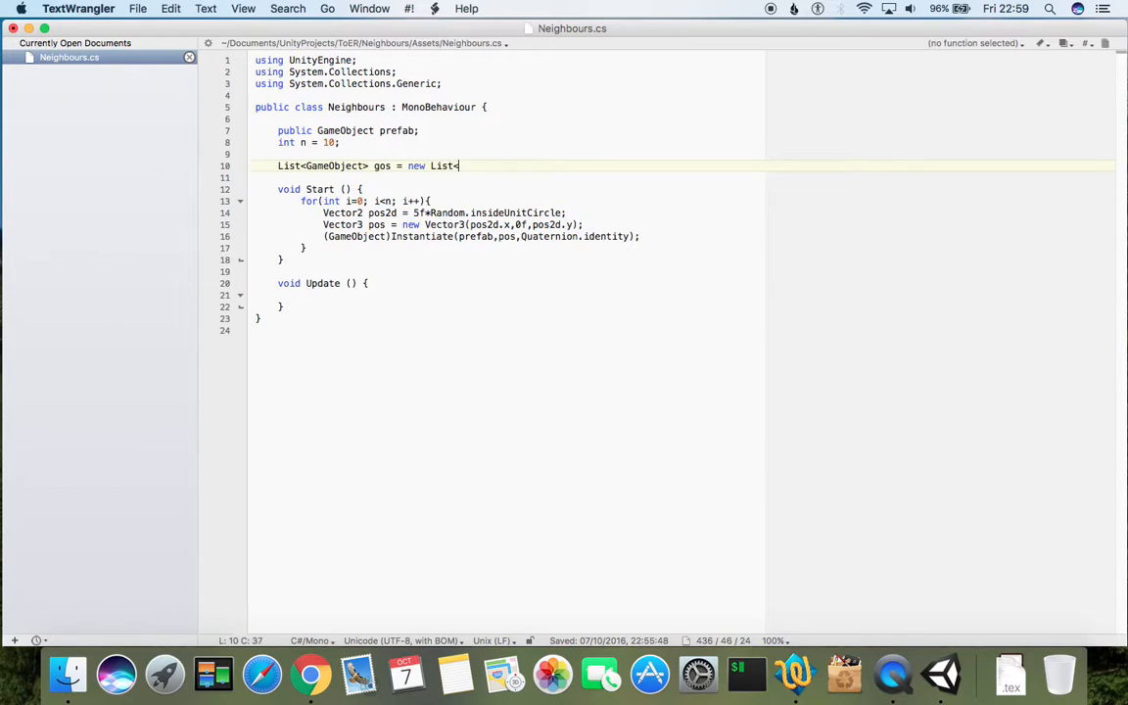
type("Game<")
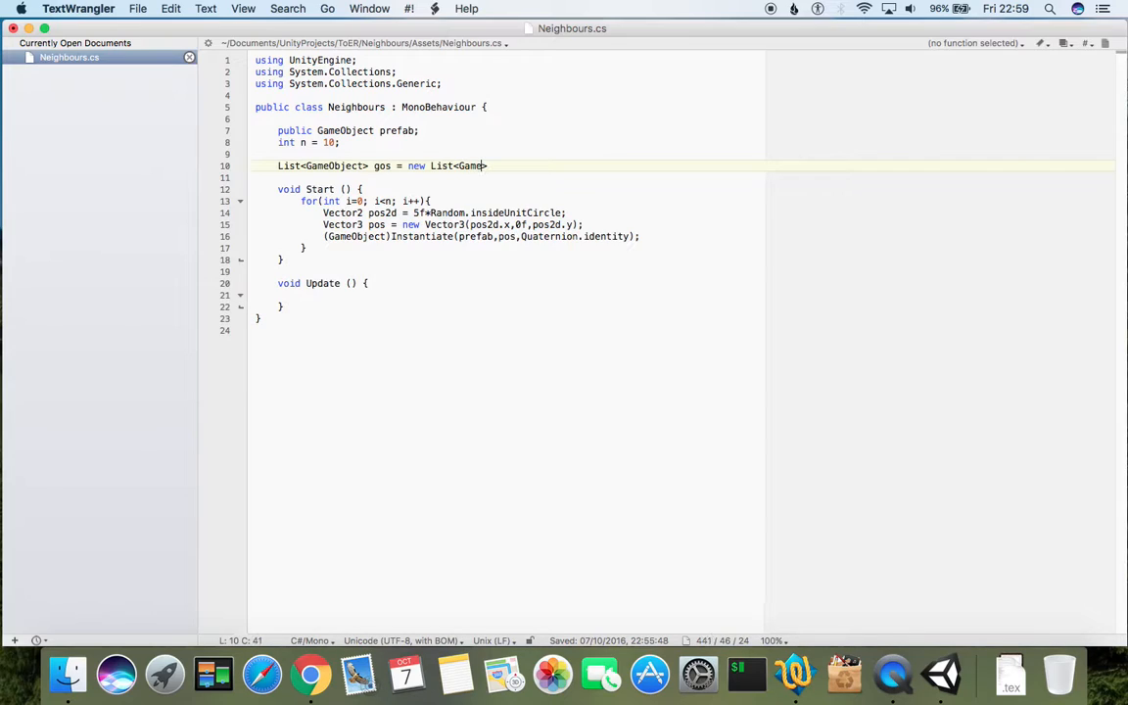
type("Object>")
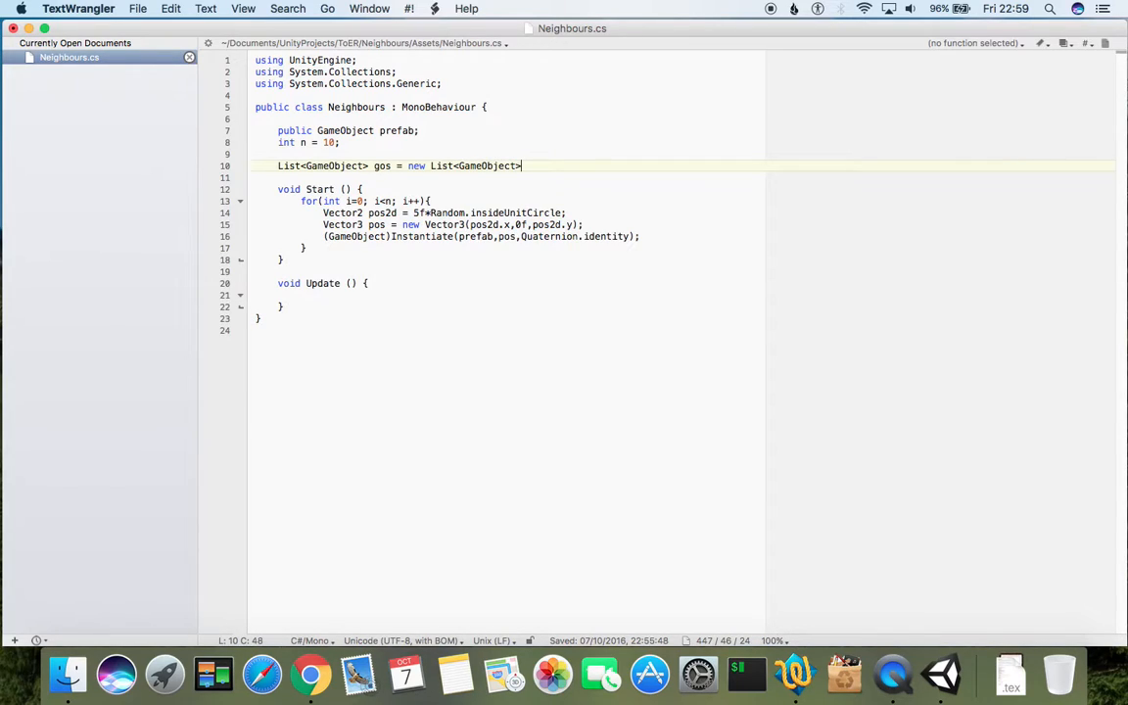
type("()")
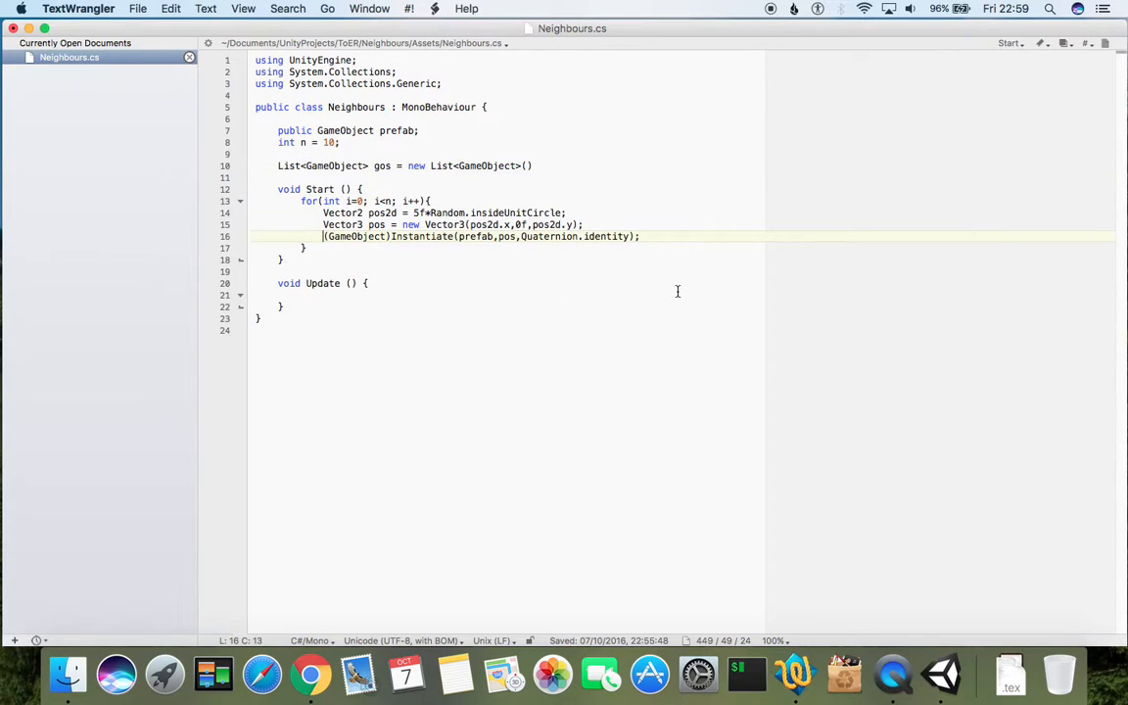
- Wrap the Instantiate call in gos.Add(...) and make the gos list public
type("go")
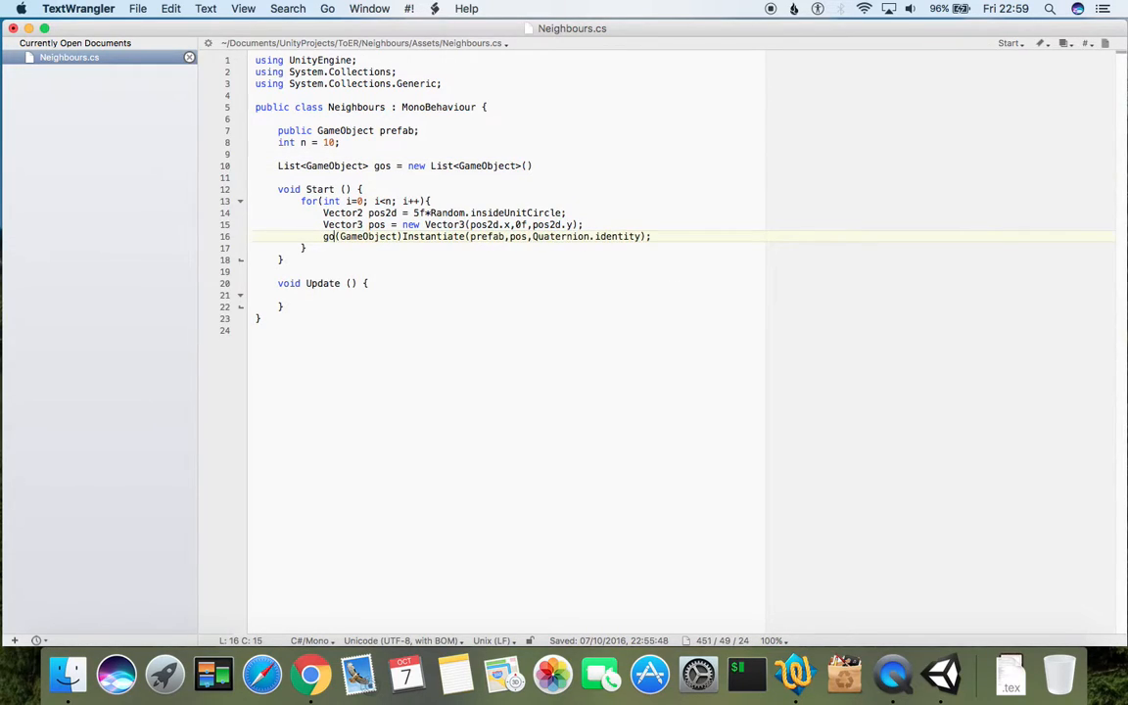
type("os.A")
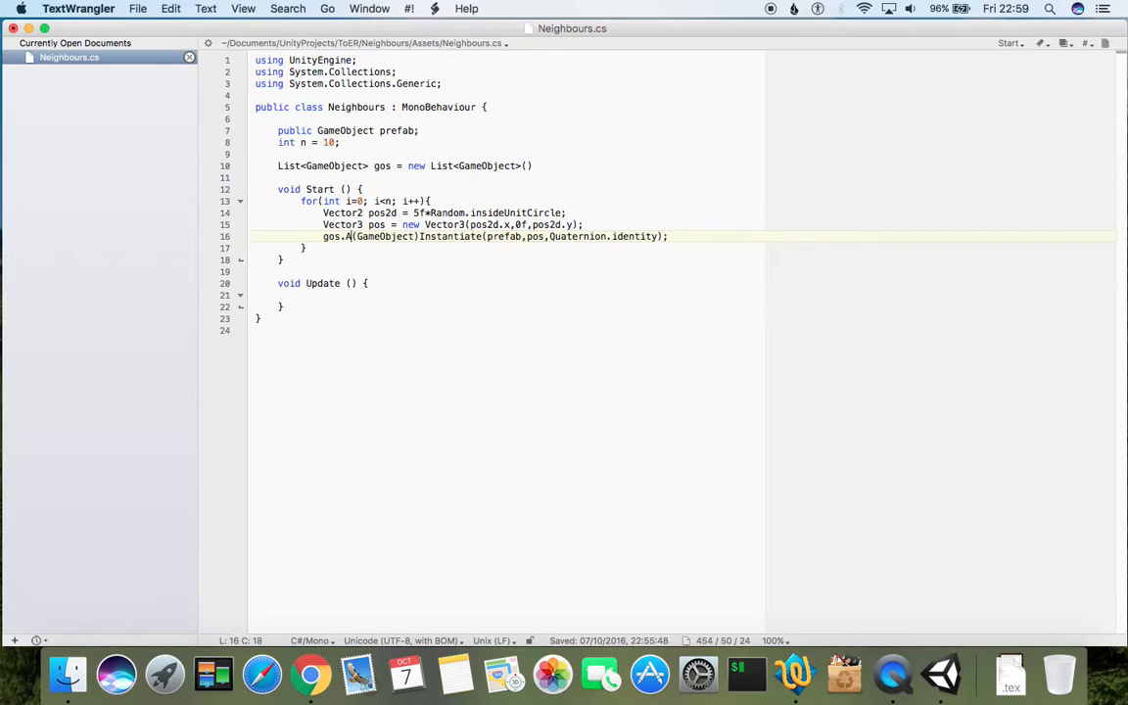
type("dd(")
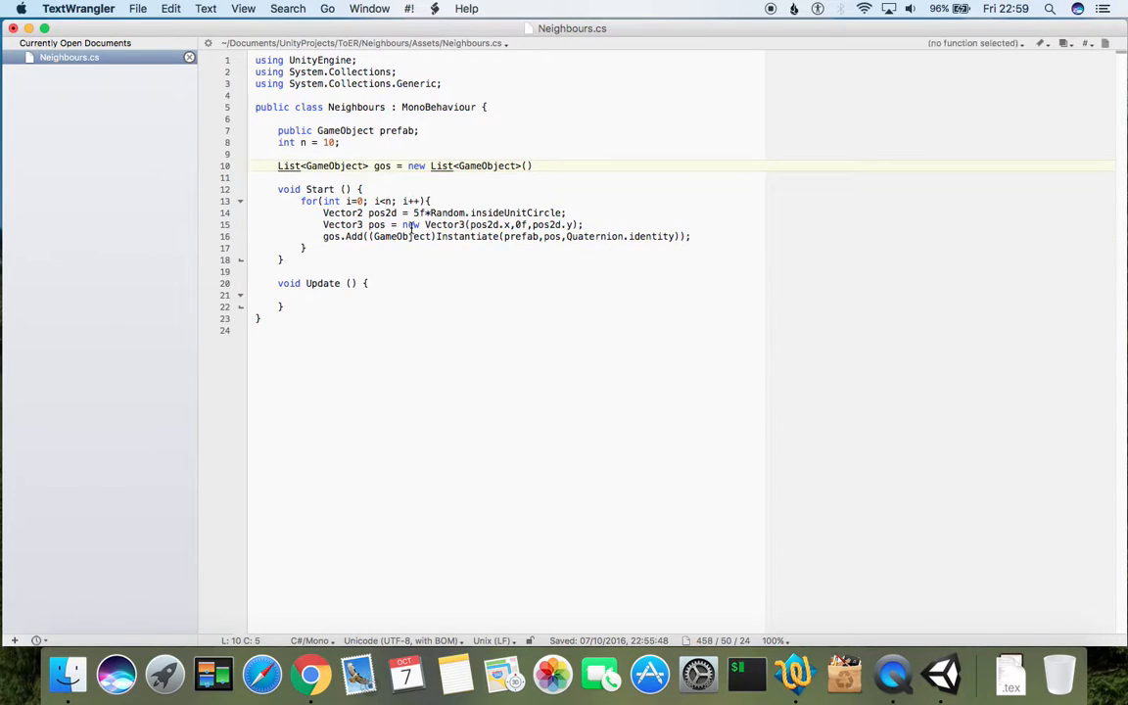
type("public")
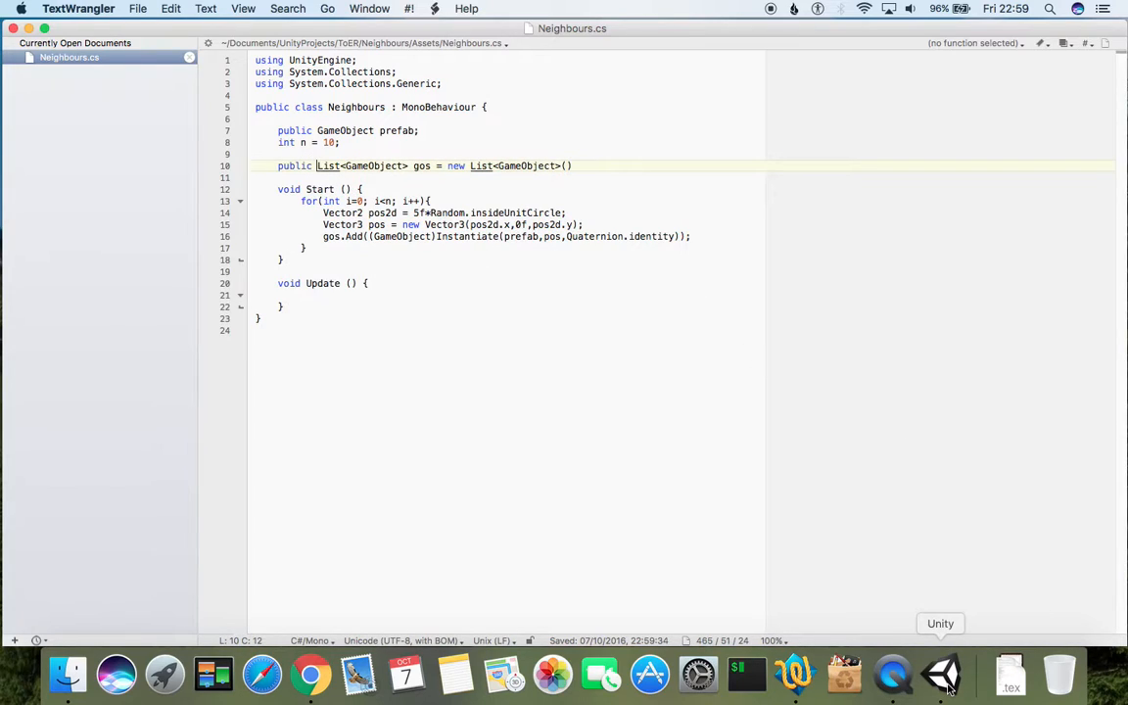
- Run the scene in Unity and expand the Script object's Gos list showing ten cubes
left_click(940, 674)
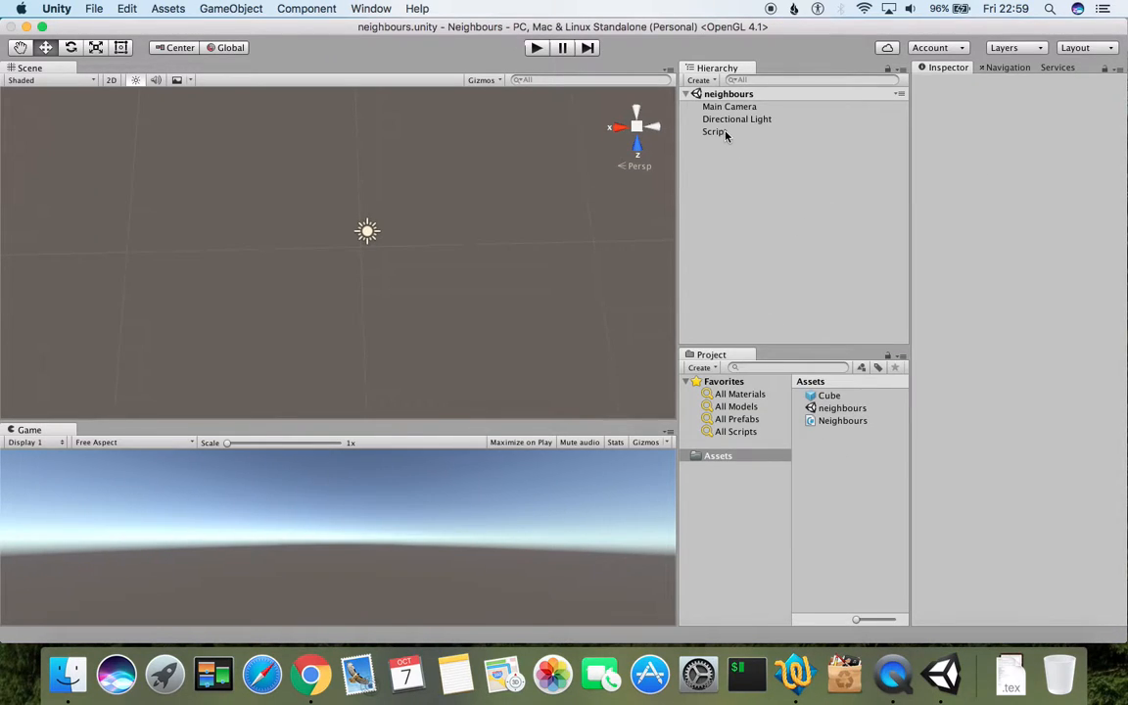
left_click(713, 131)
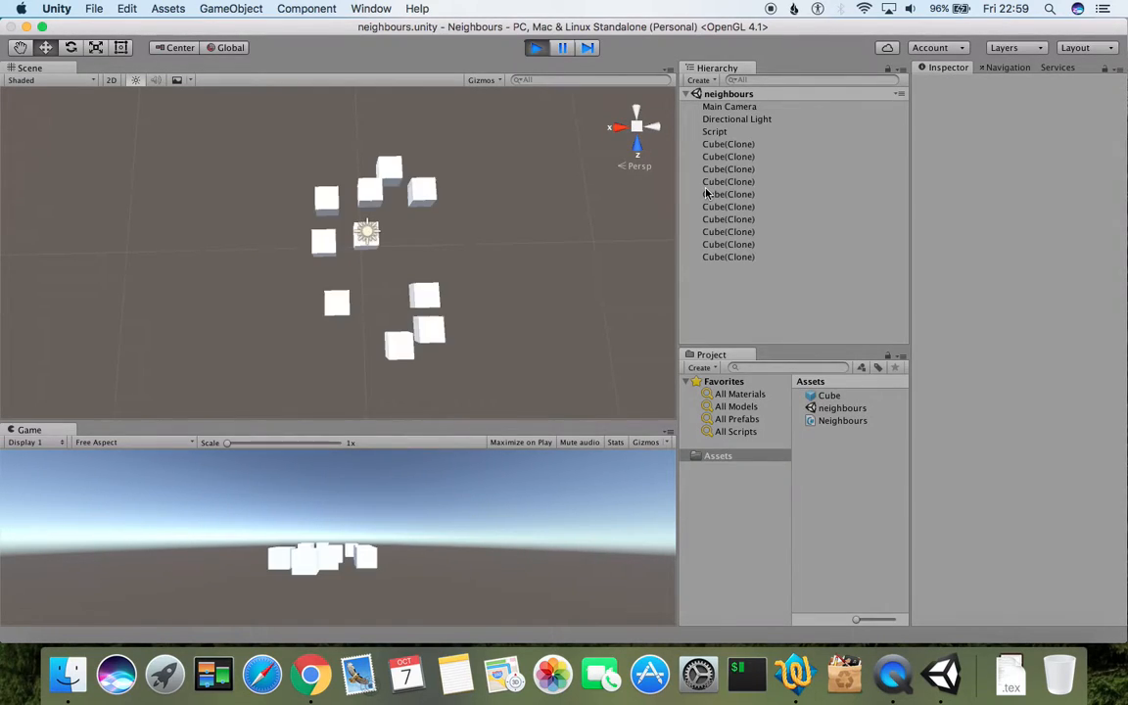
left_click(715, 131)
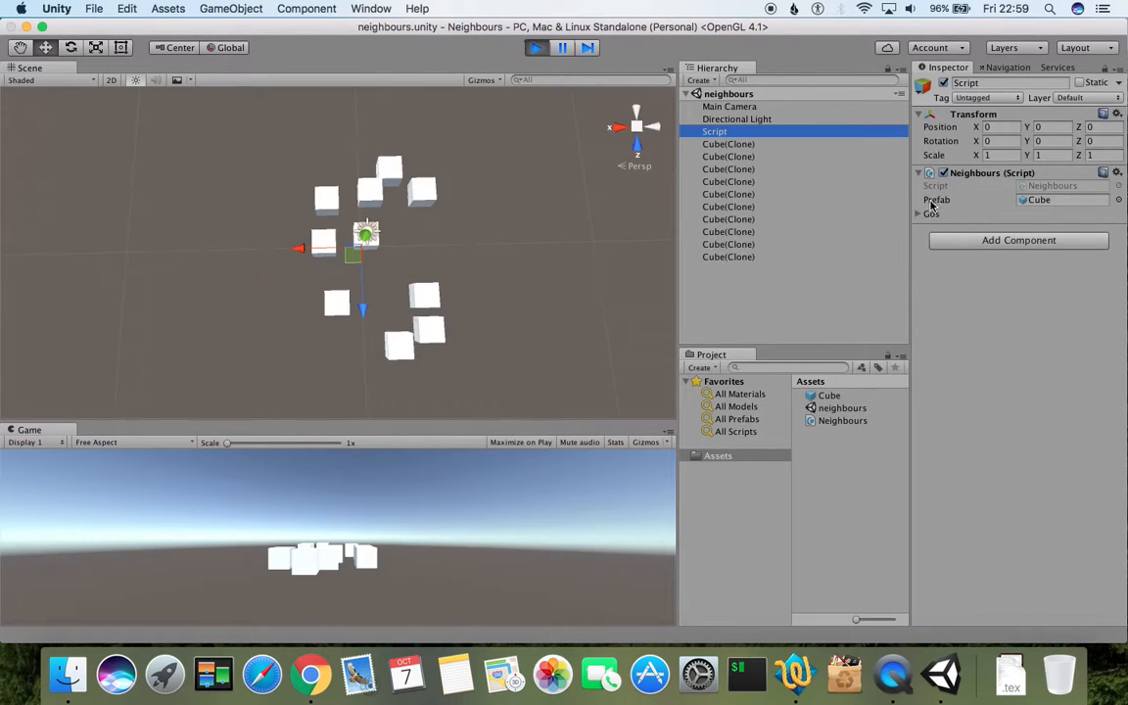
left_click(918, 214)
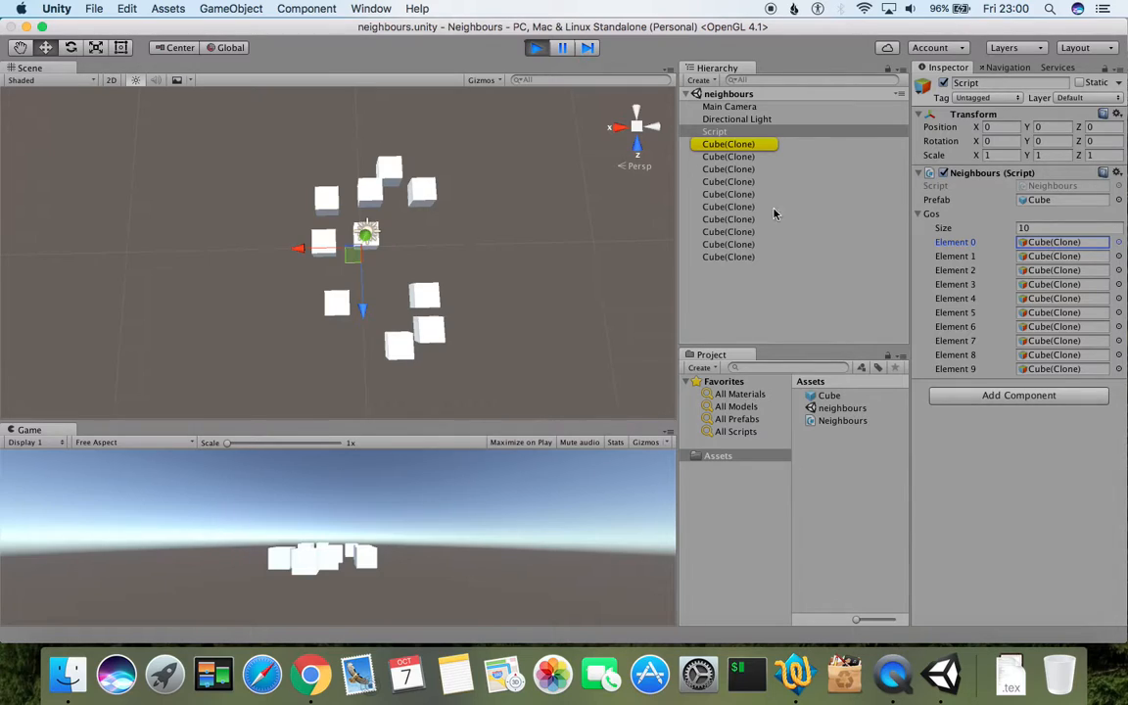
- Inspect two of the spawned cube clones, then stop the running scene
left_click(728, 169)
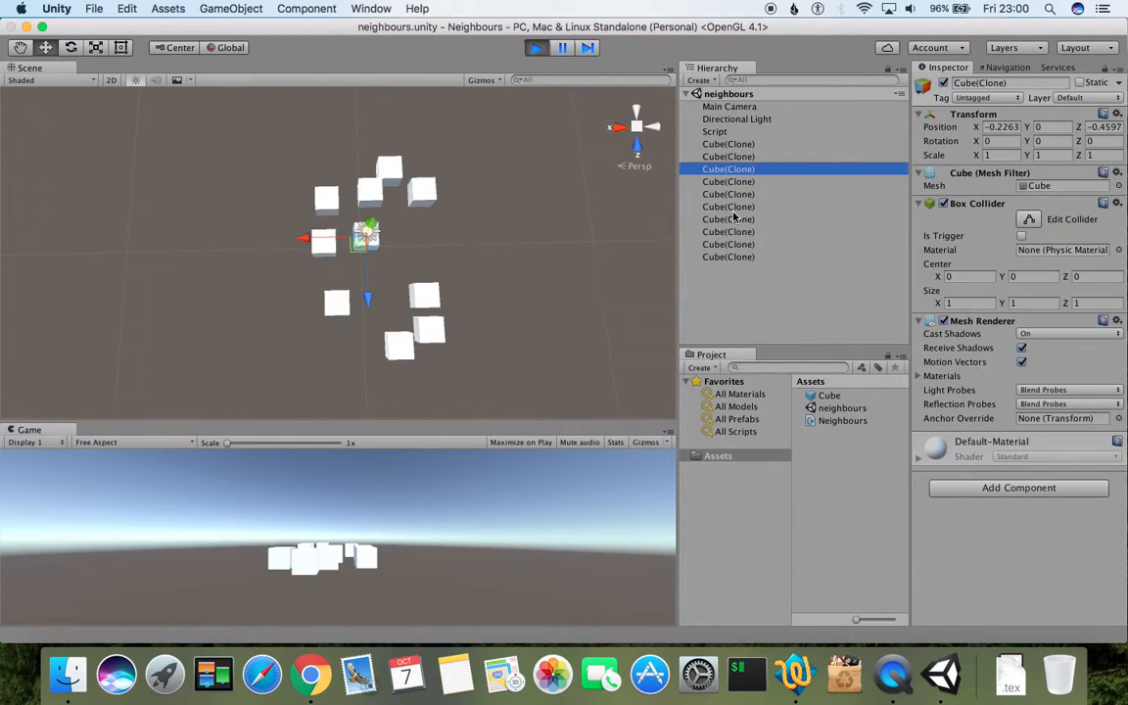
left_click(728, 256)
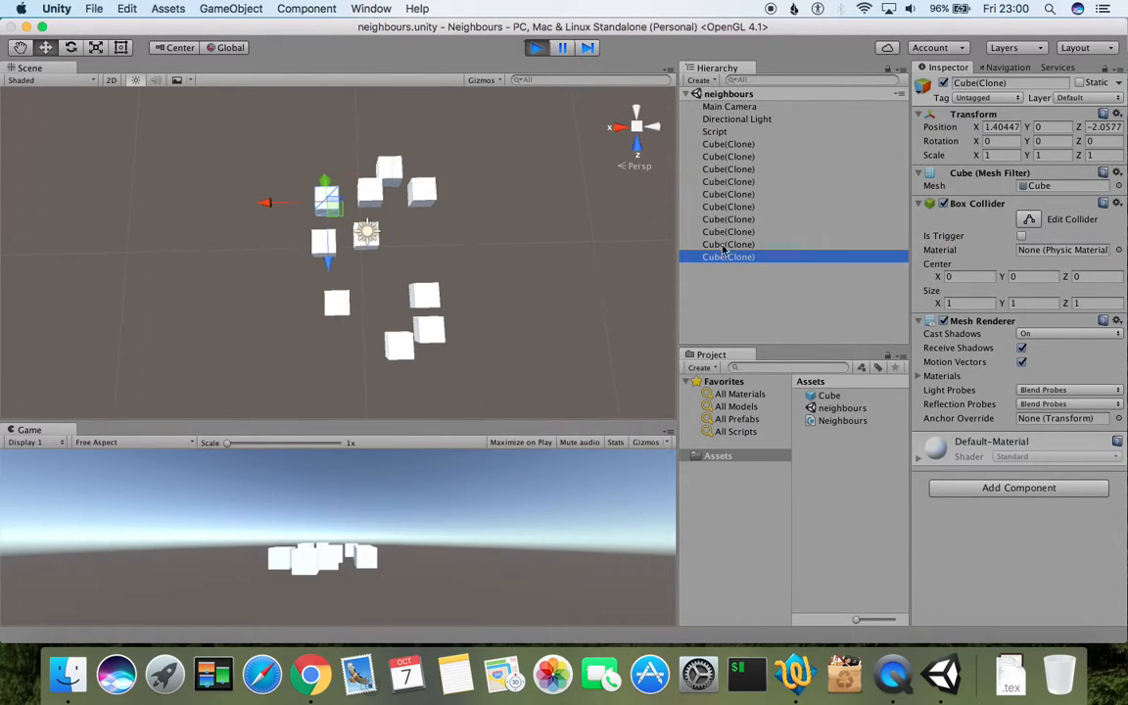
left_click(536, 47)
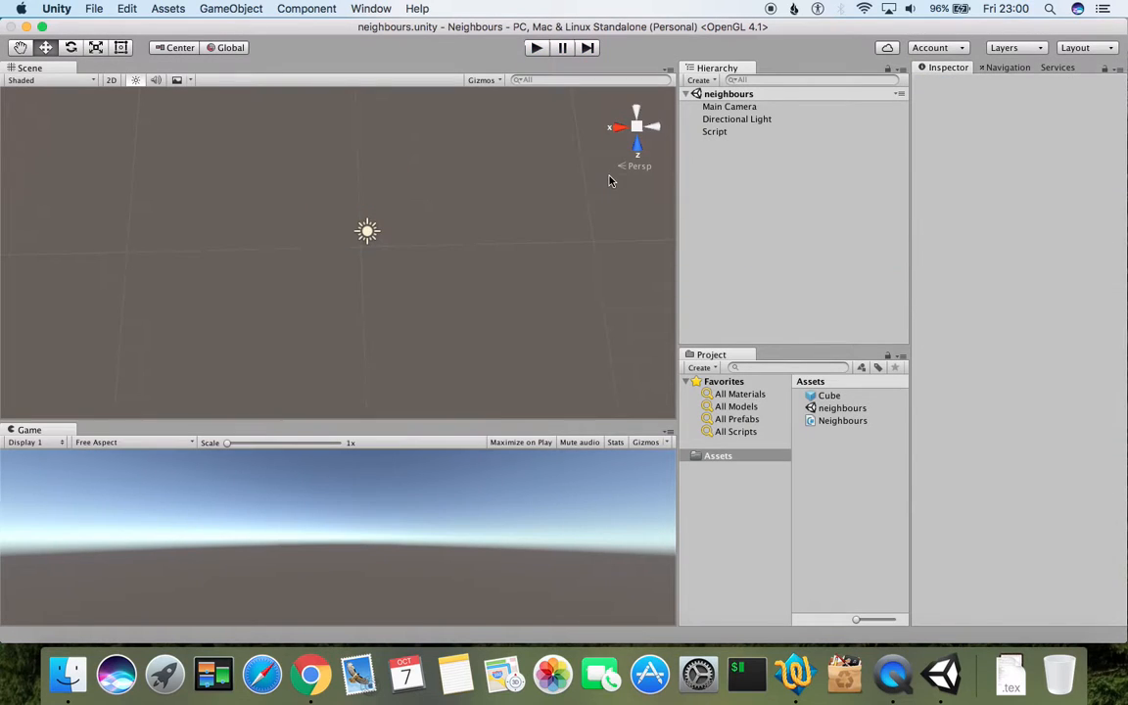
mouse_move(789, 674)
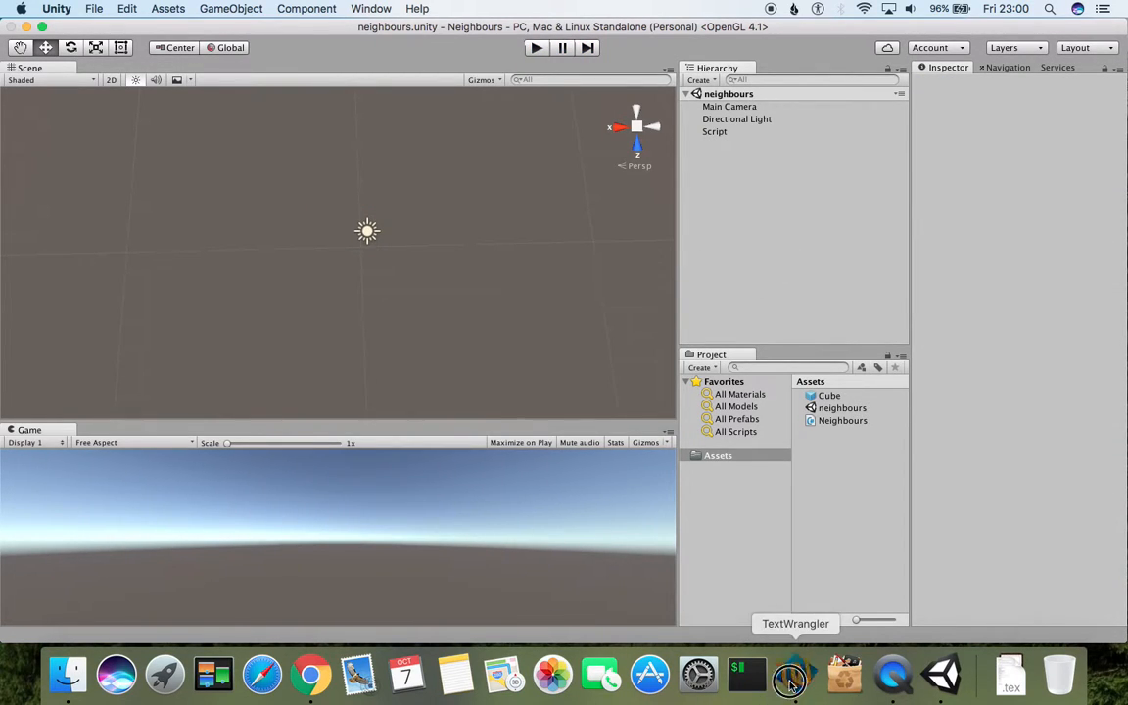
- Add the missing semicolon to the gos declaration and a blank line below Start
left_click(789, 674)
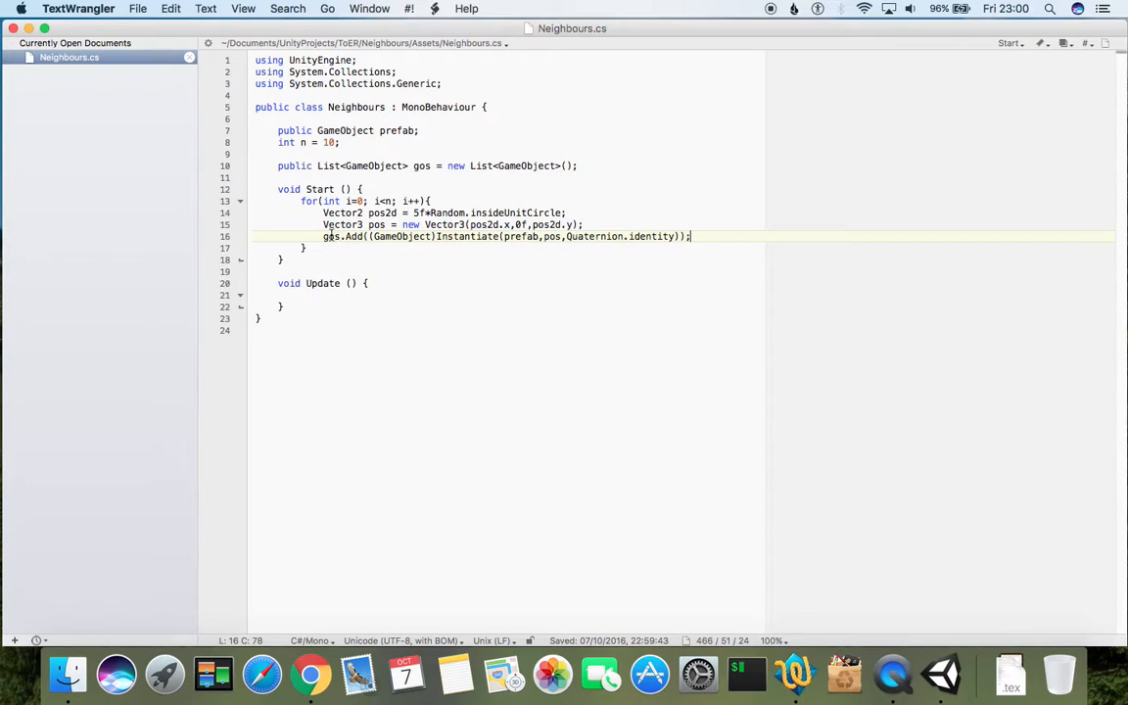
left_click(584, 224)
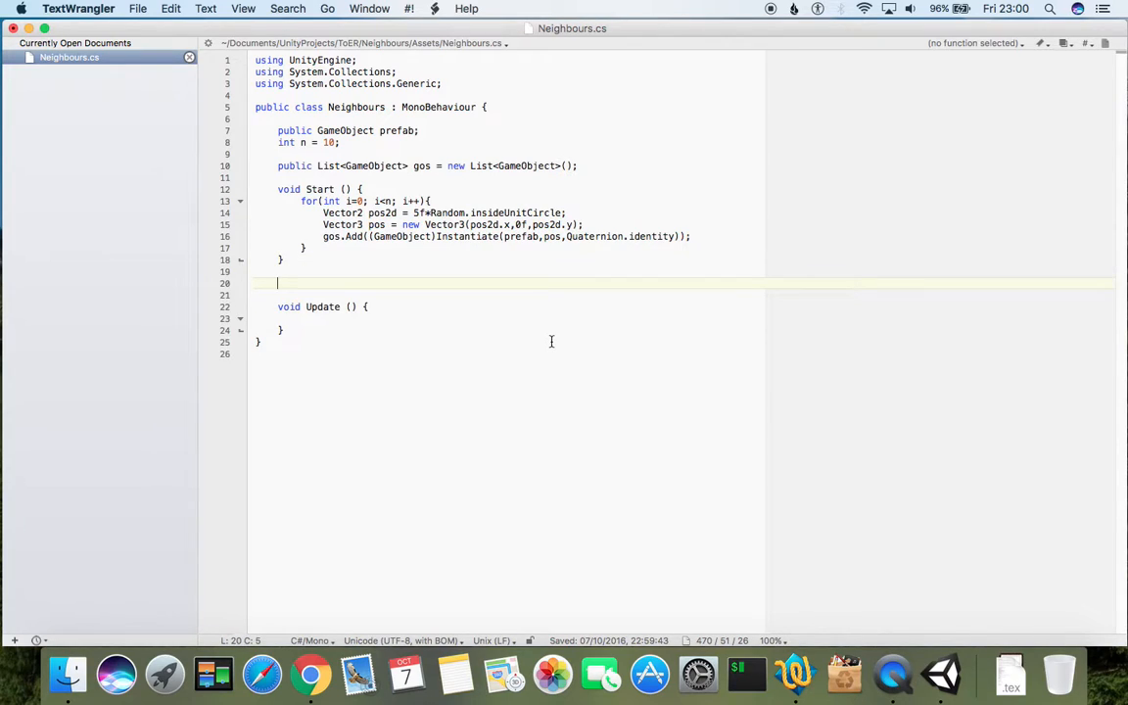
- Declare an empty void FindNearestNeighbours() method below Start
type("void")
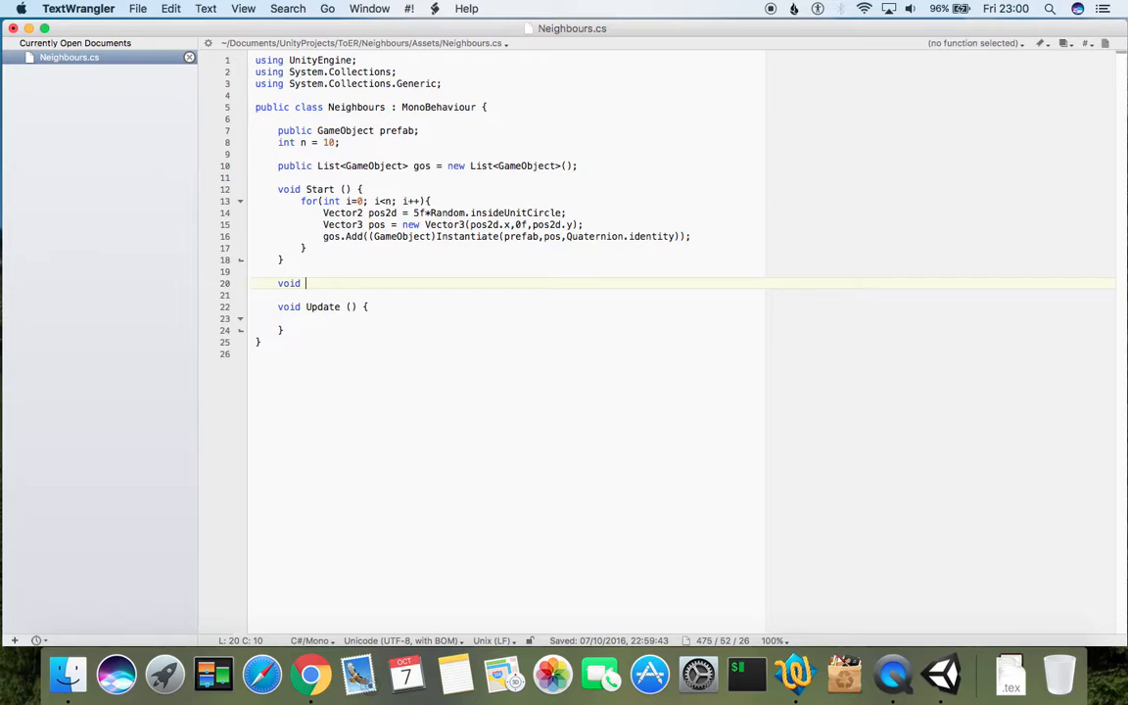
type("Find")
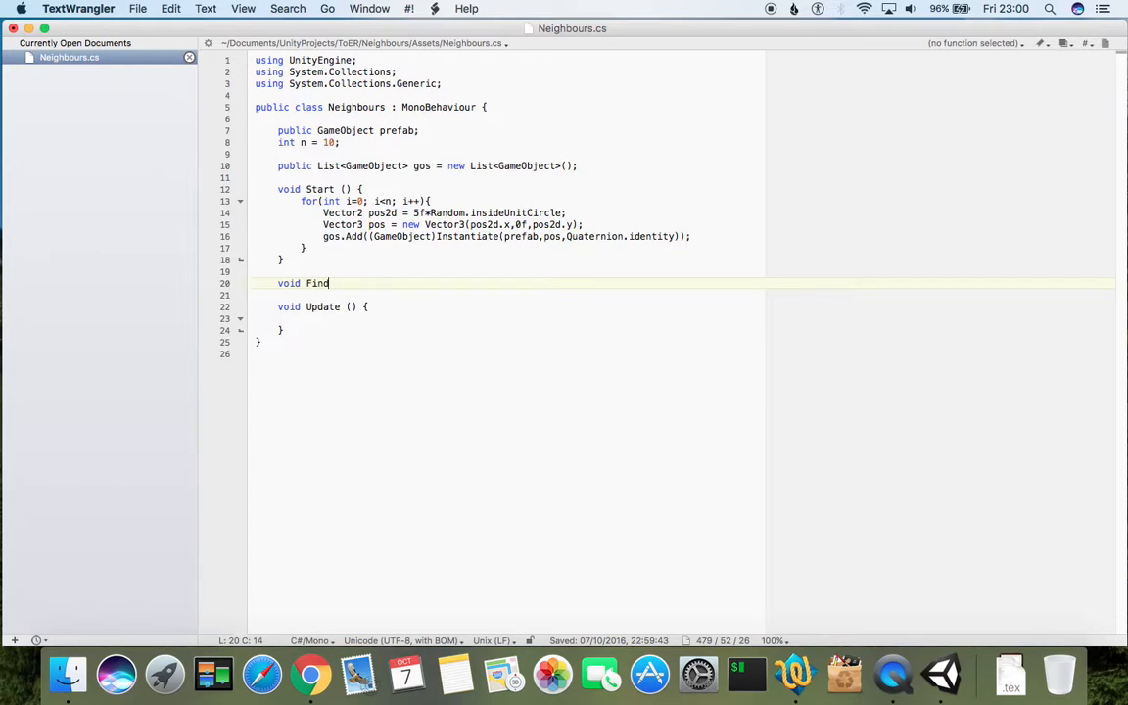
type("Neighbo")
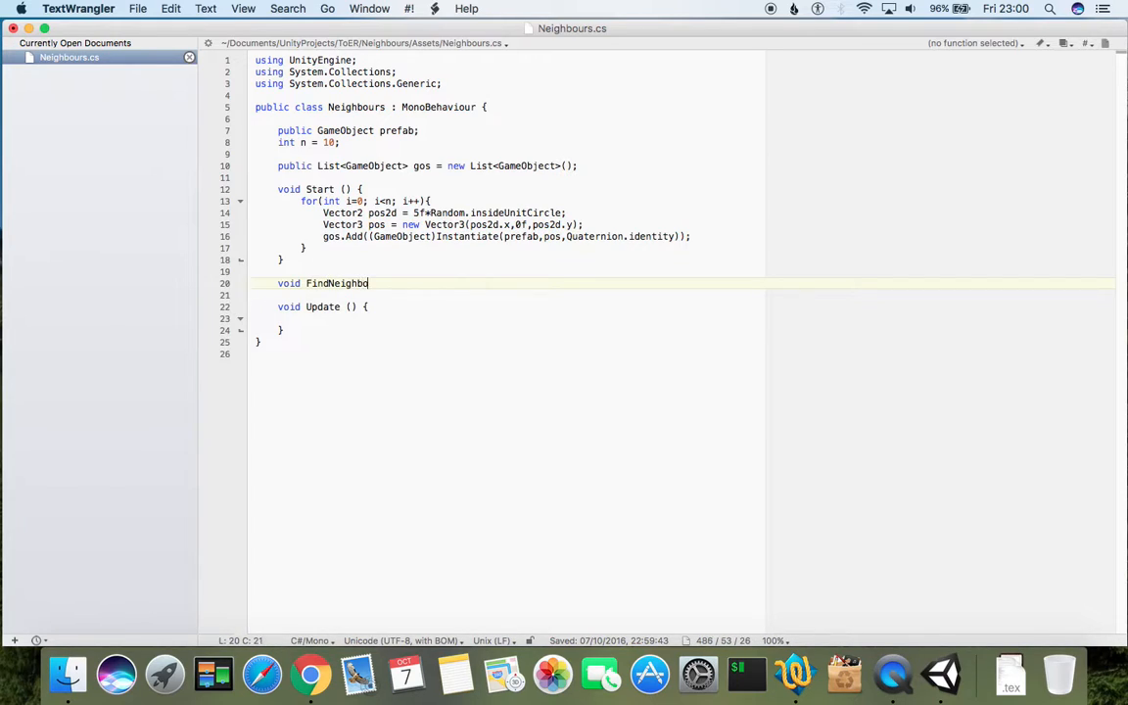
type("urs")
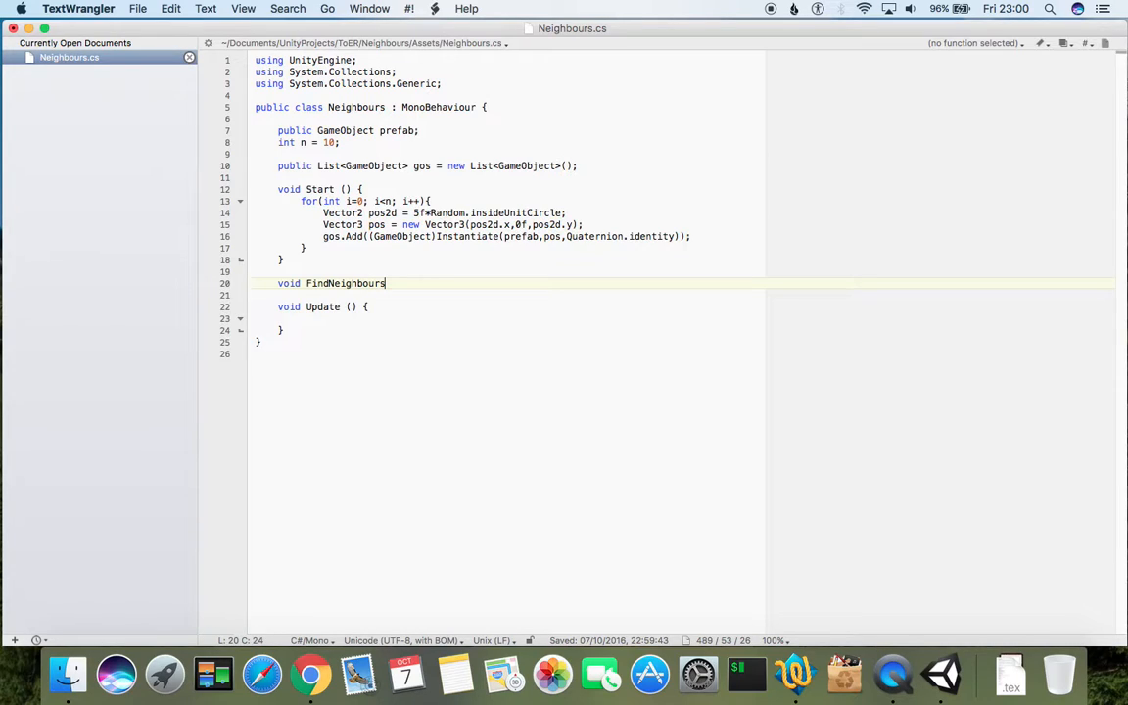
left_click(331, 282)
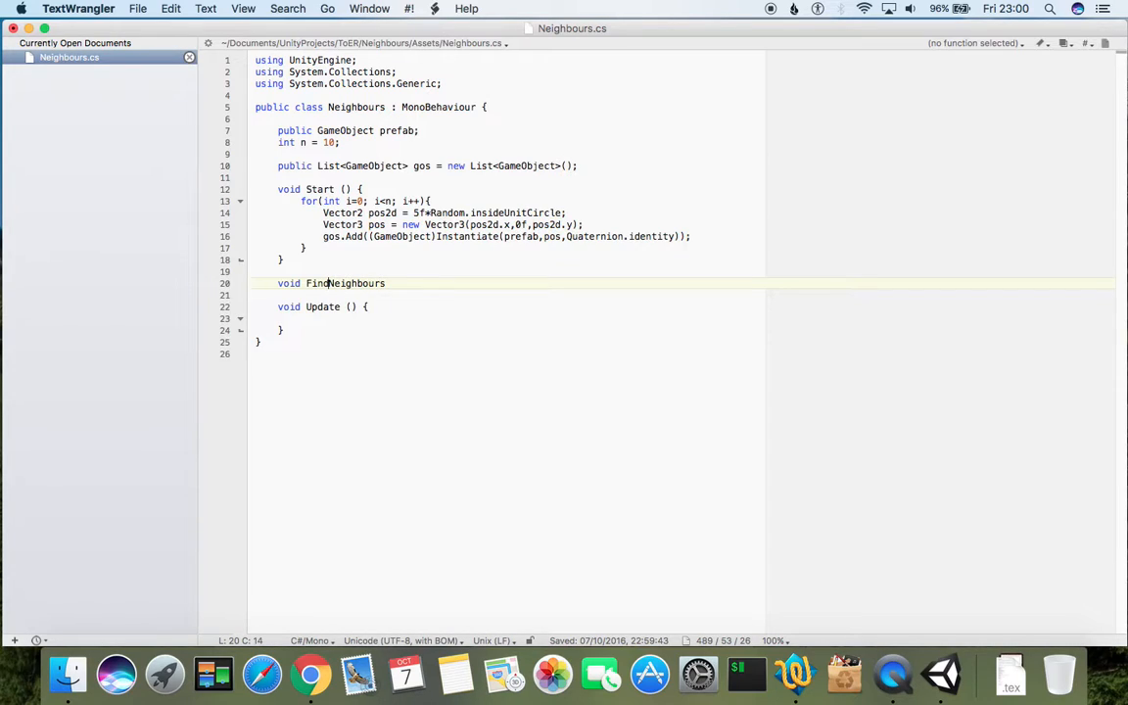
type("NearestNe")
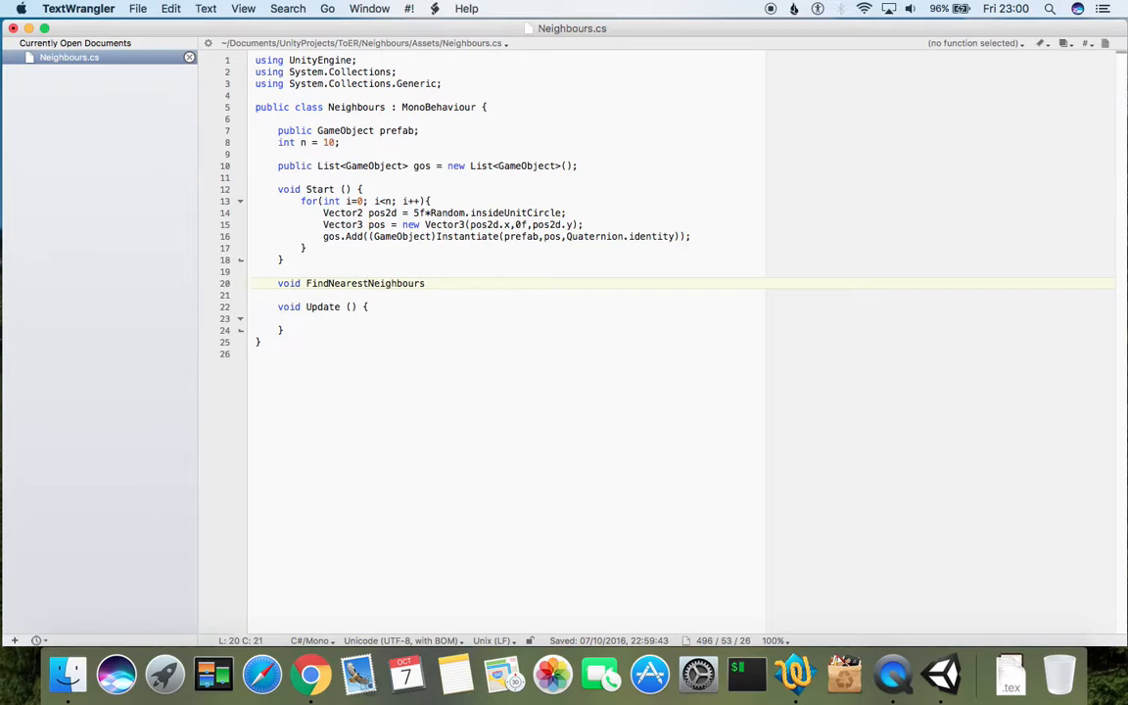
type("(")
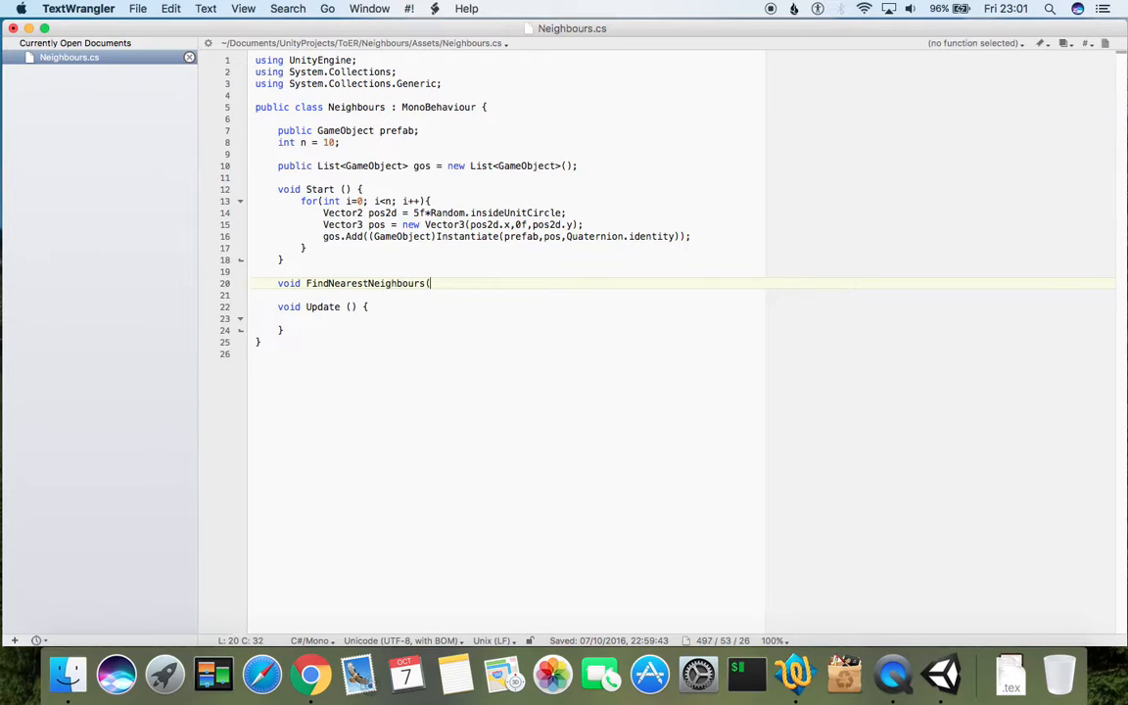
type("){")
left_click(681, 296)
type("for(int i=0; i<n; i++){")
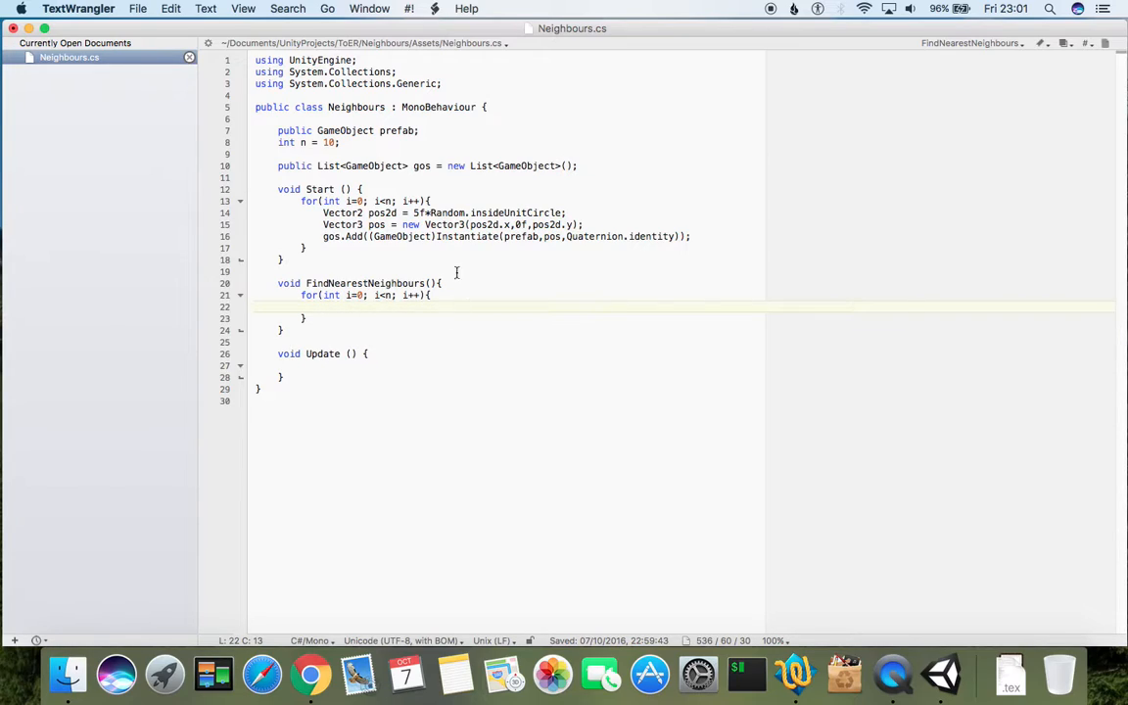
mouse_move(374, 293)
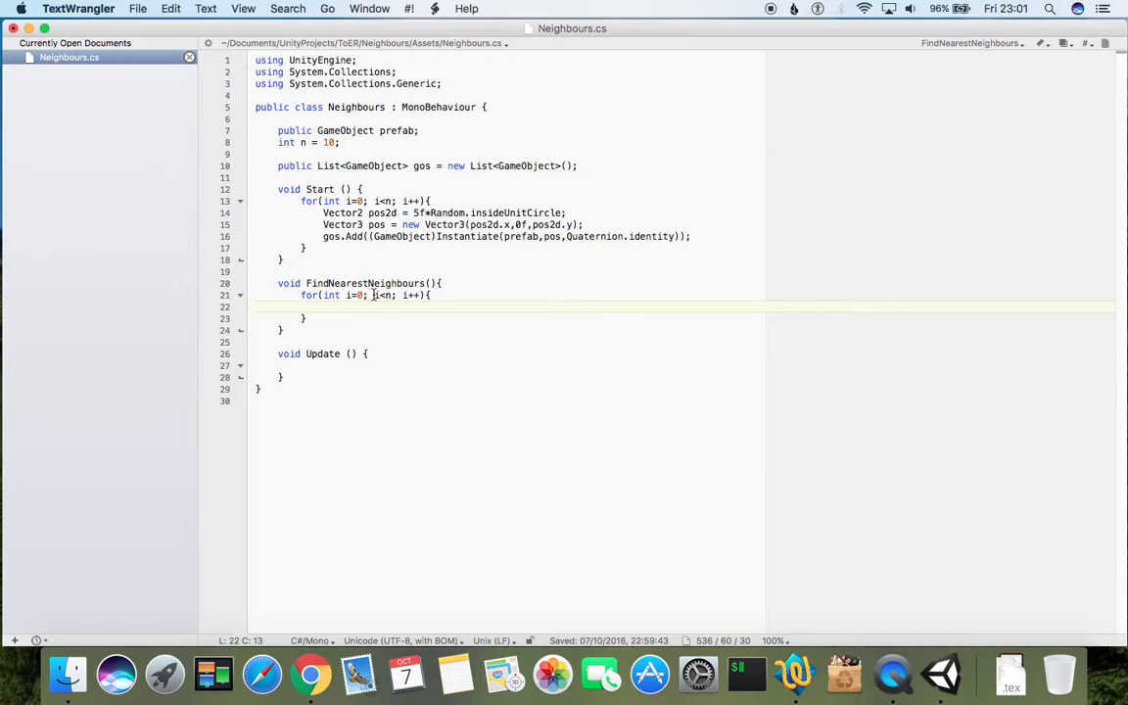
mouse_move(474, 282)
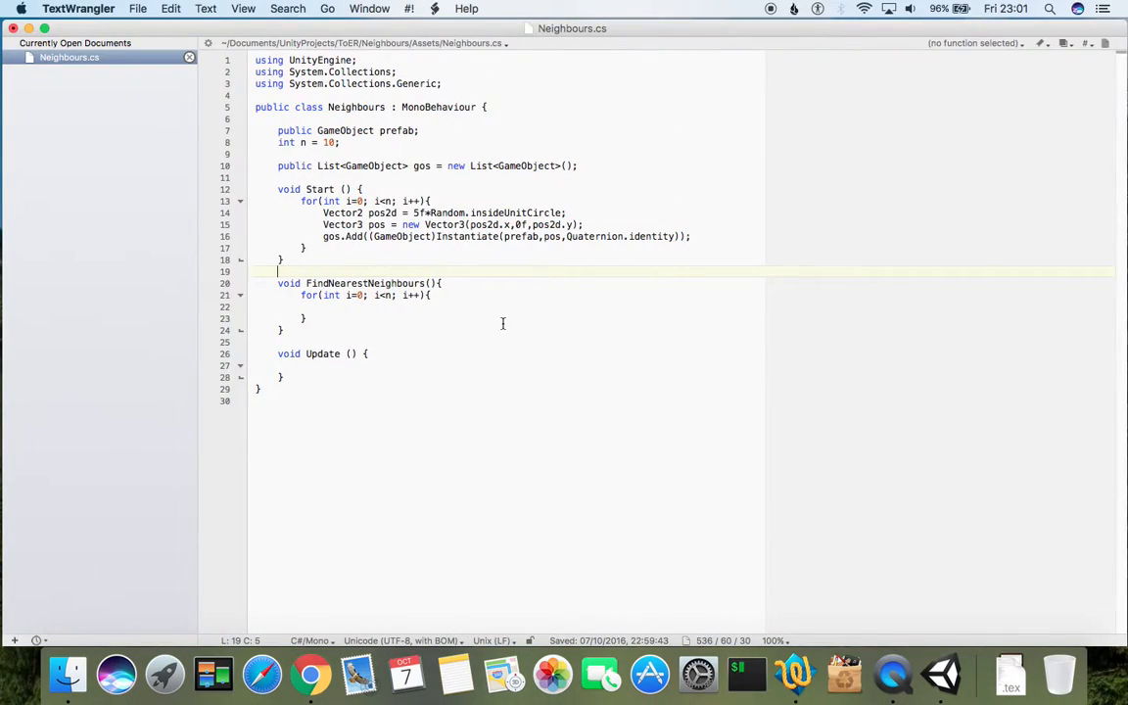
mouse_move(509, 336)
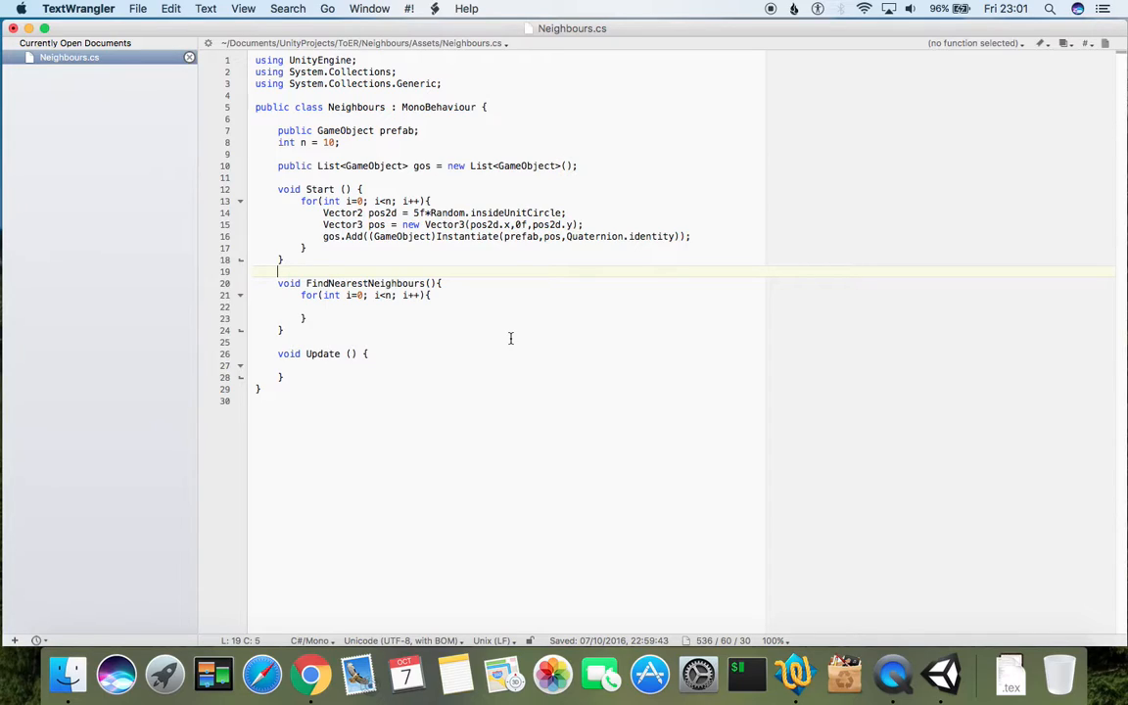
mouse_move(368, 312)
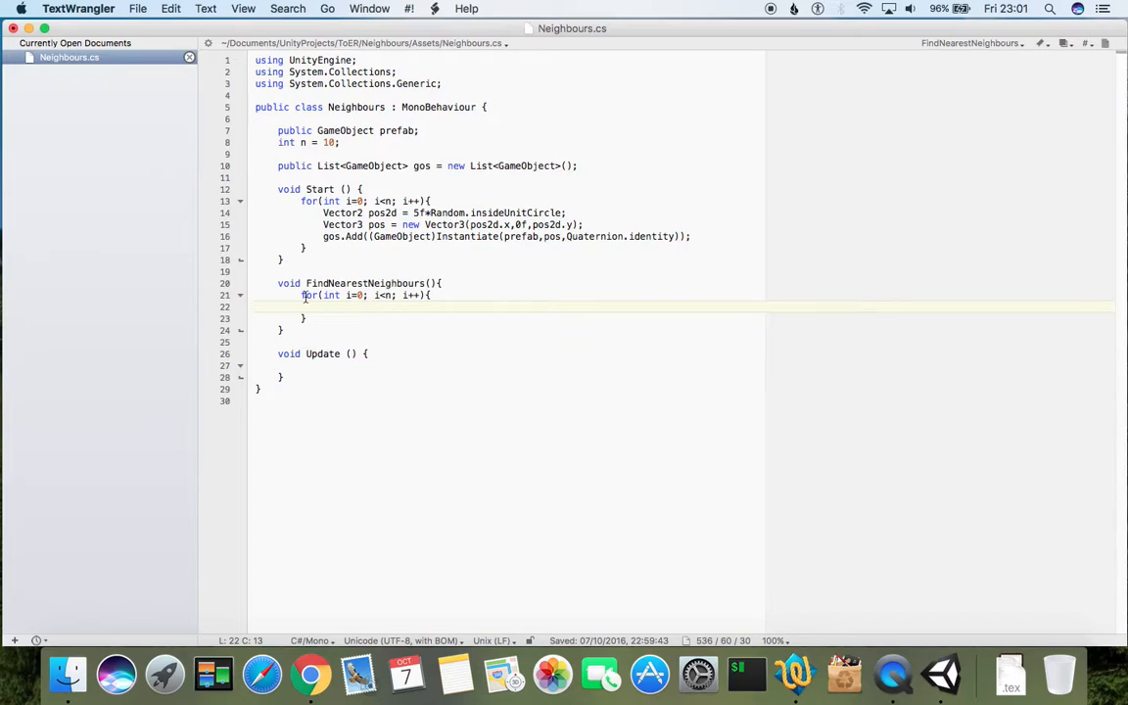
mouse_move(450, 295)
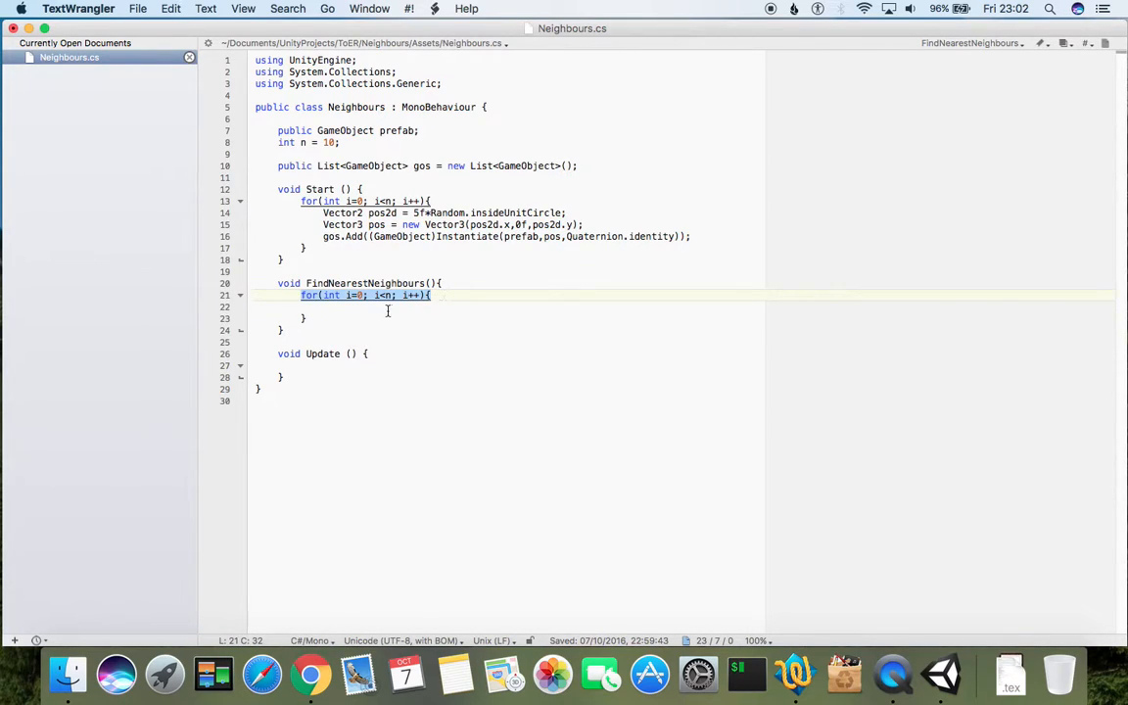
- Write nested for loops over i and j from 0 to n inside FindNearestNeighbours
type("for(int i=0; i<n; i++){")
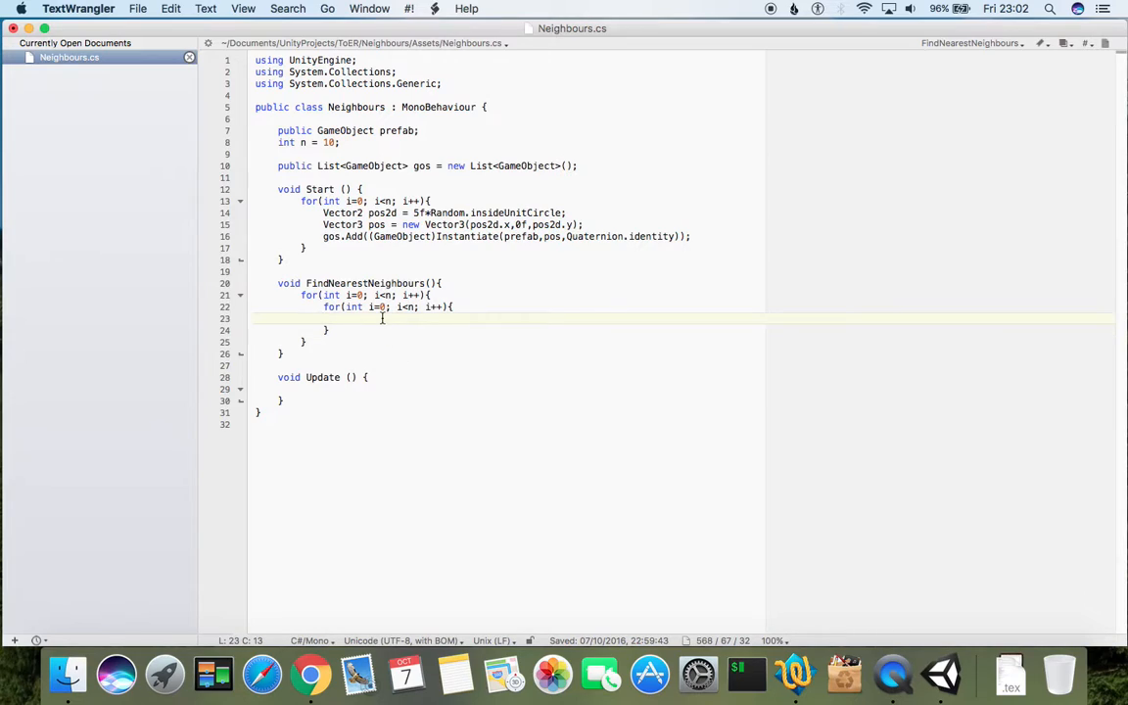
left_click(373, 306)
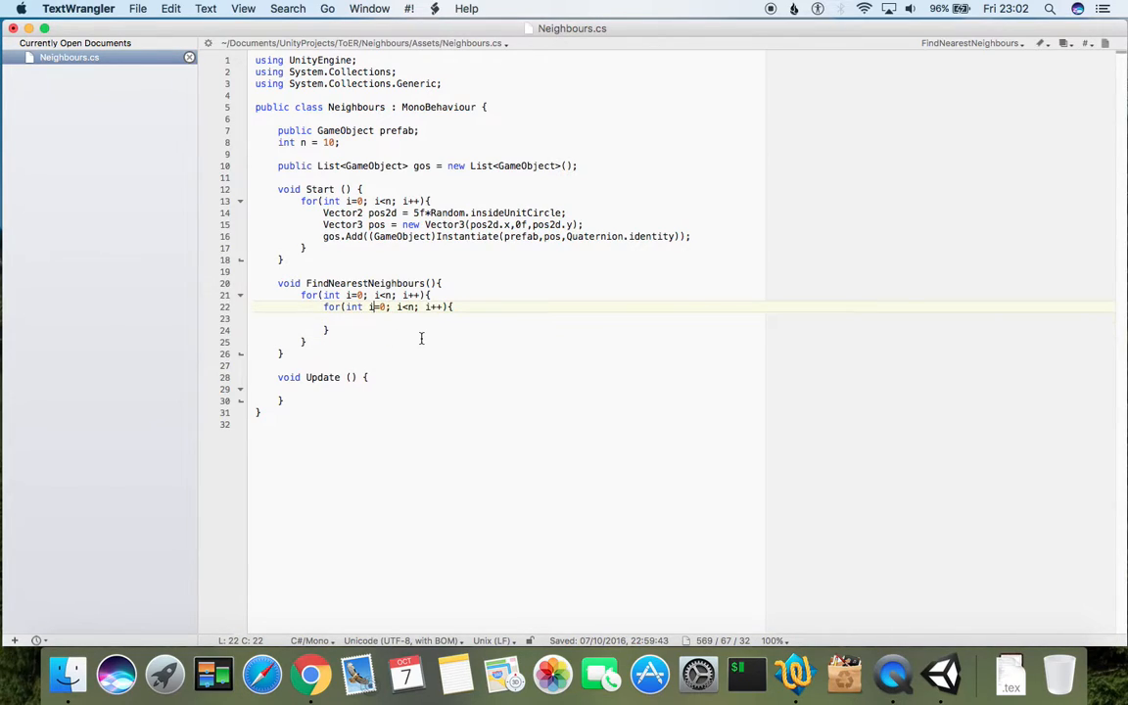
type("j")
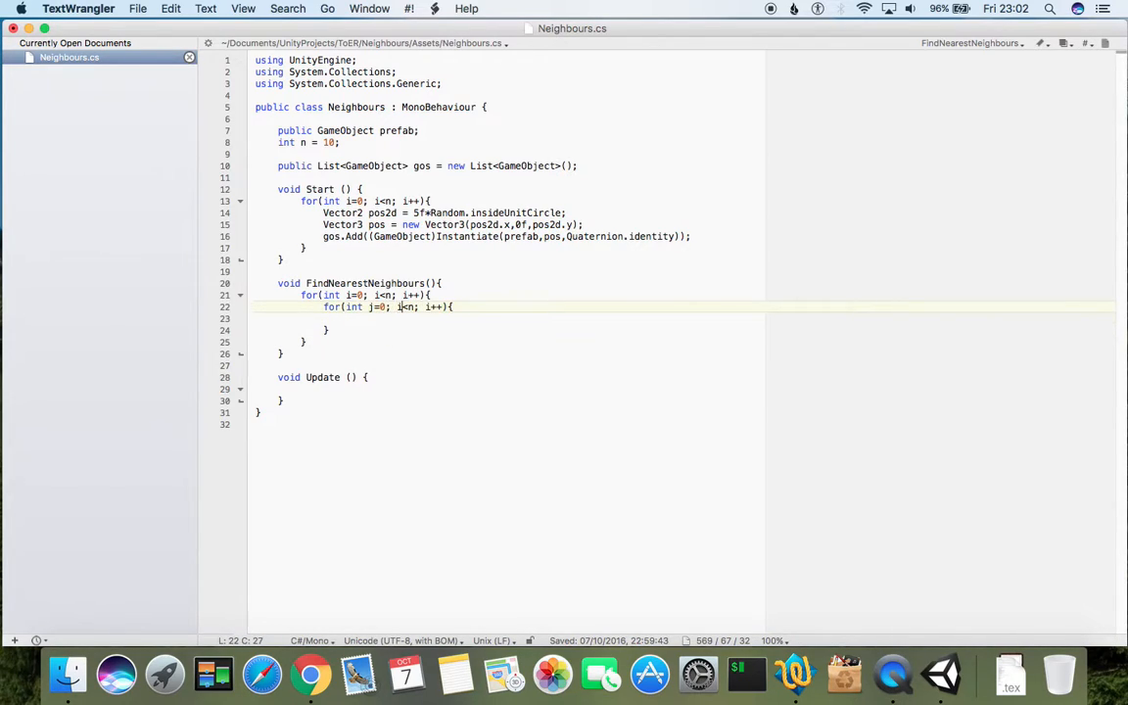
type("j")
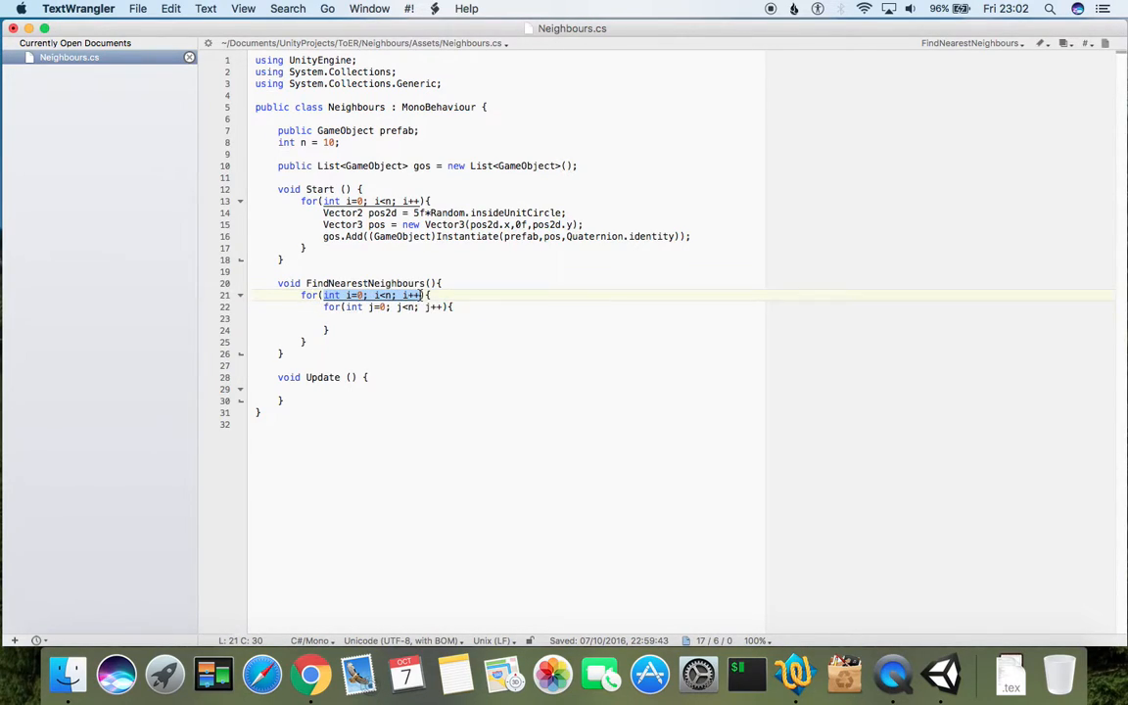
mouse_move(368, 344)
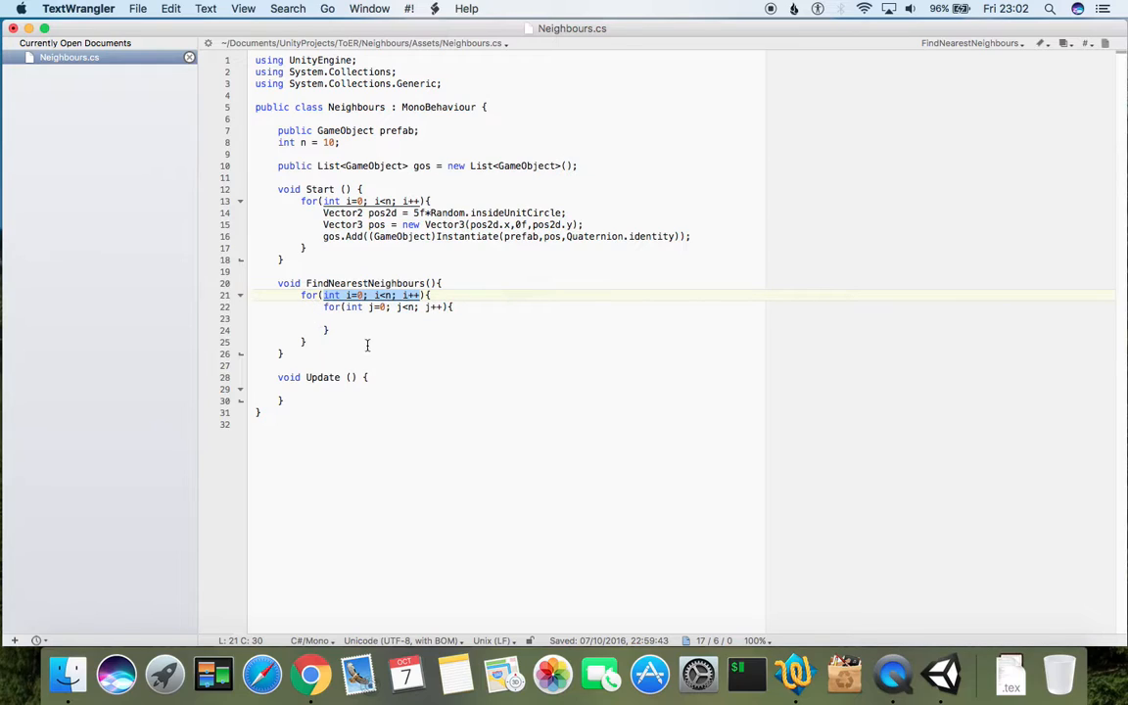
mouse_move(391, 329)
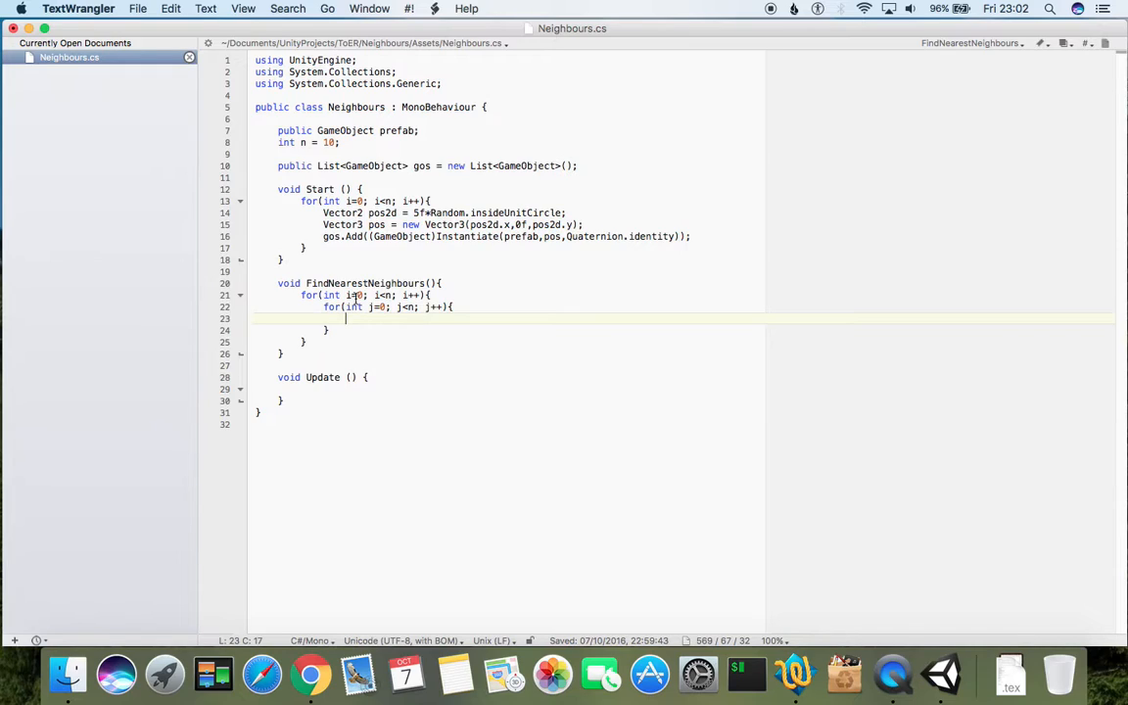
mouse_move(355, 294)
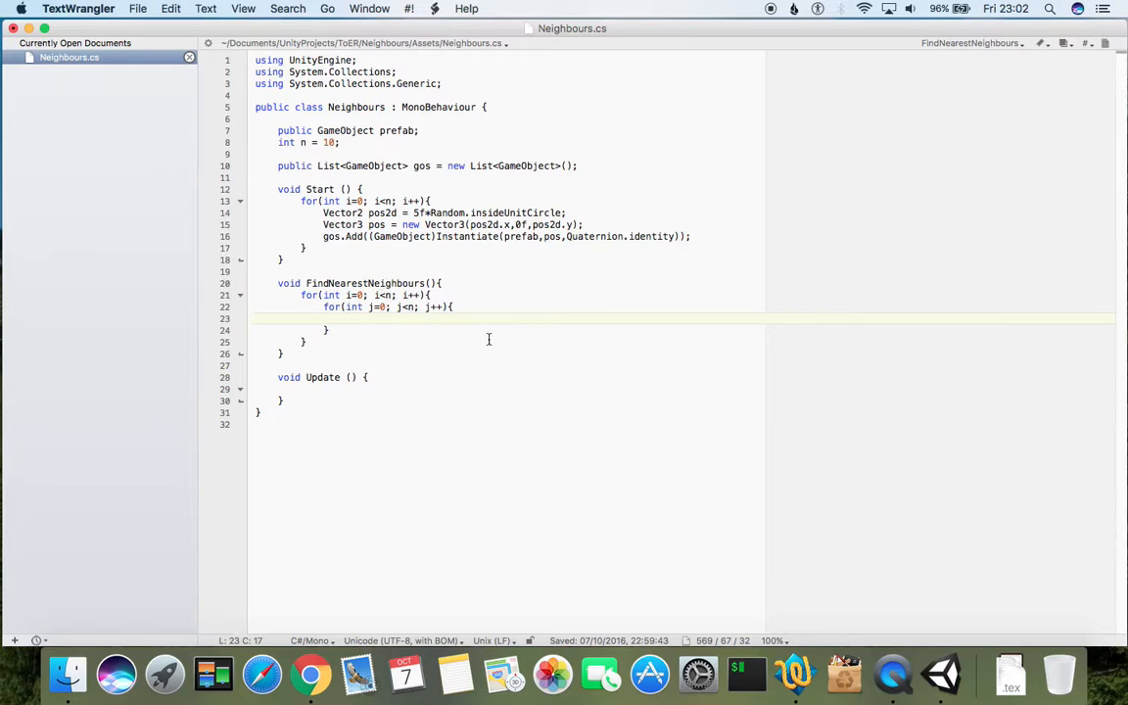
mouse_move(568, 271)
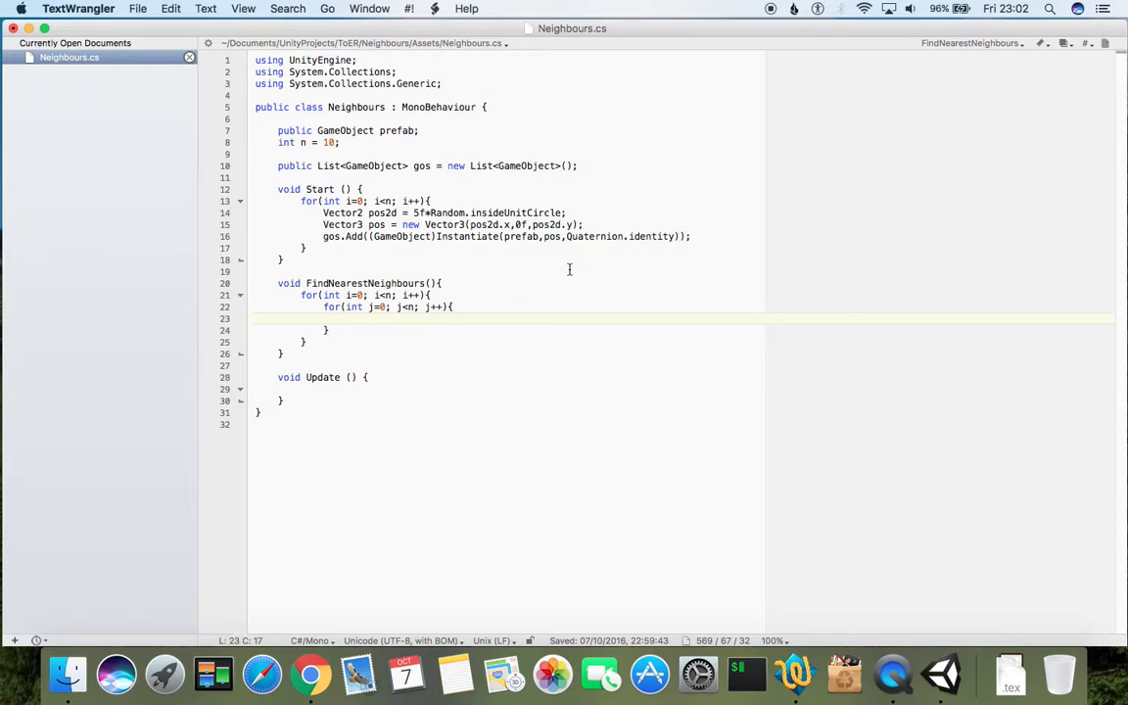
mouse_move(615, 303)
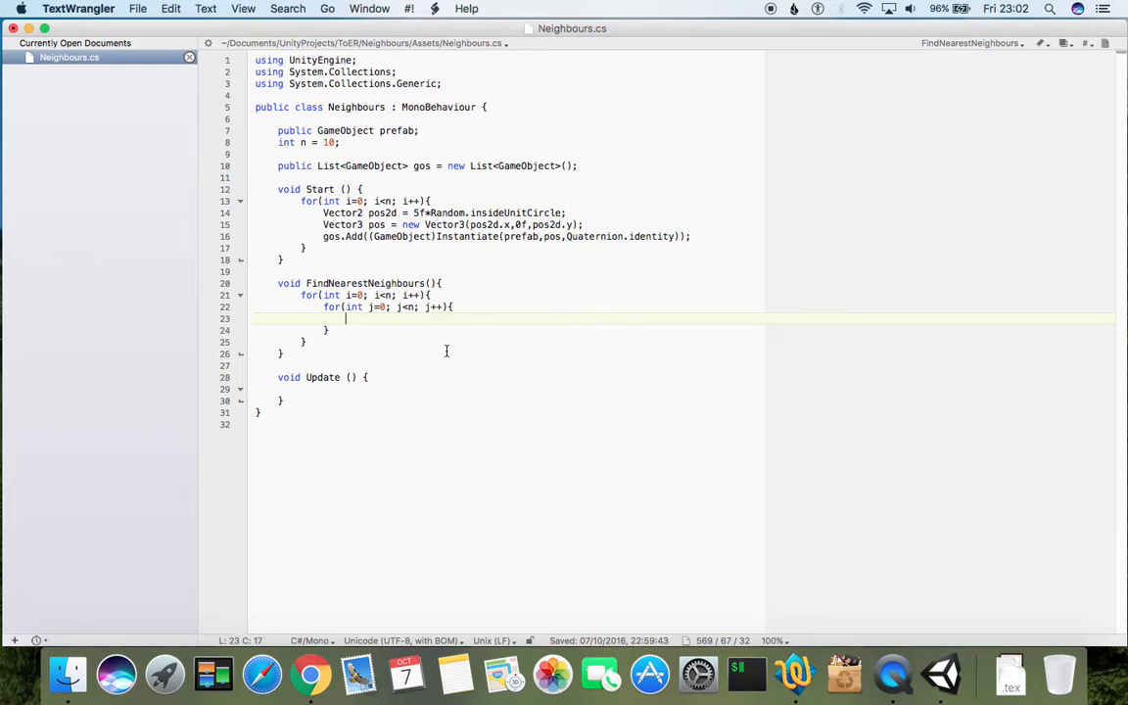
mouse_move(382, 317)
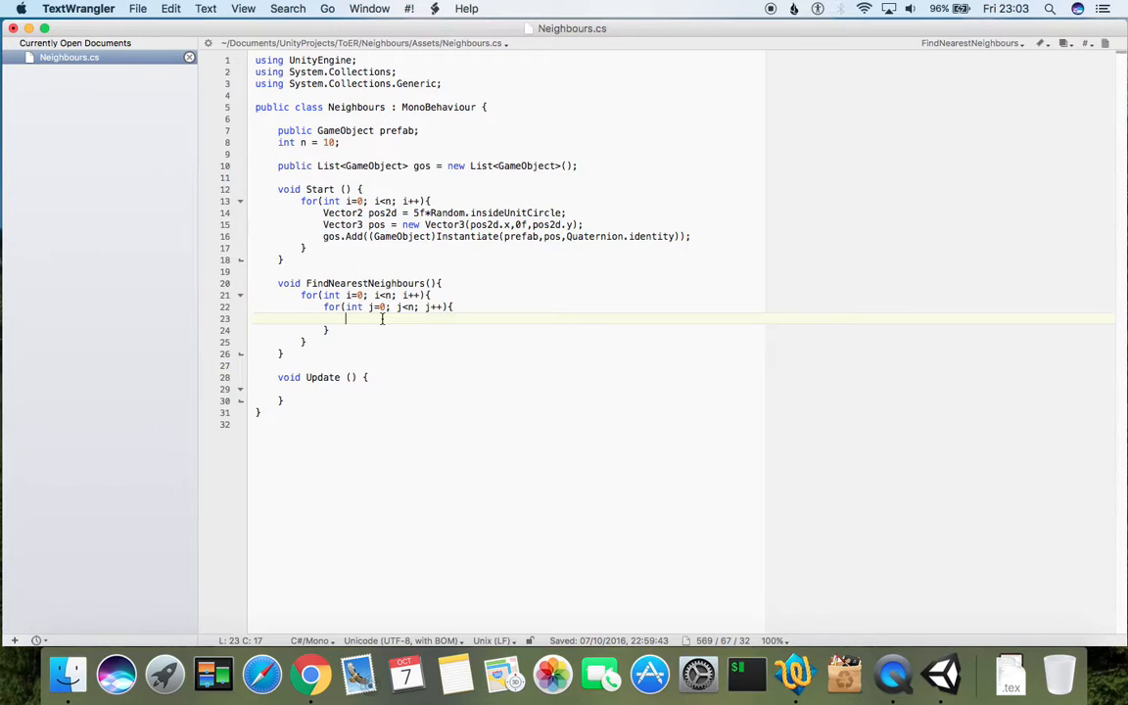
- Add an if(i != j) block inside the inner j loop
type("if(){")
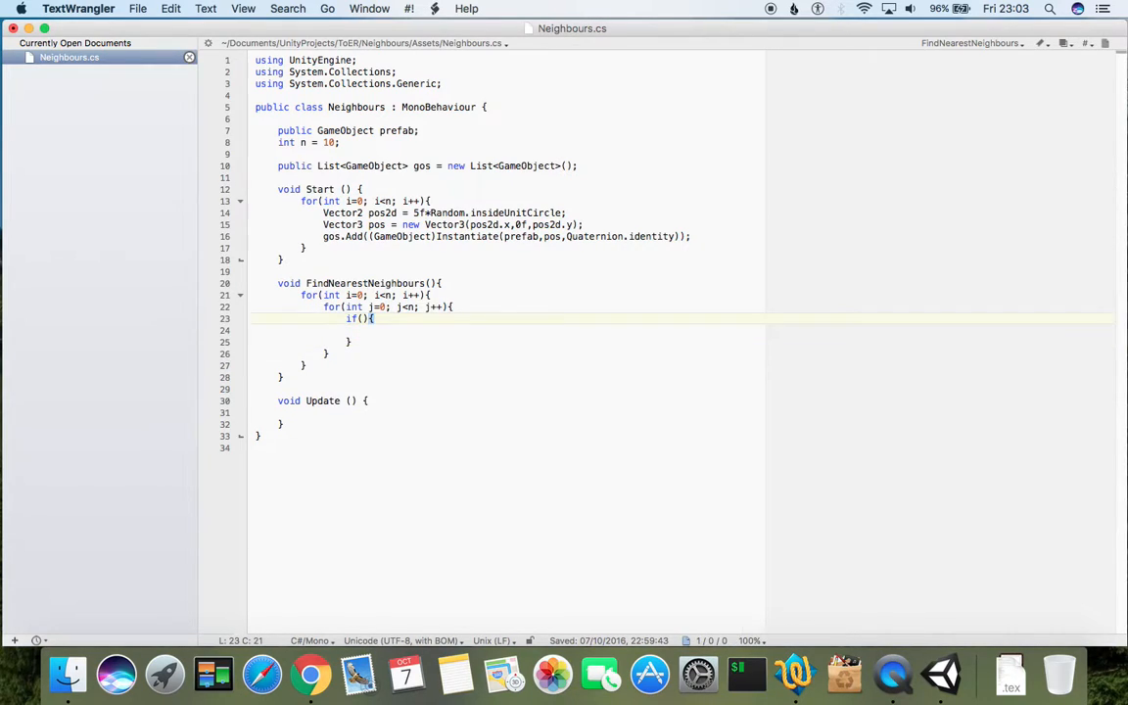
type("i != j")
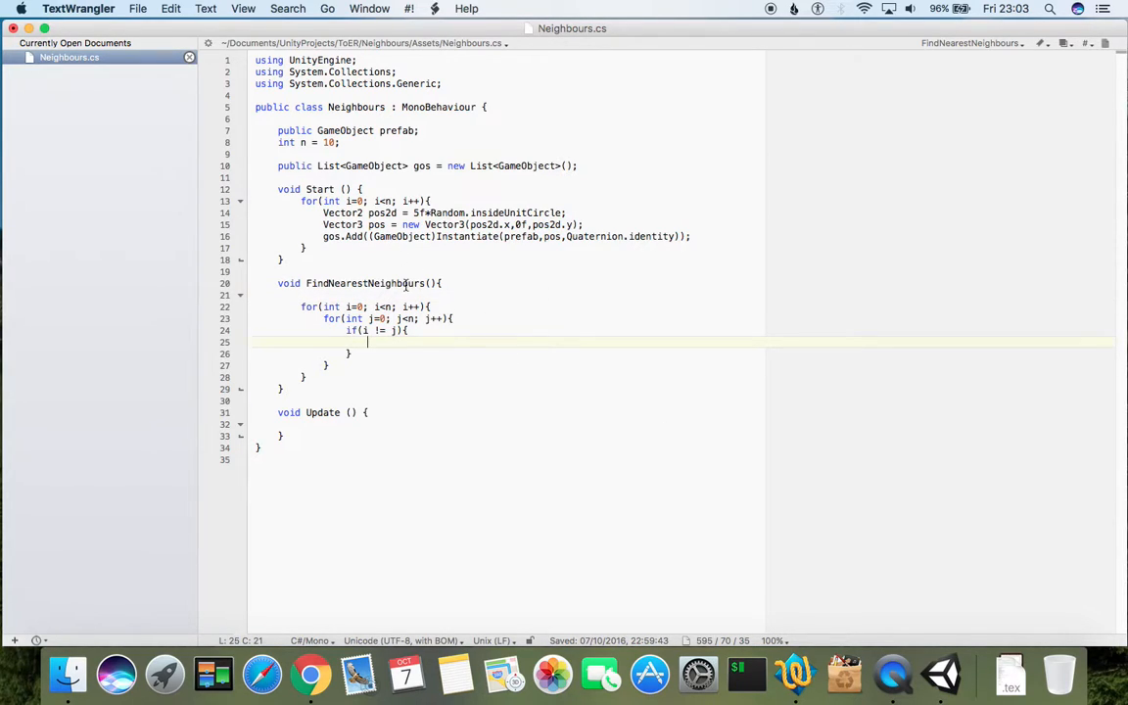
mouse_move(321, 294)
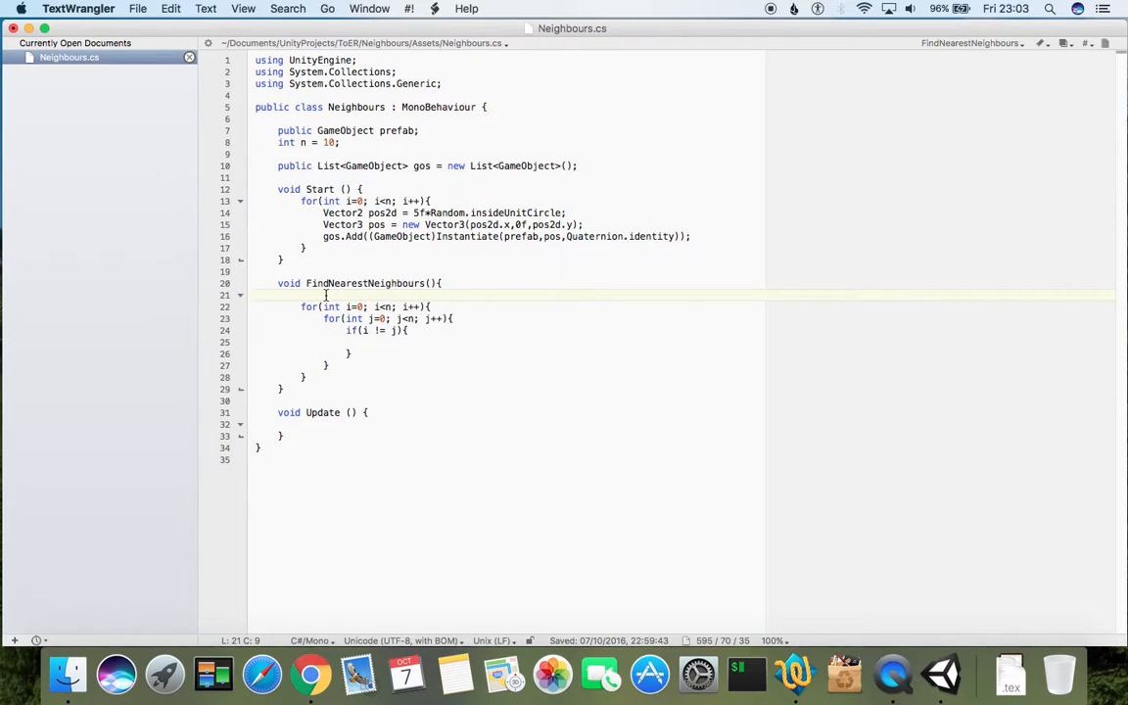
mouse_move(470, 274)
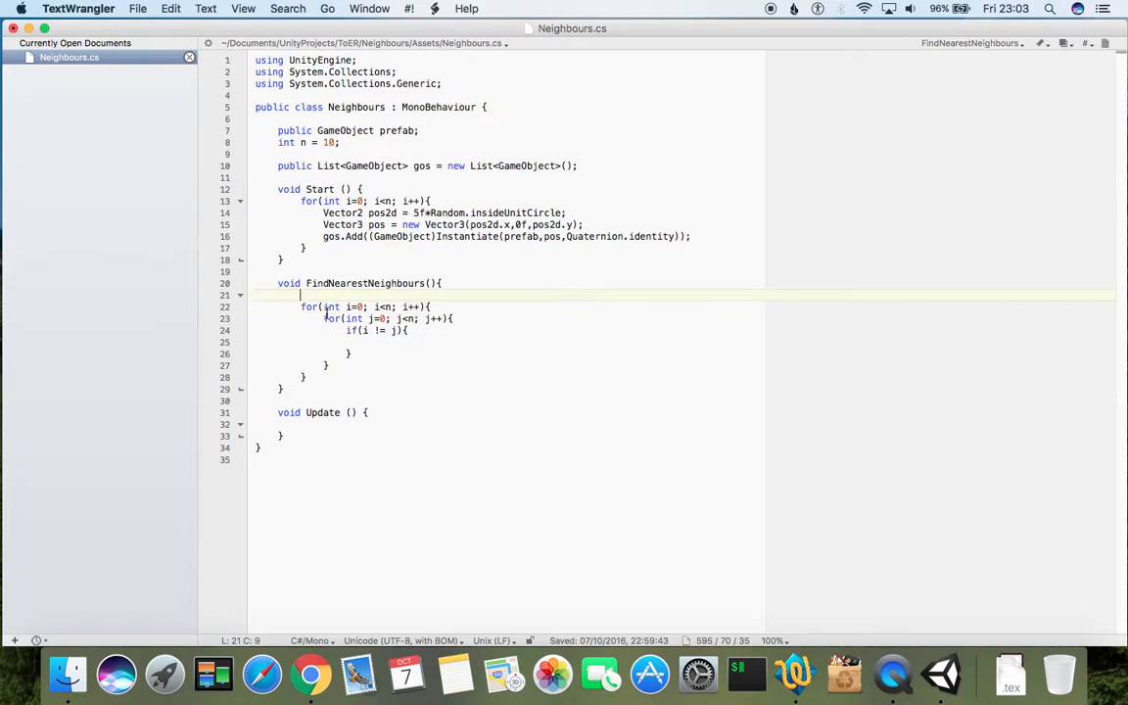
mouse_move(564, 305)
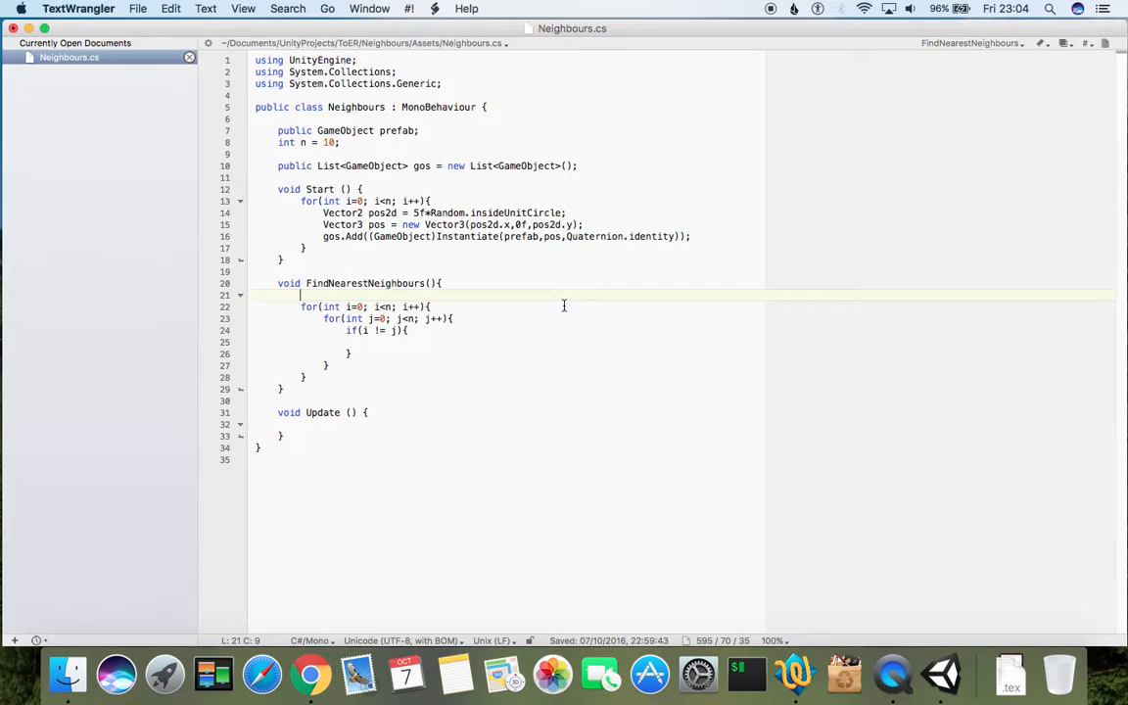
type("float")
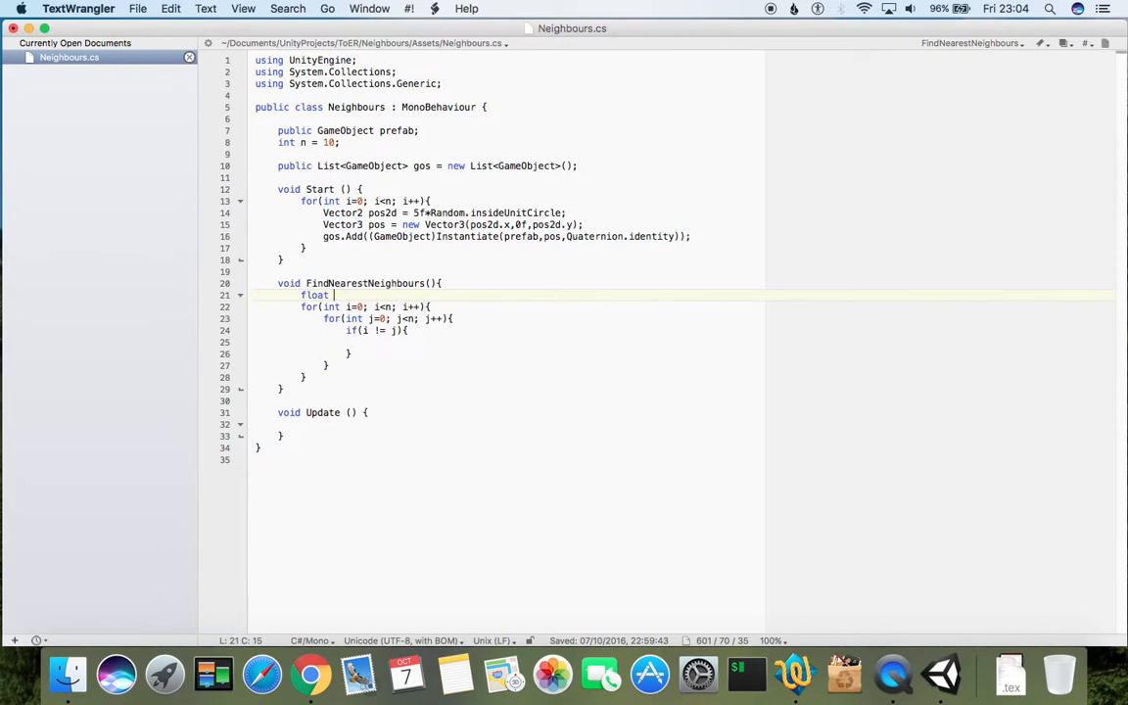
type("min")
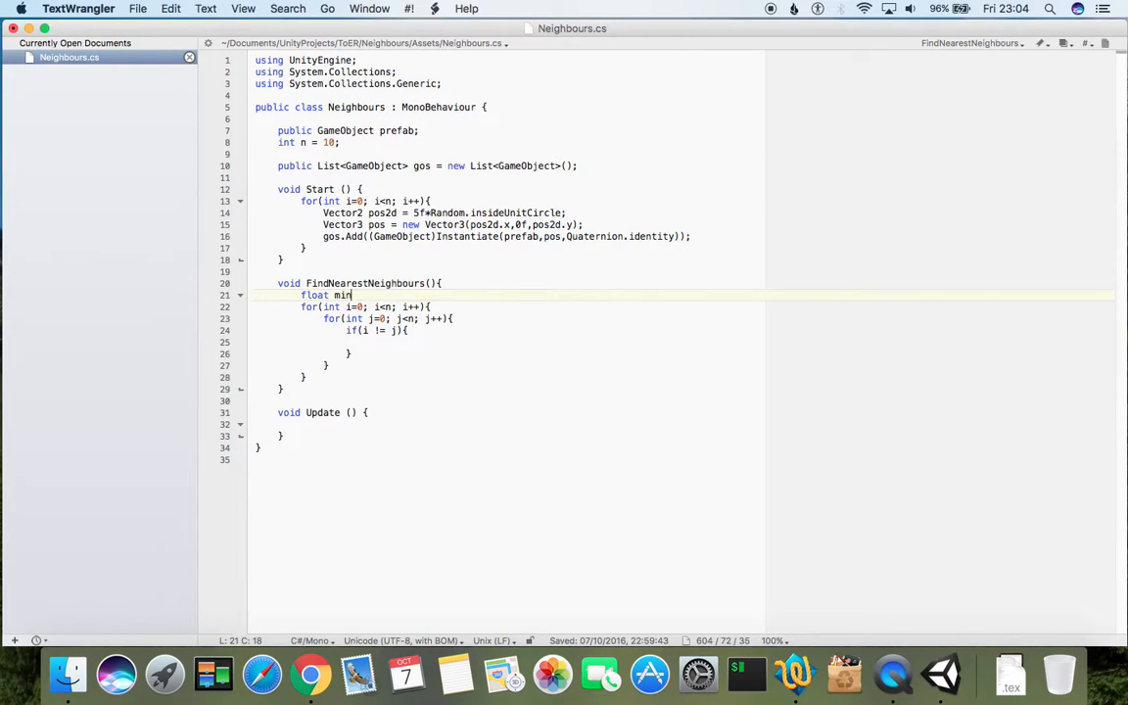
type("Dist =")
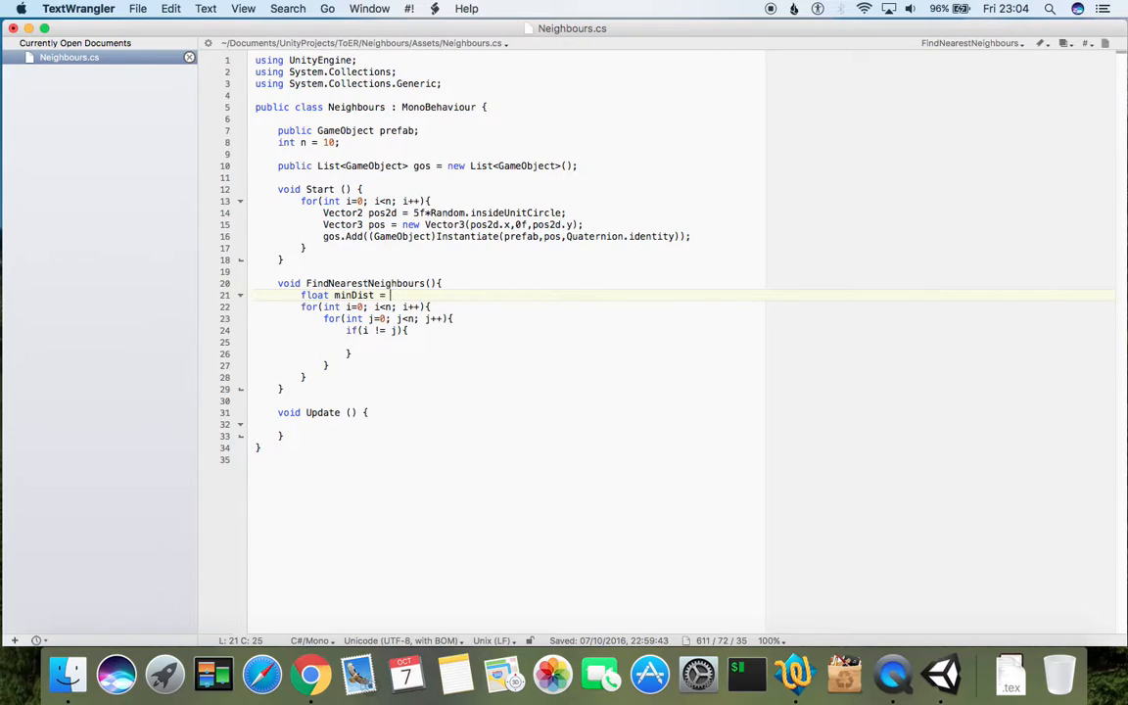
type("999999")
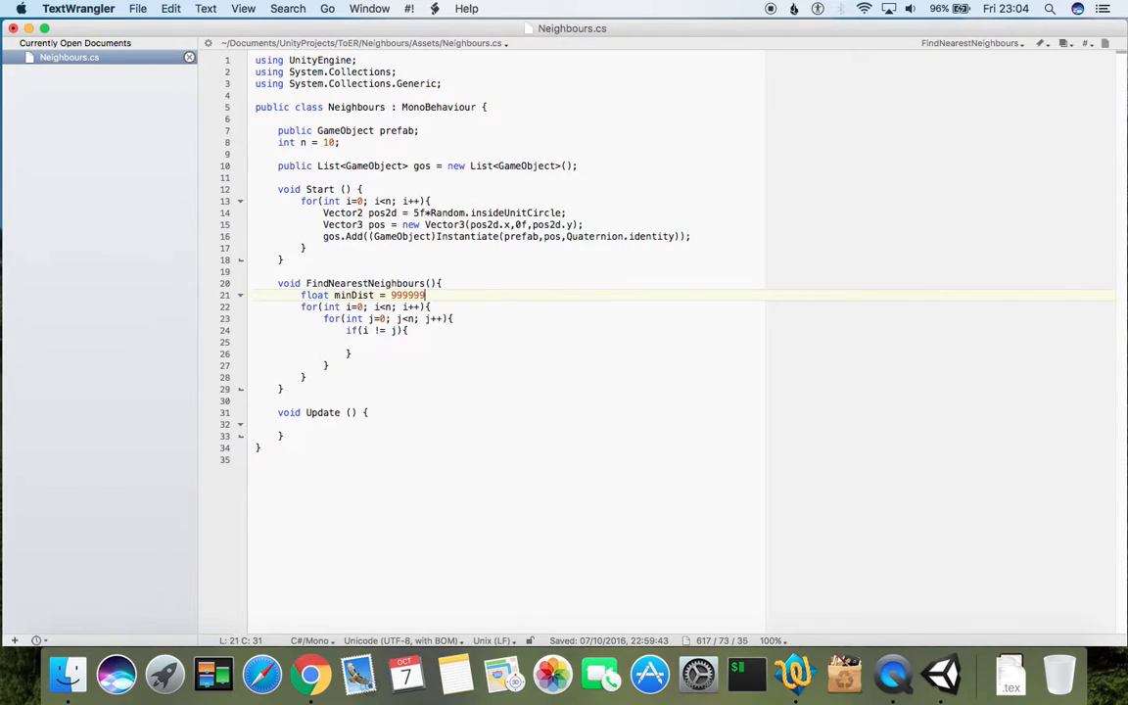
type("f;")
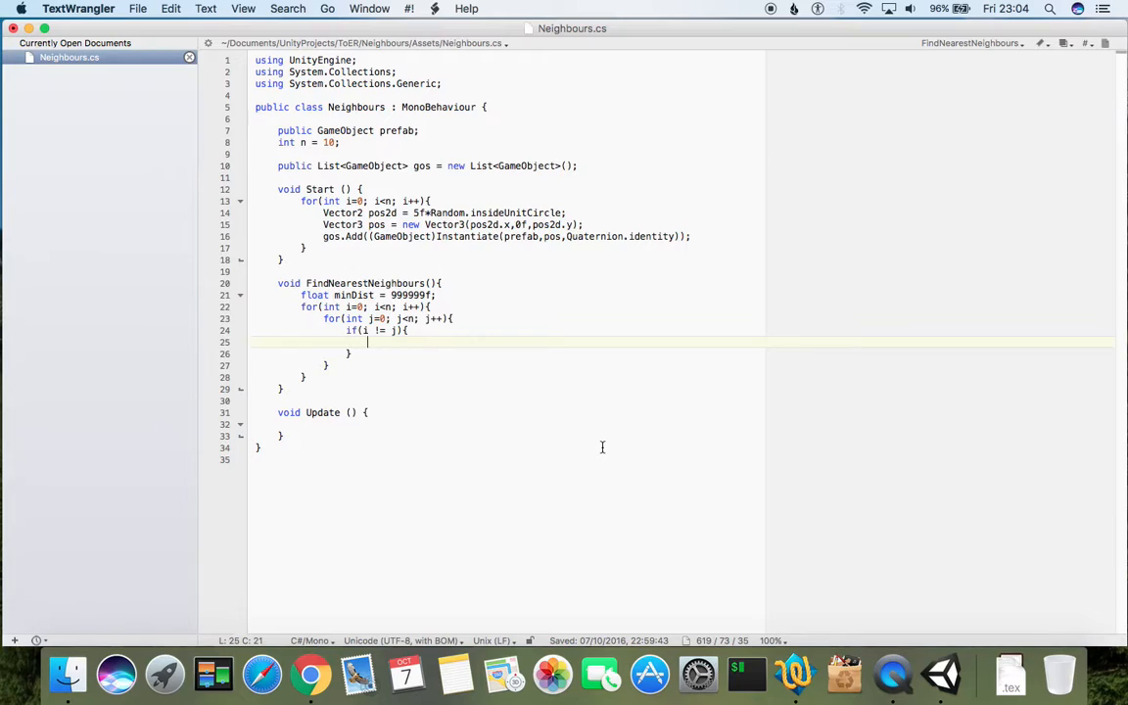
mouse_move(407, 282)
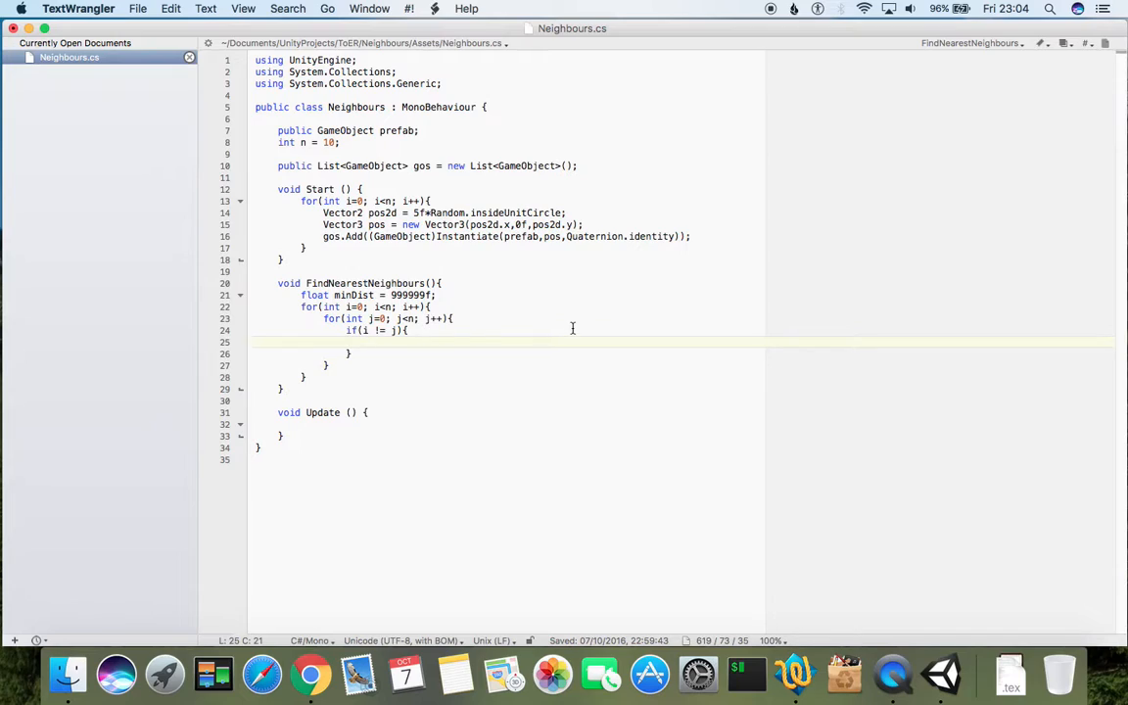
mouse_move(572, 282)
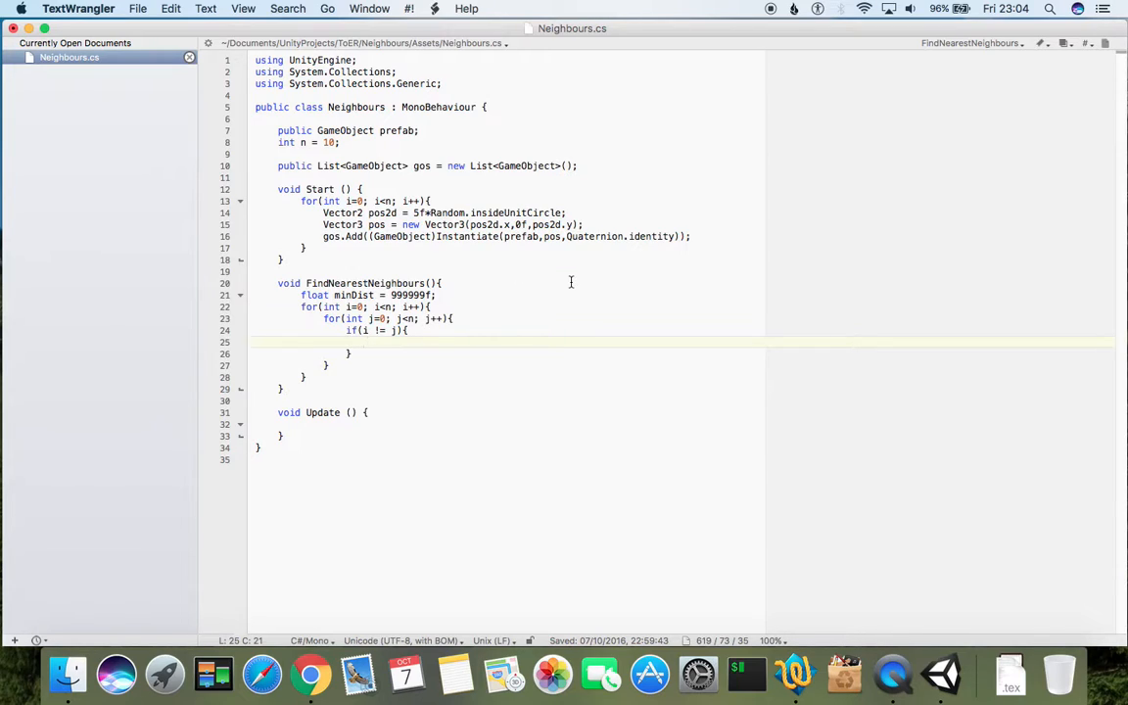
- Begin a float dist = declaration inside the if (i != j) block
type("float")
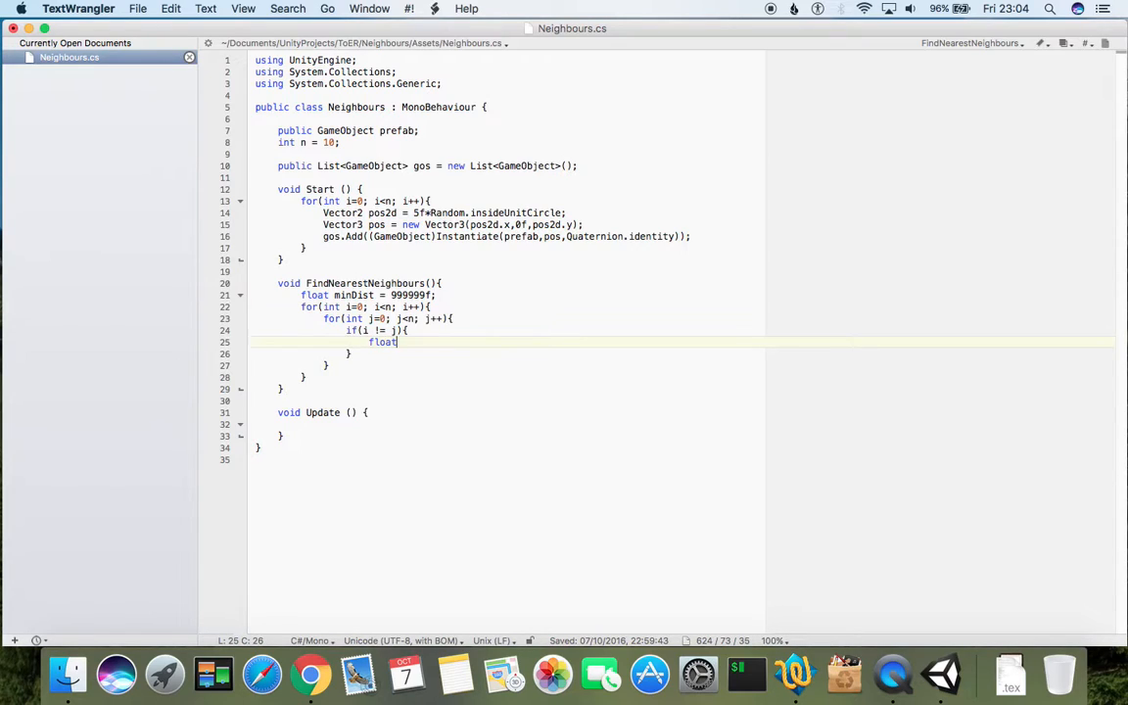
type("dist")
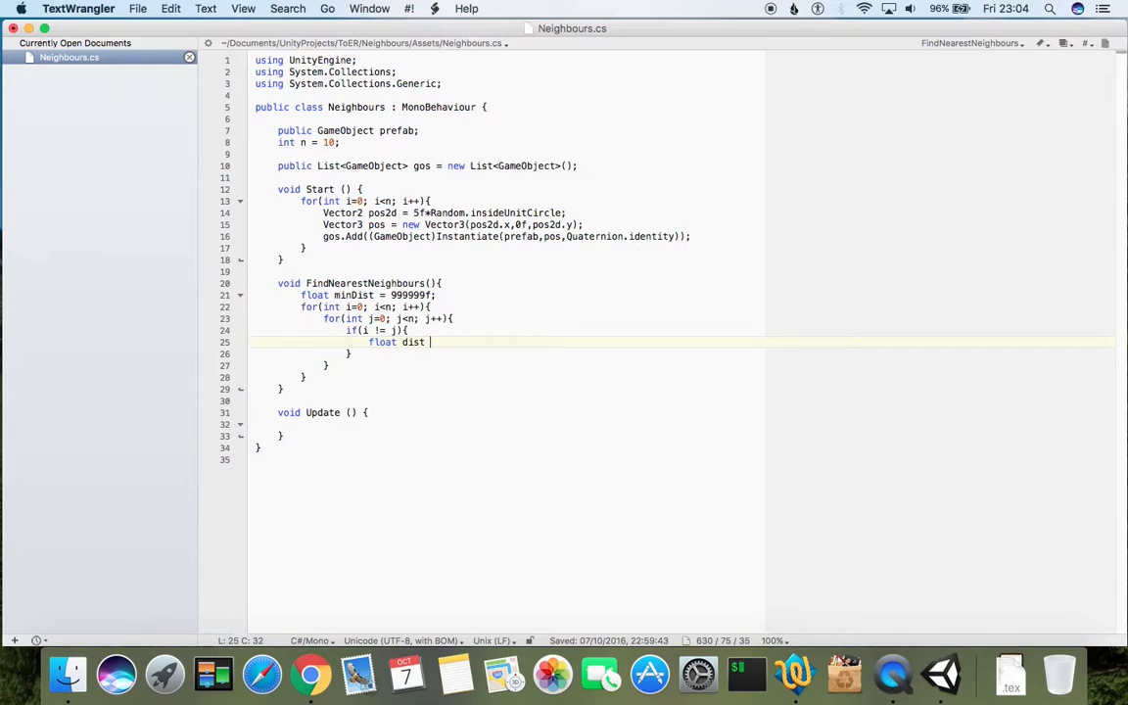
type("=")
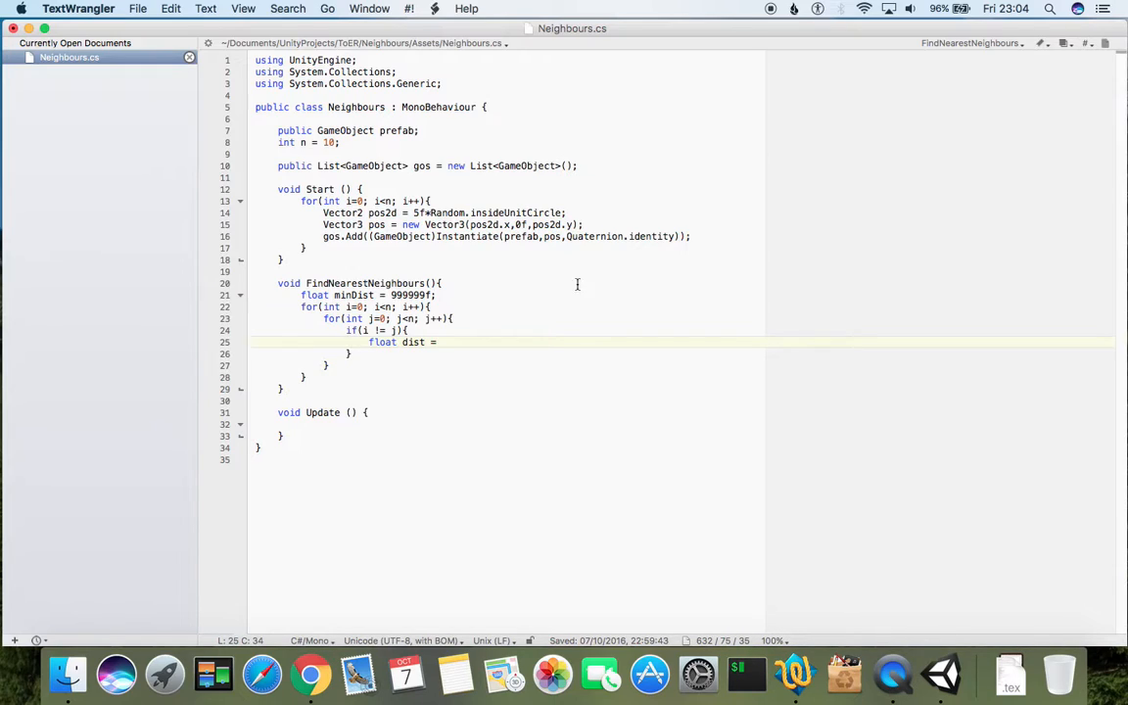
mouse_move(521, 380)
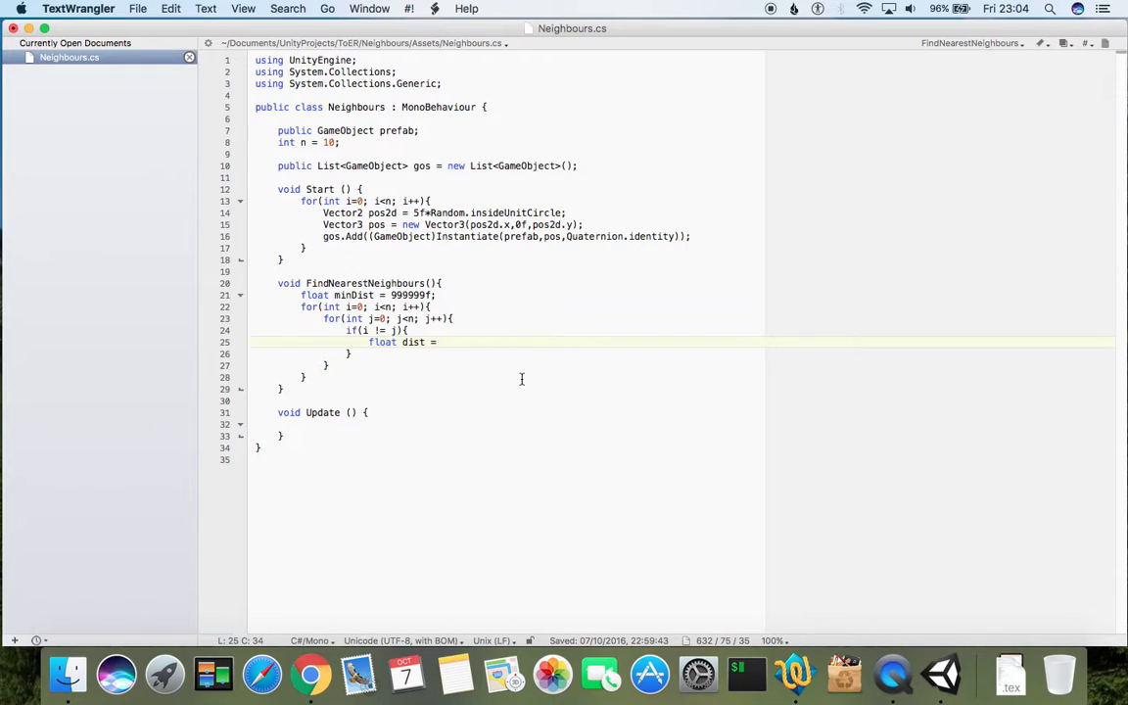
mouse_move(448, 220)
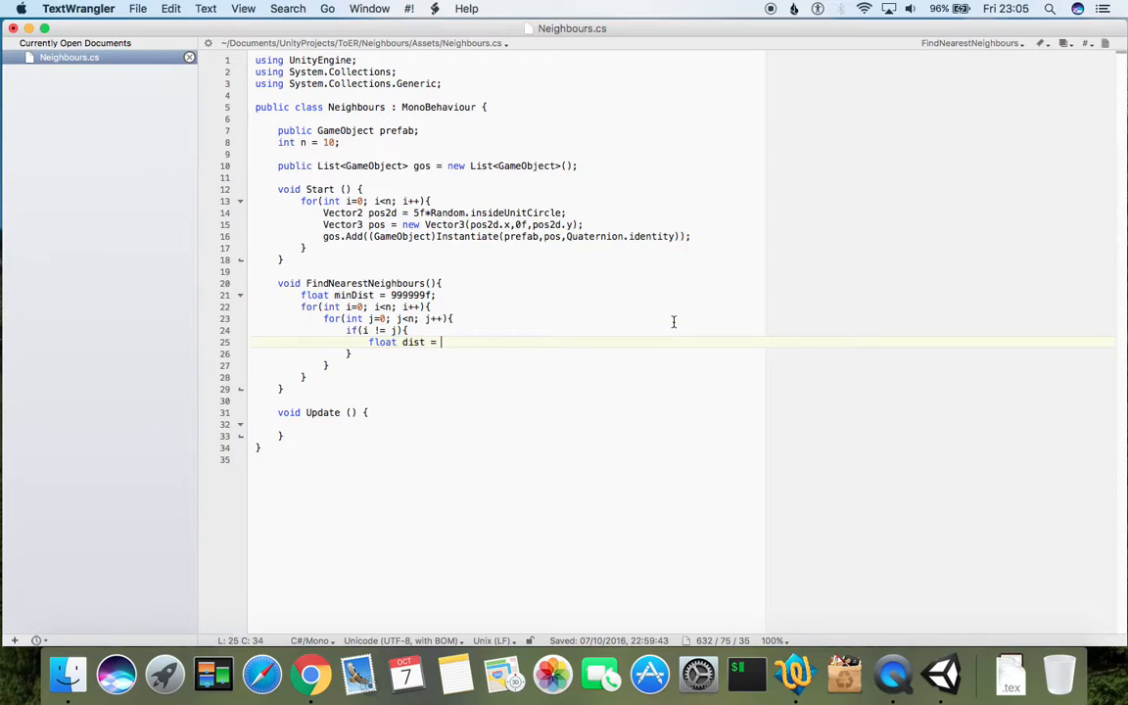
mouse_move(499, 250)
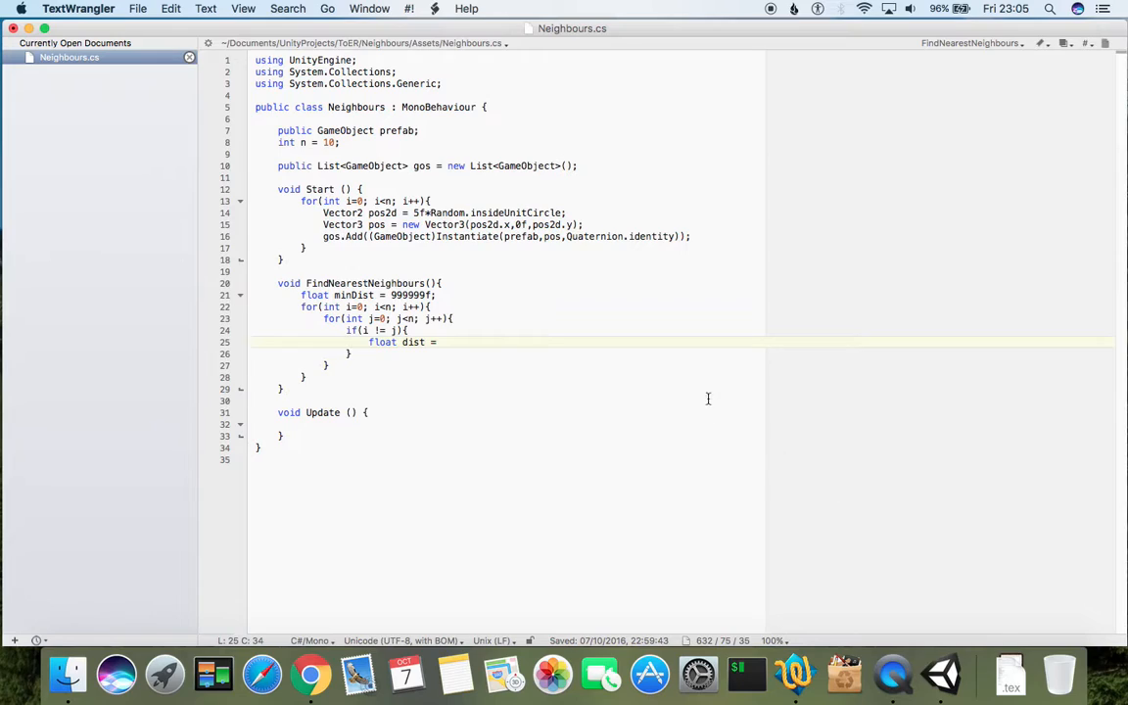
- Set dist to (gos[i].transform.position - gos[j].transform.position).magnitude
type("gos.tr")
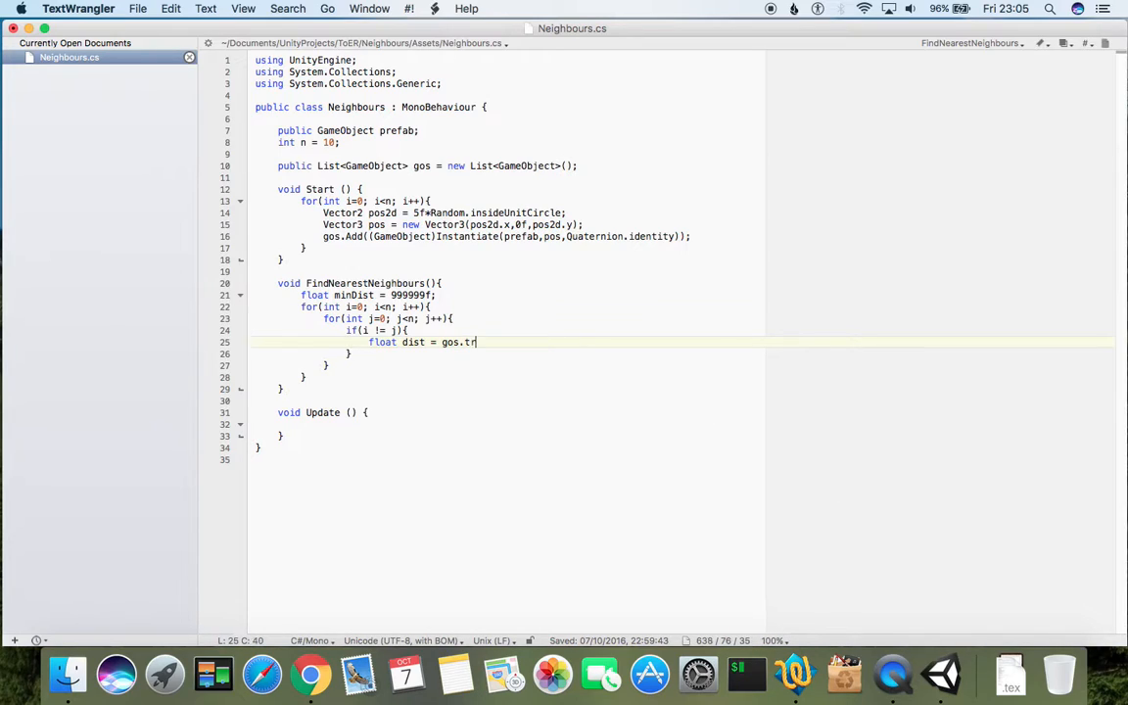
type("ansform")
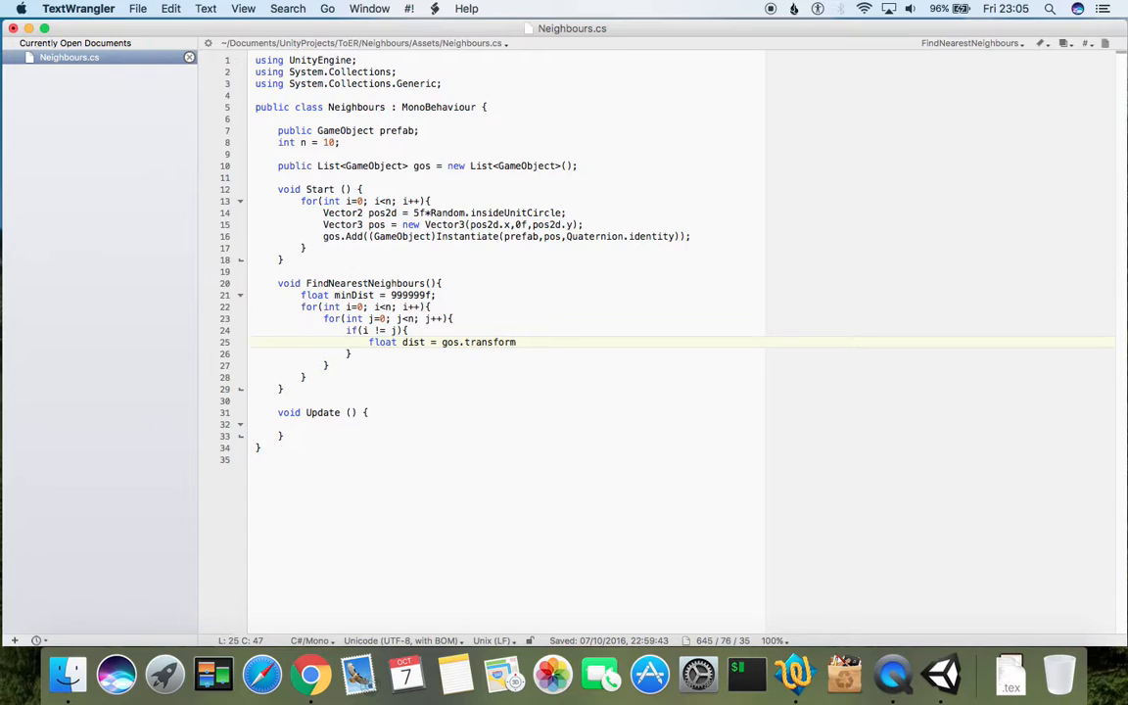
type(".position")
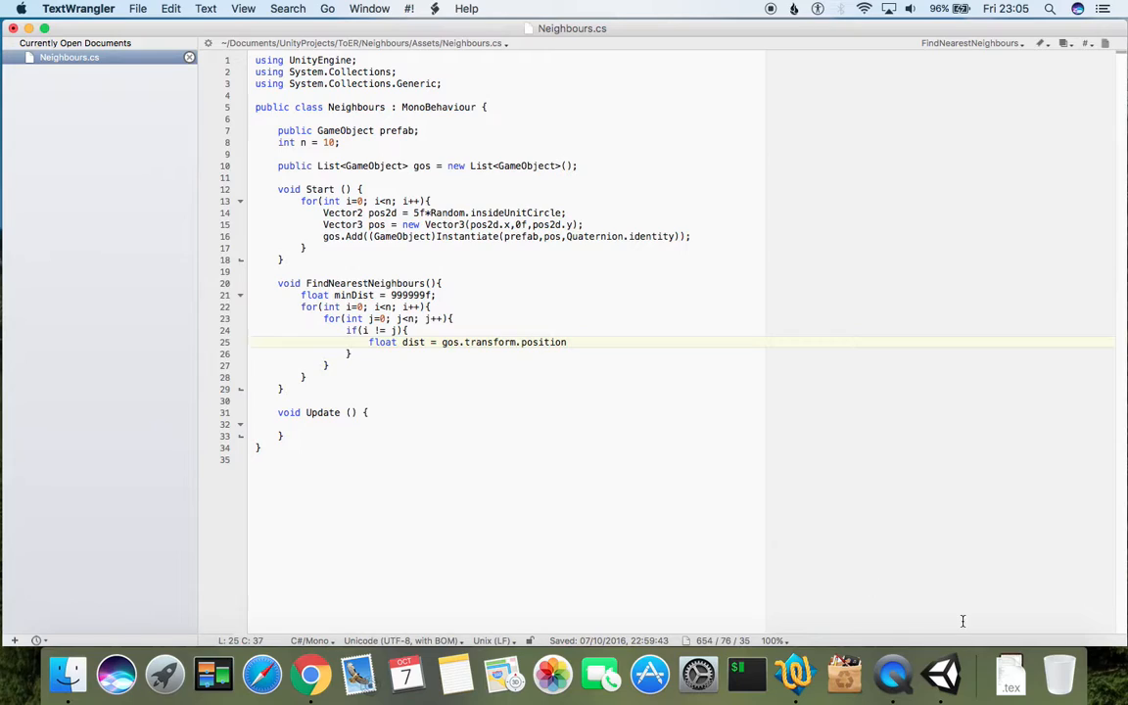
type("[]")
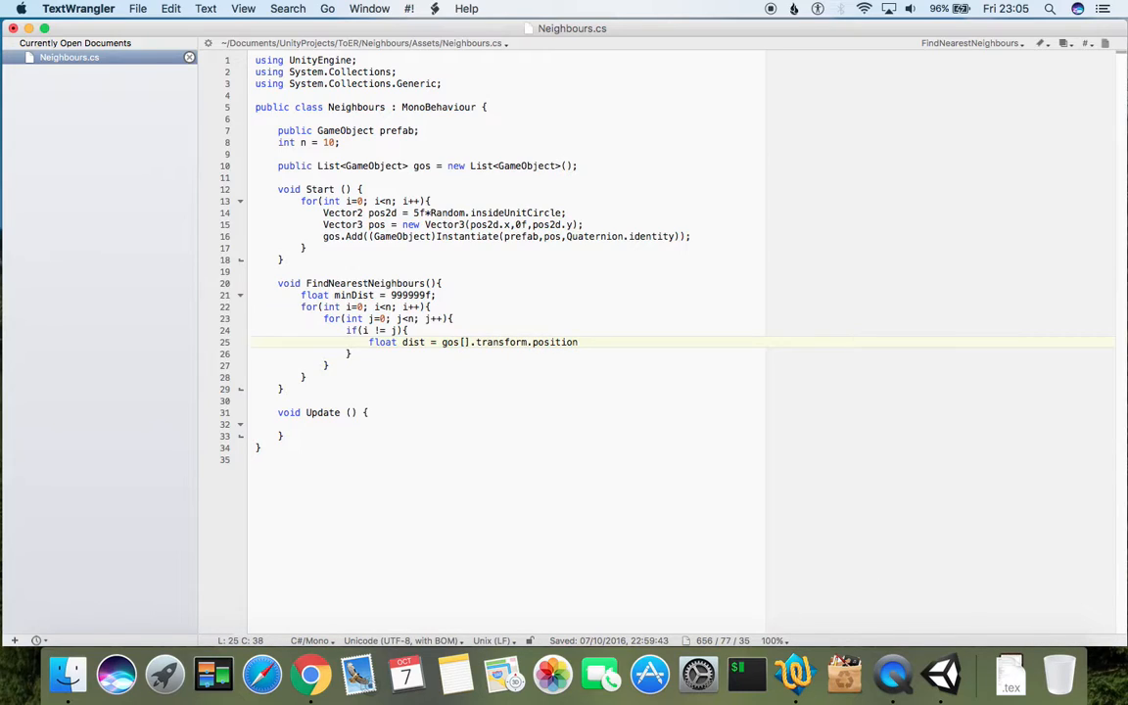
type("i")
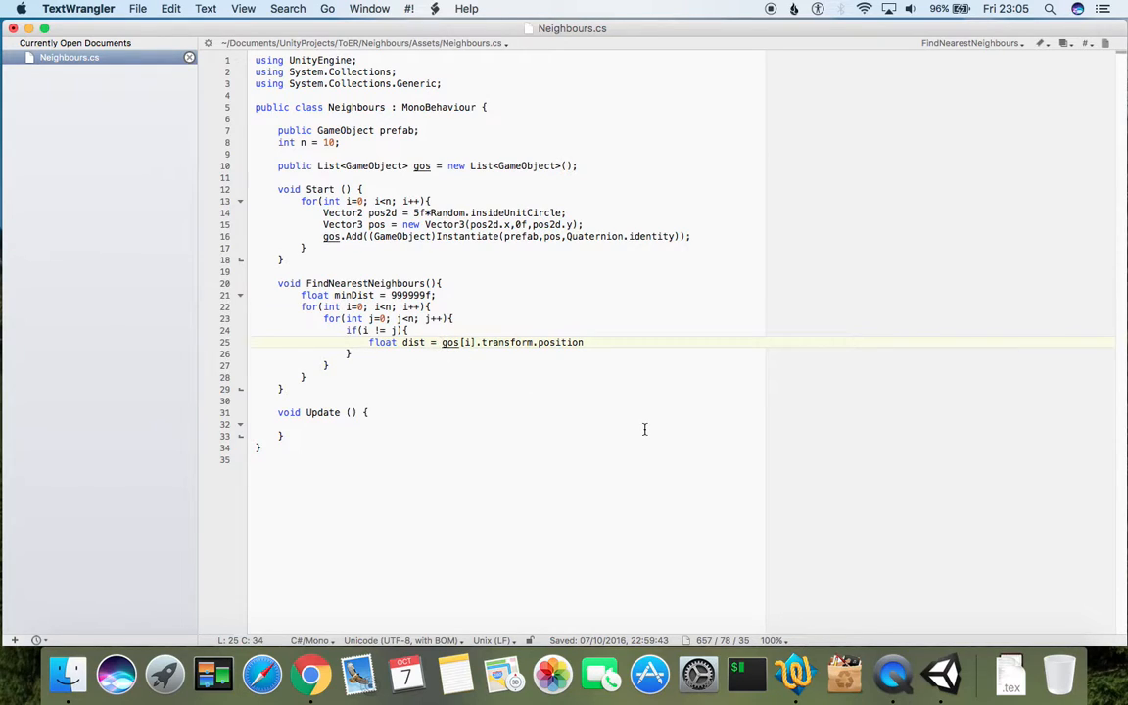
left_click(584, 341)
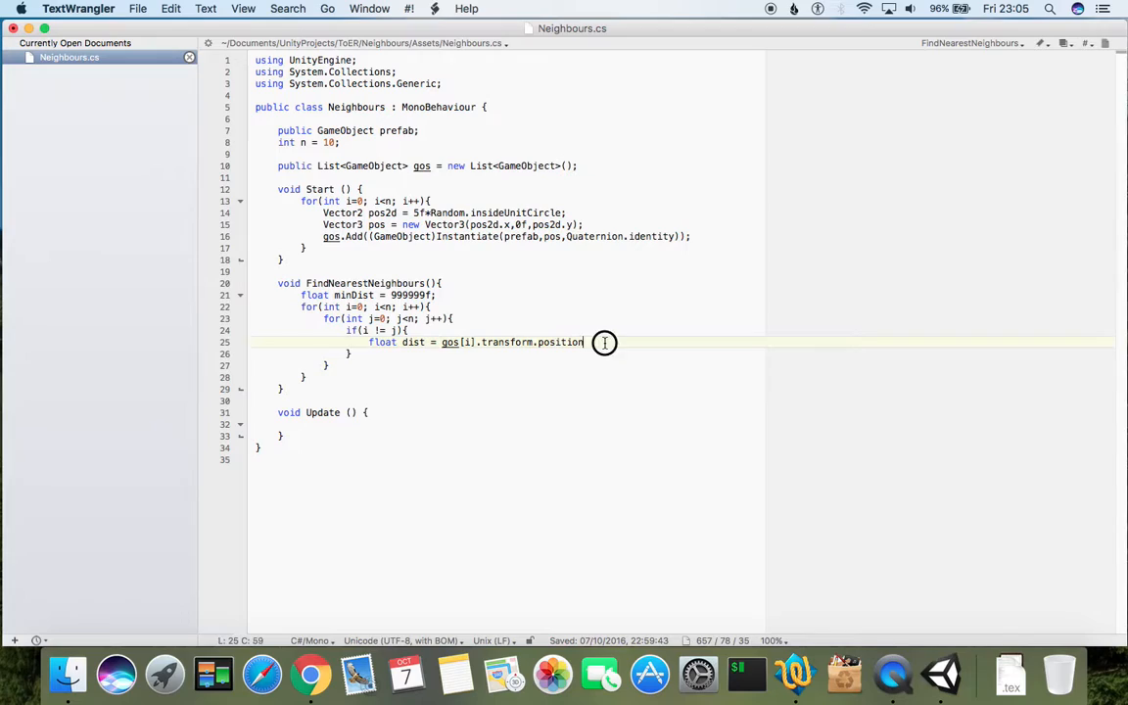
type("-")
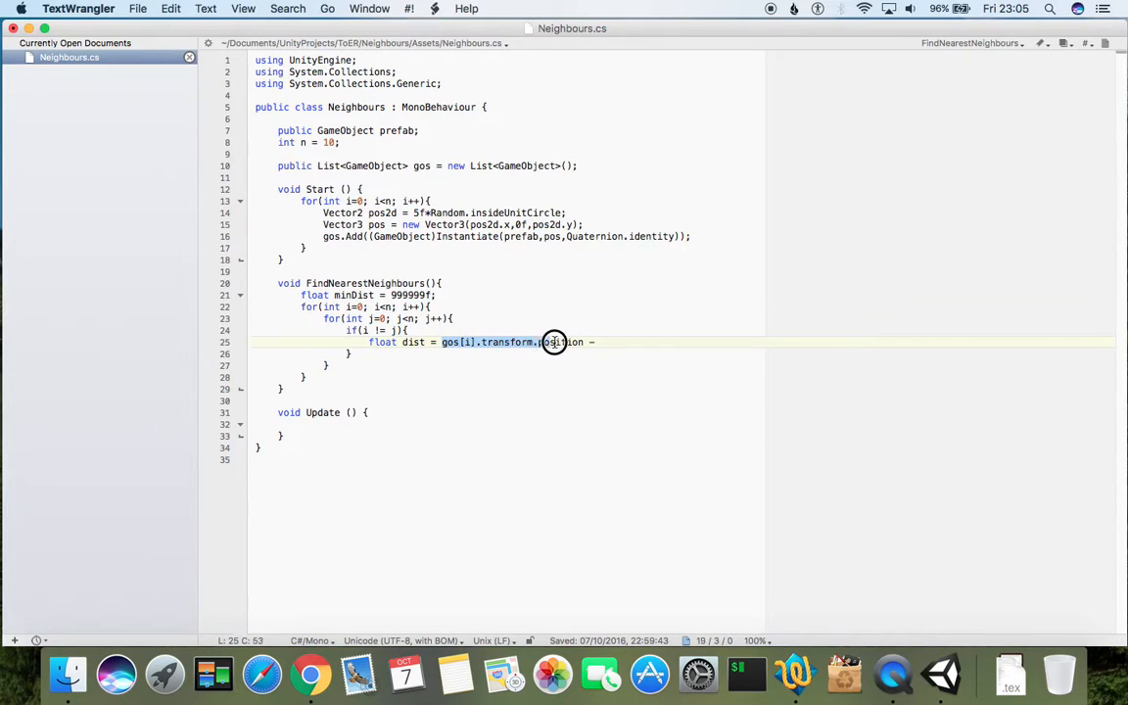
type("gos[i].transform.position")
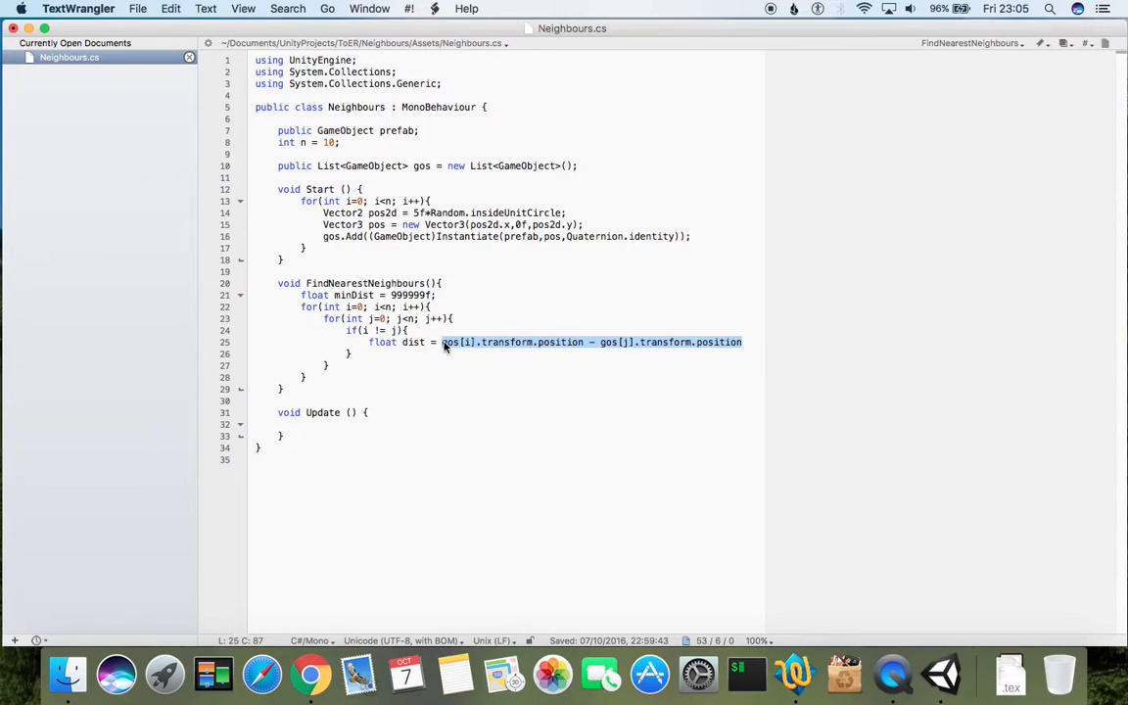
type("(")
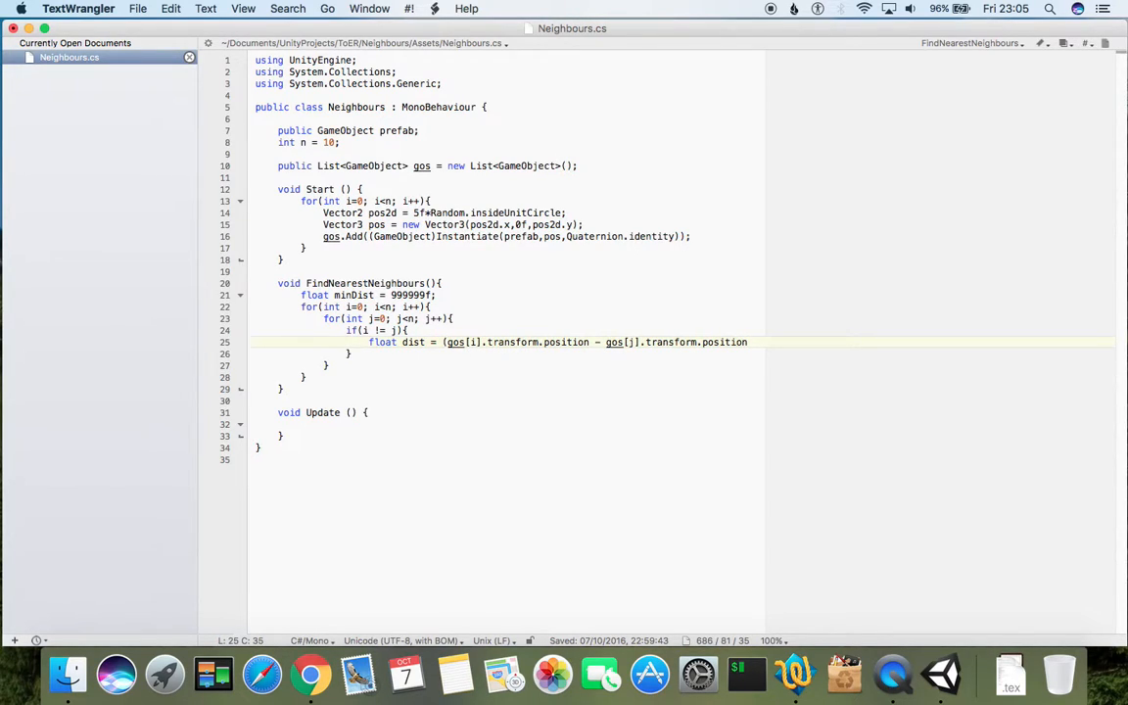
type(")")
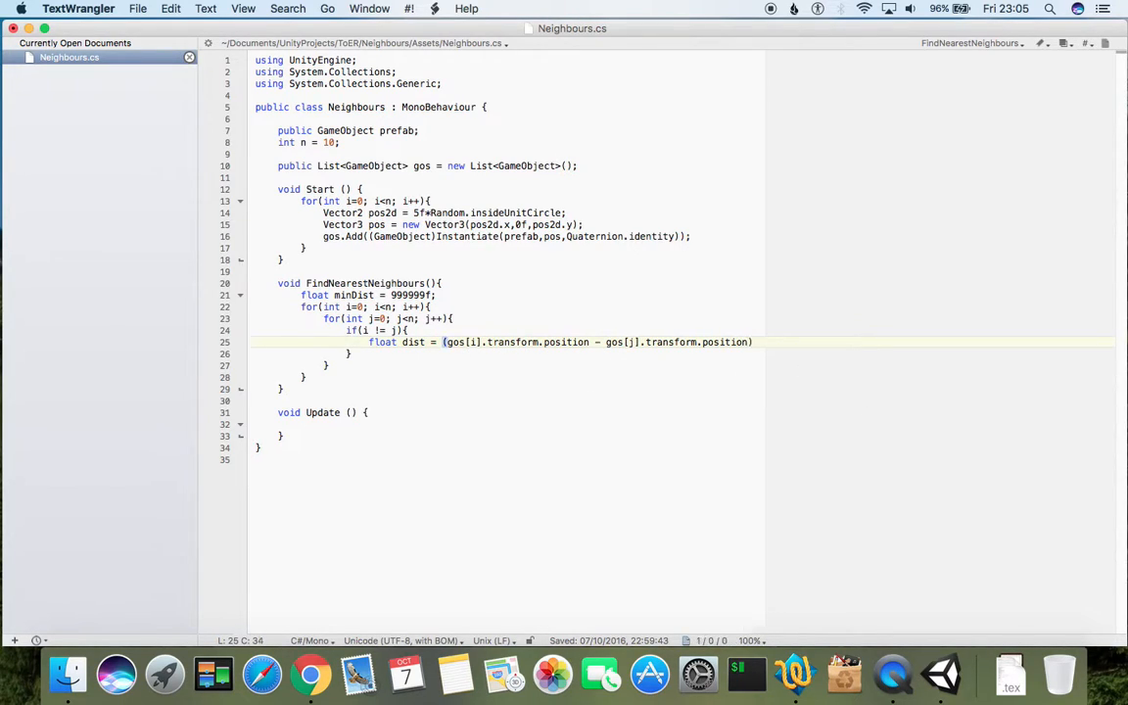
type(".")
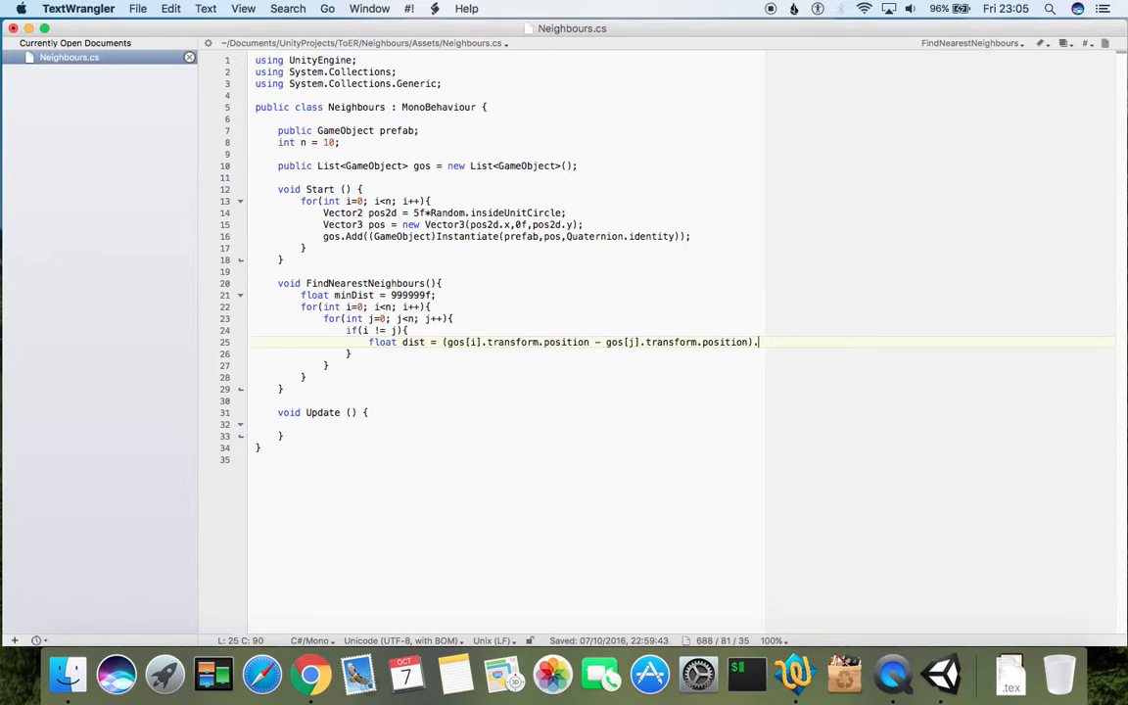
type("magnitude")
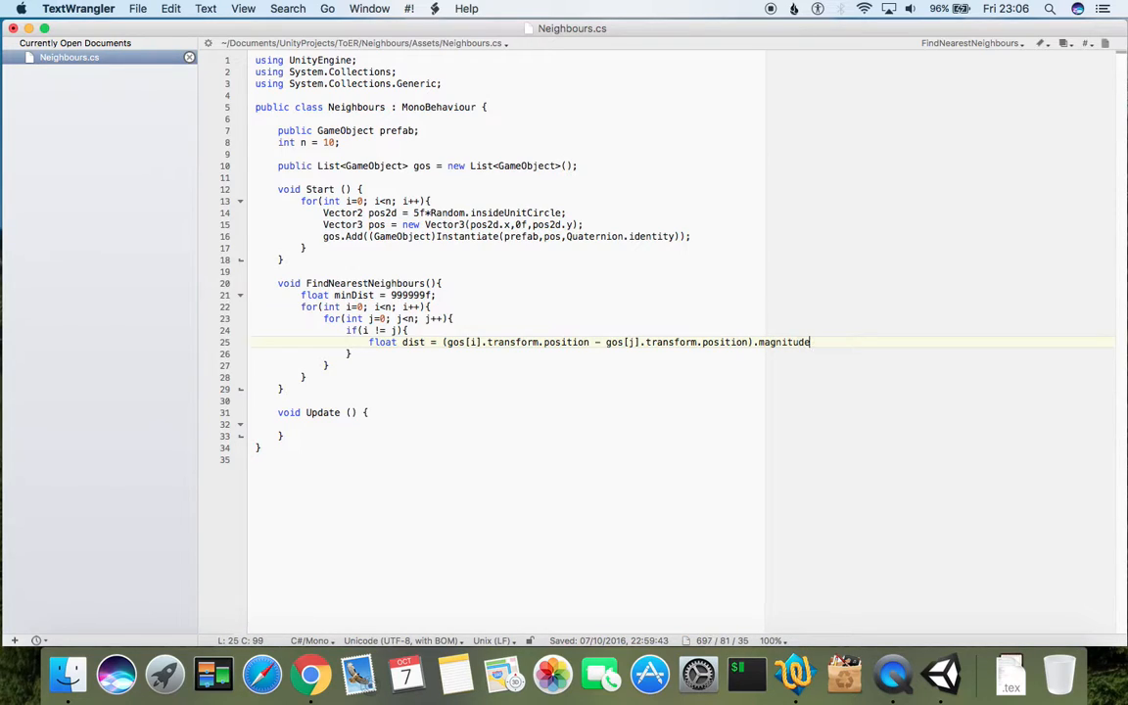
type(".")
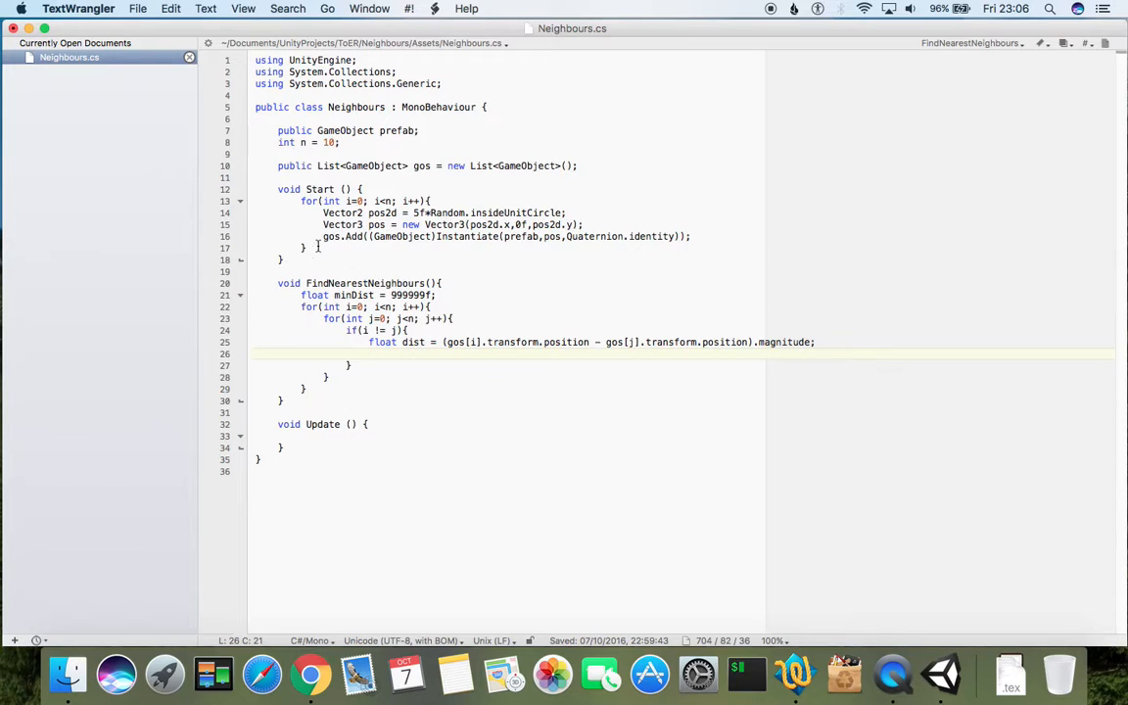
mouse_move(697, 247)
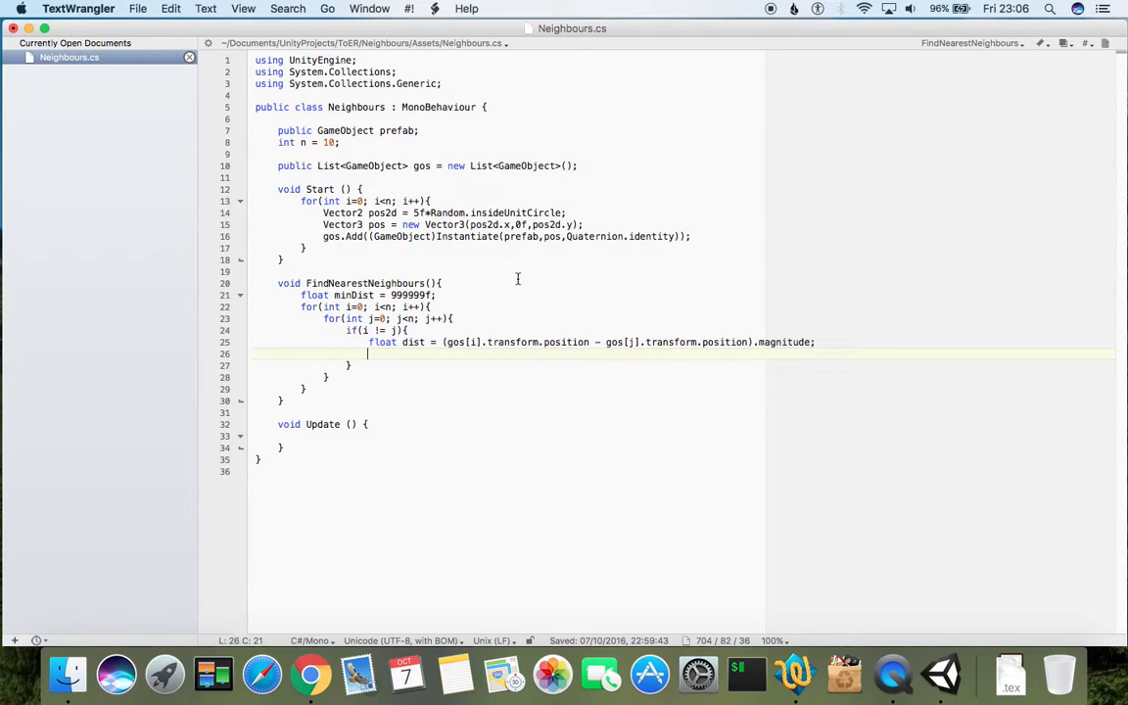
mouse_move(726, 282)
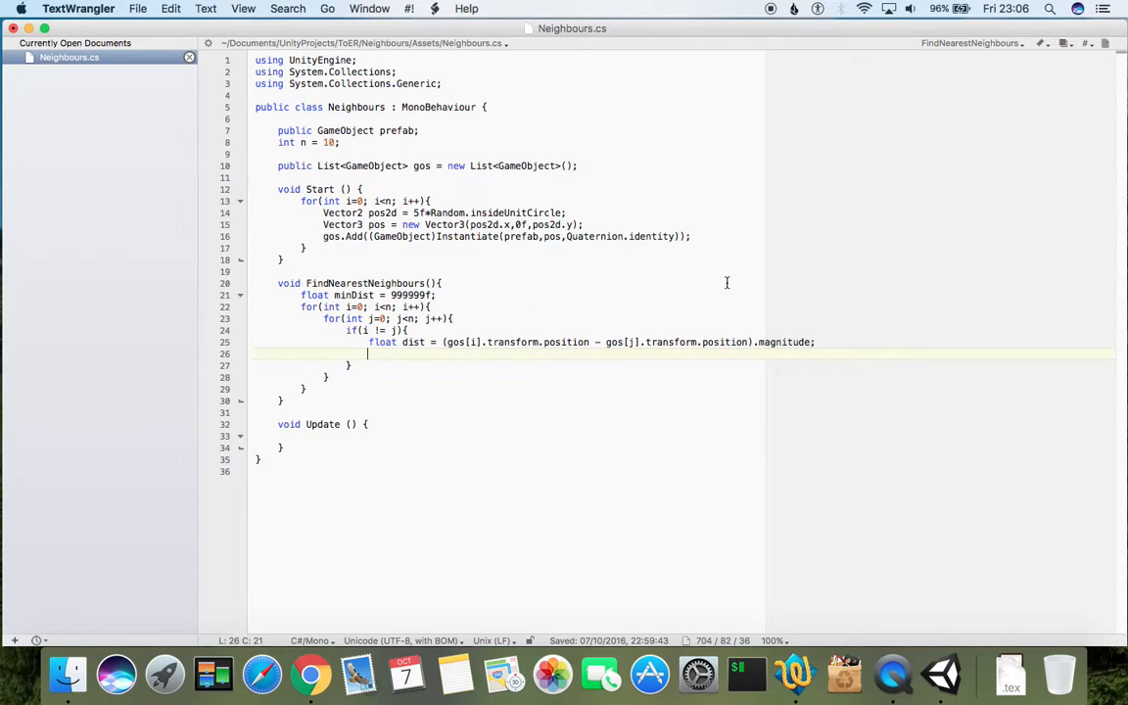
- Add if(dist < minDist){ minDist = dist; } after the dist line
type("if")
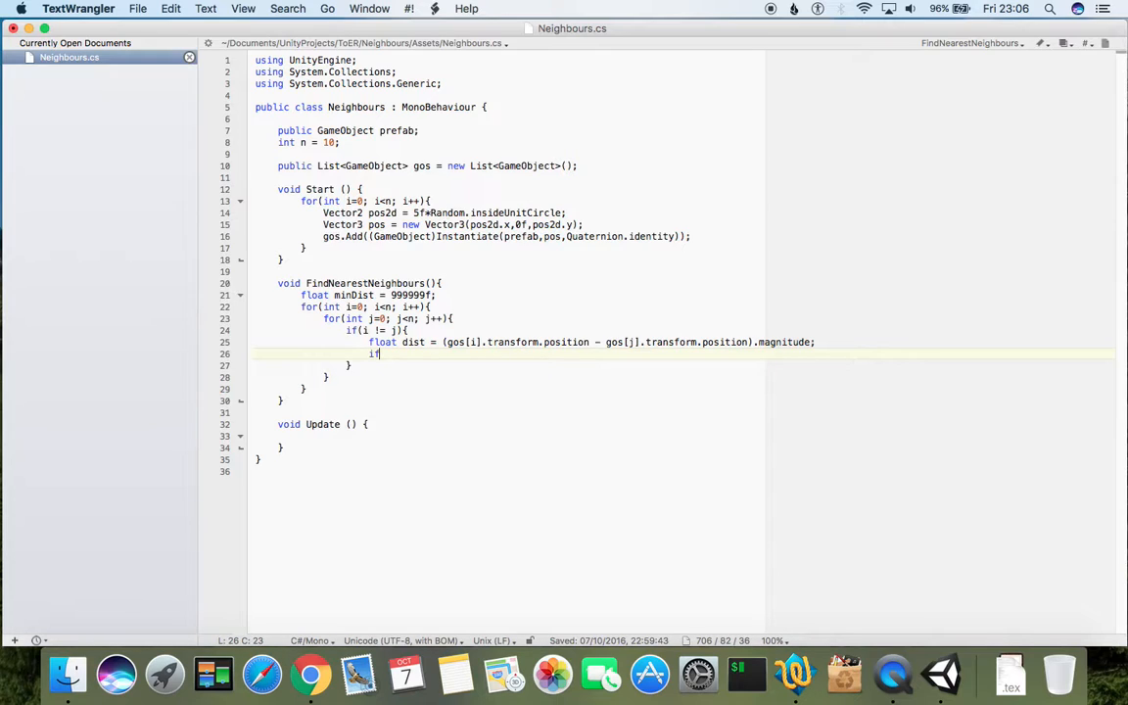
type("(){")
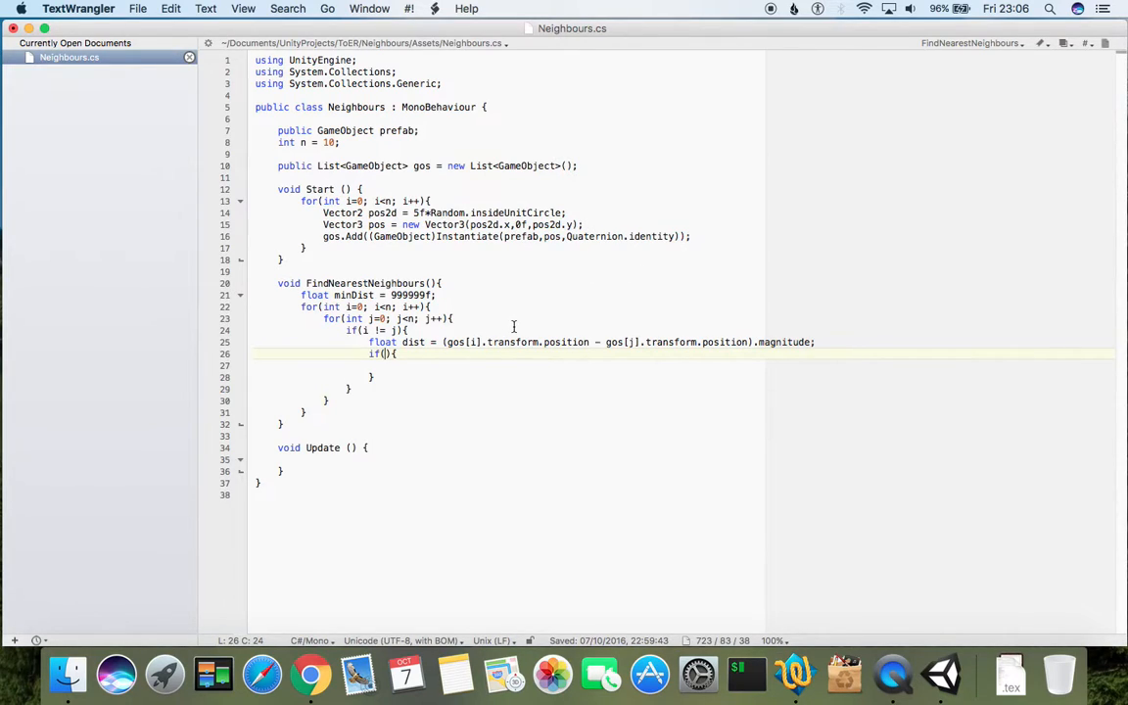
type("dist")
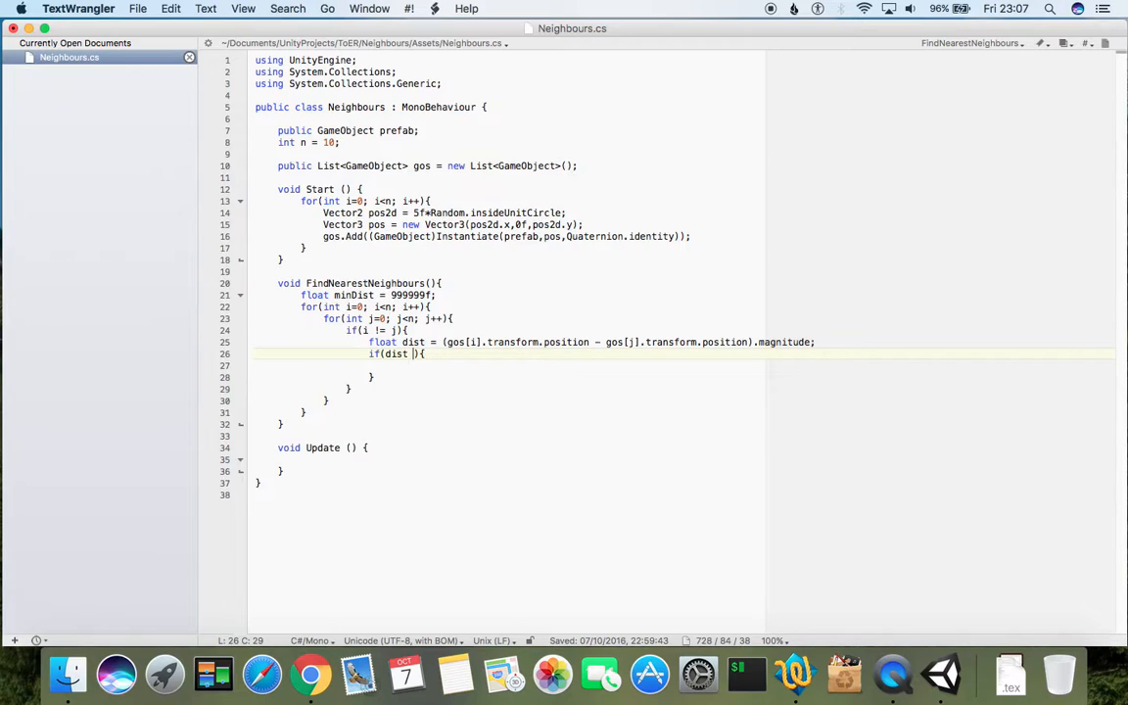
type("<")
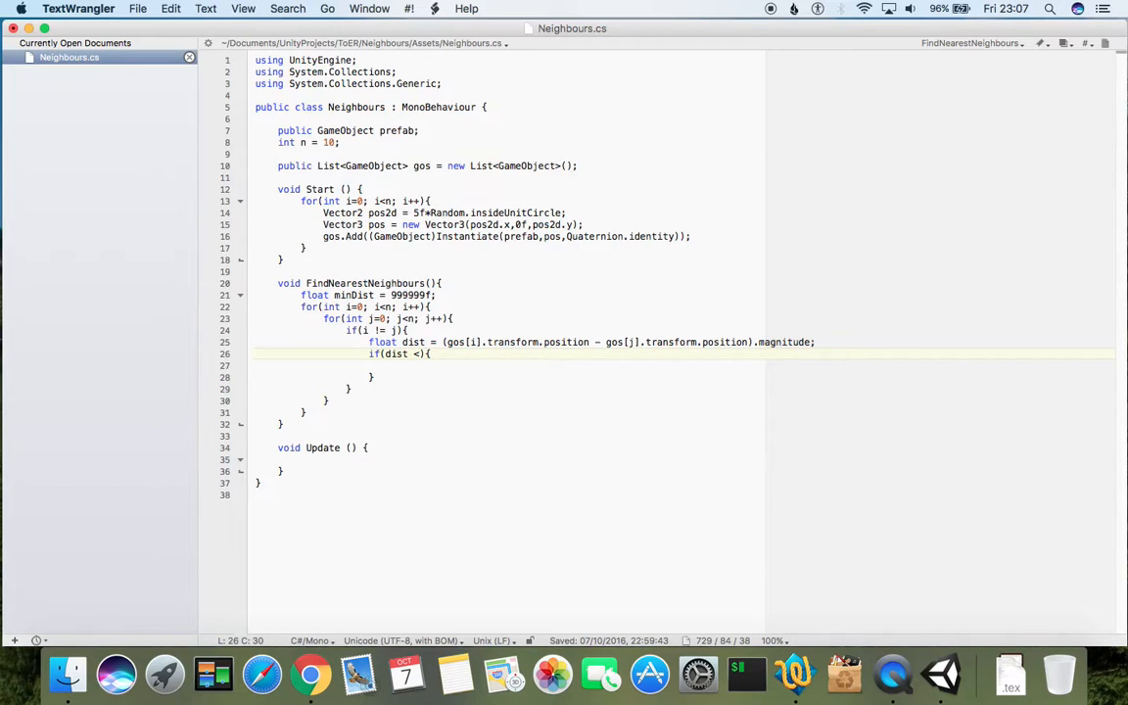
type("minDist")
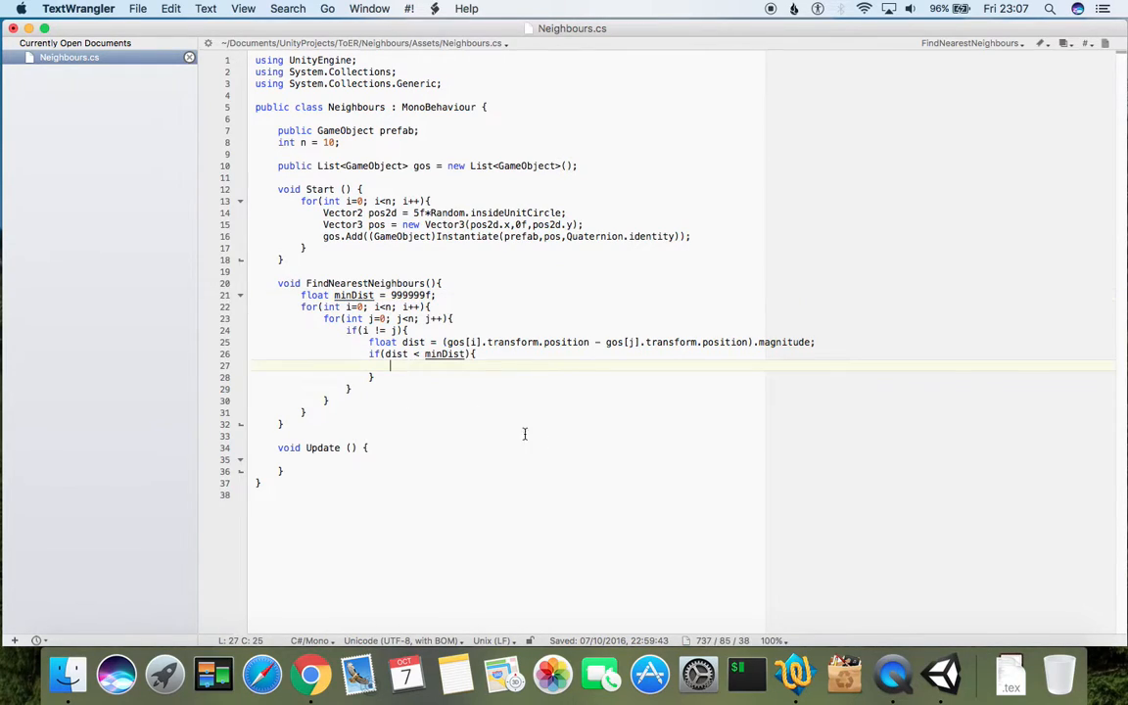
type("minDist = dis")
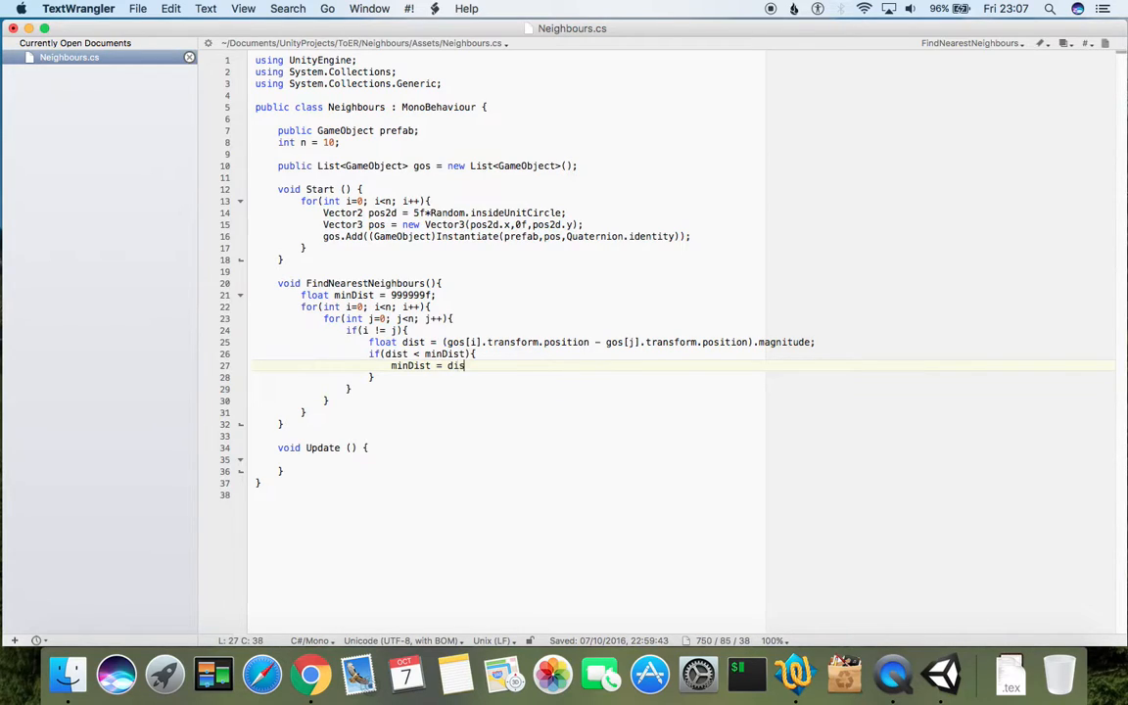
type("t;")
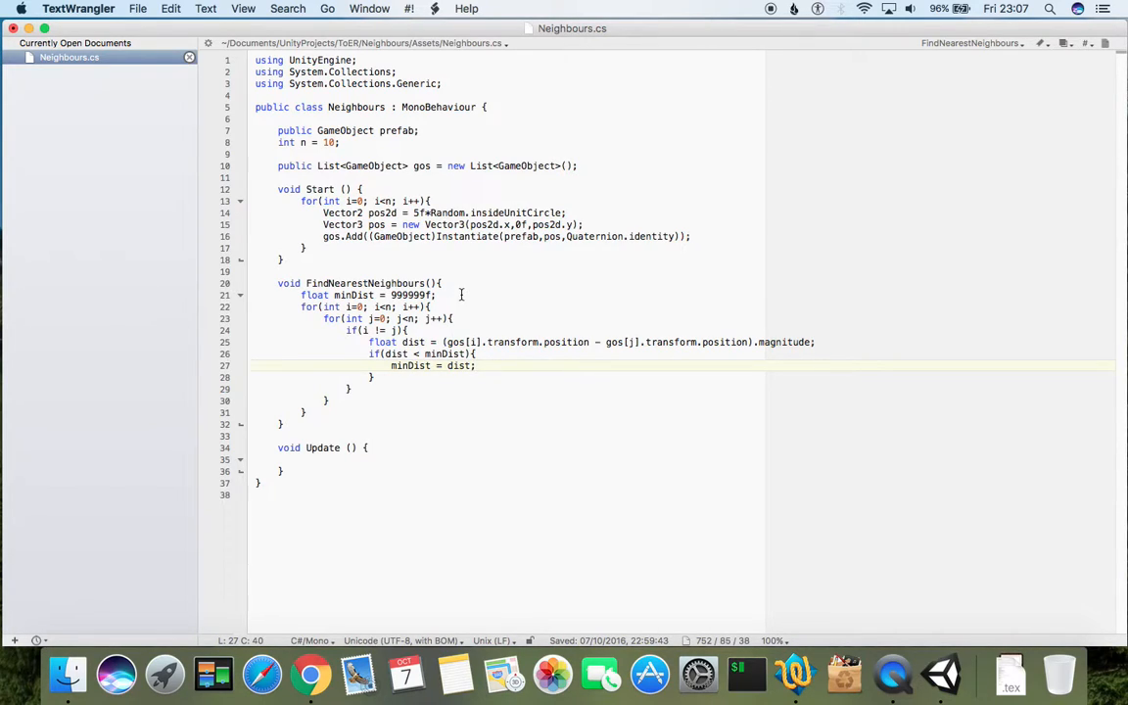
mouse_move(429, 312)
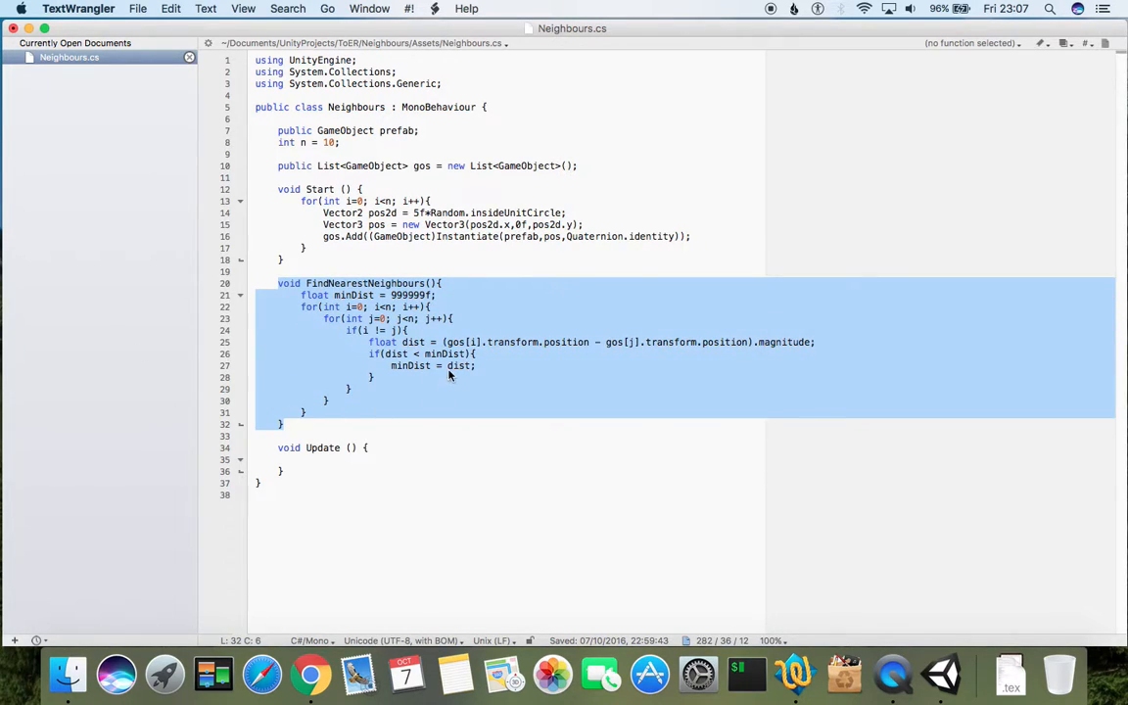
- Log minDist with Debug.Log(minDist) after the nested loops
left_click(407, 366)
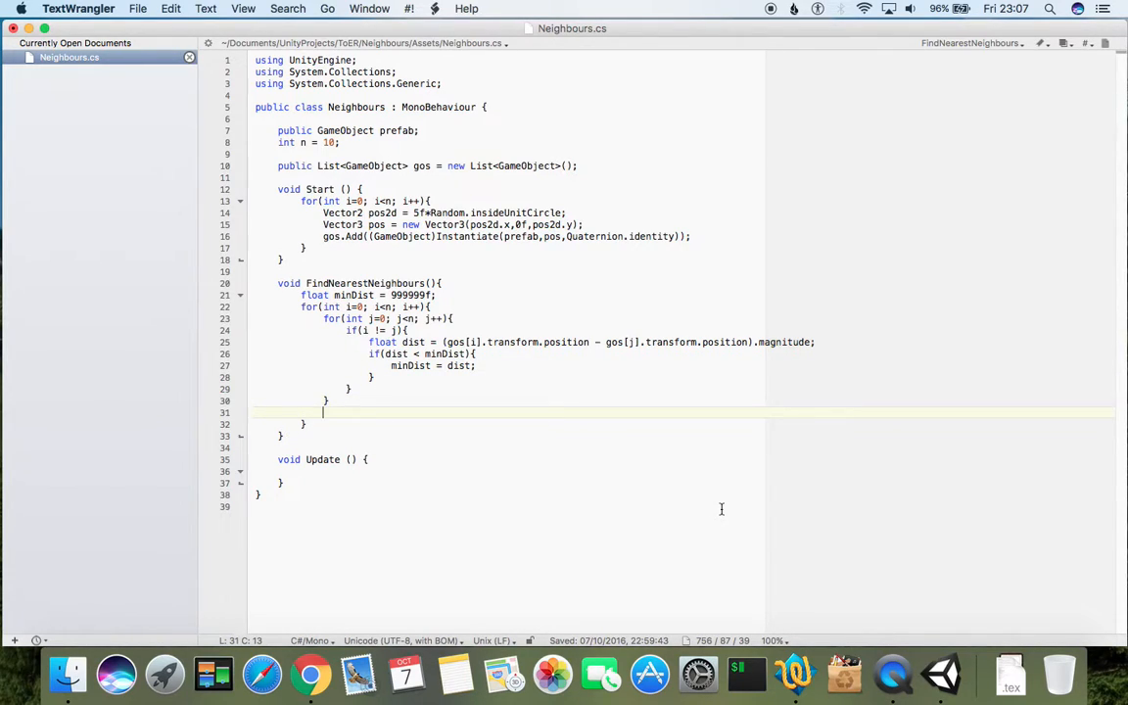
mouse_move(489, 362)
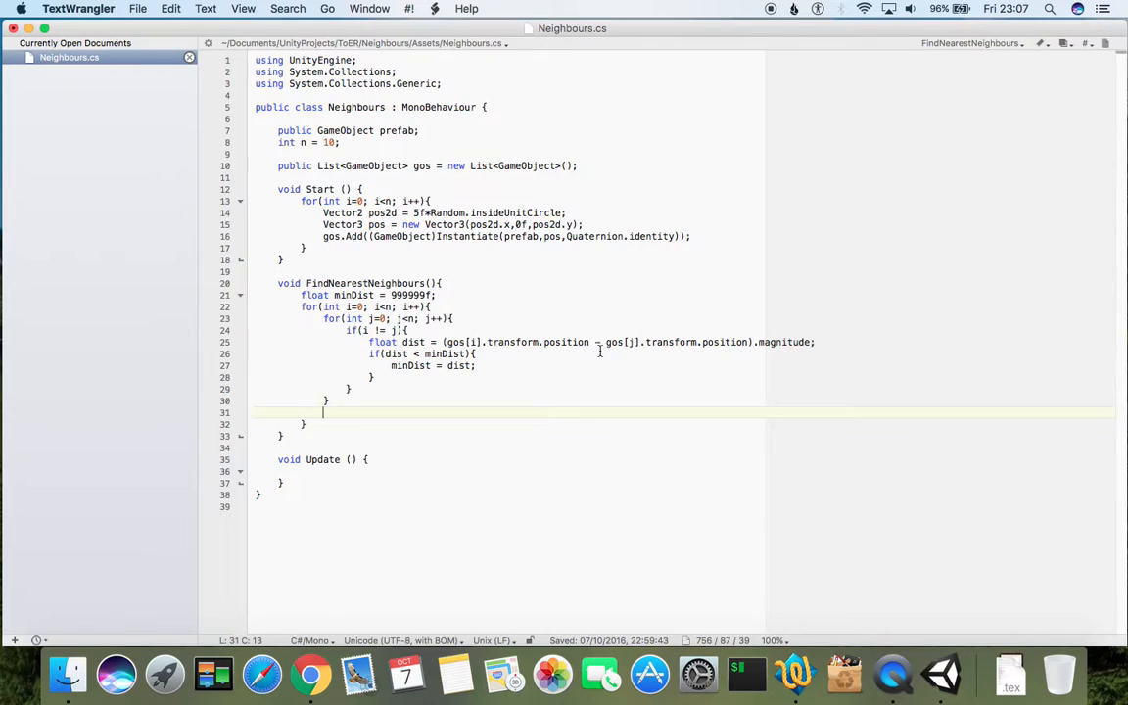
type("Debug")
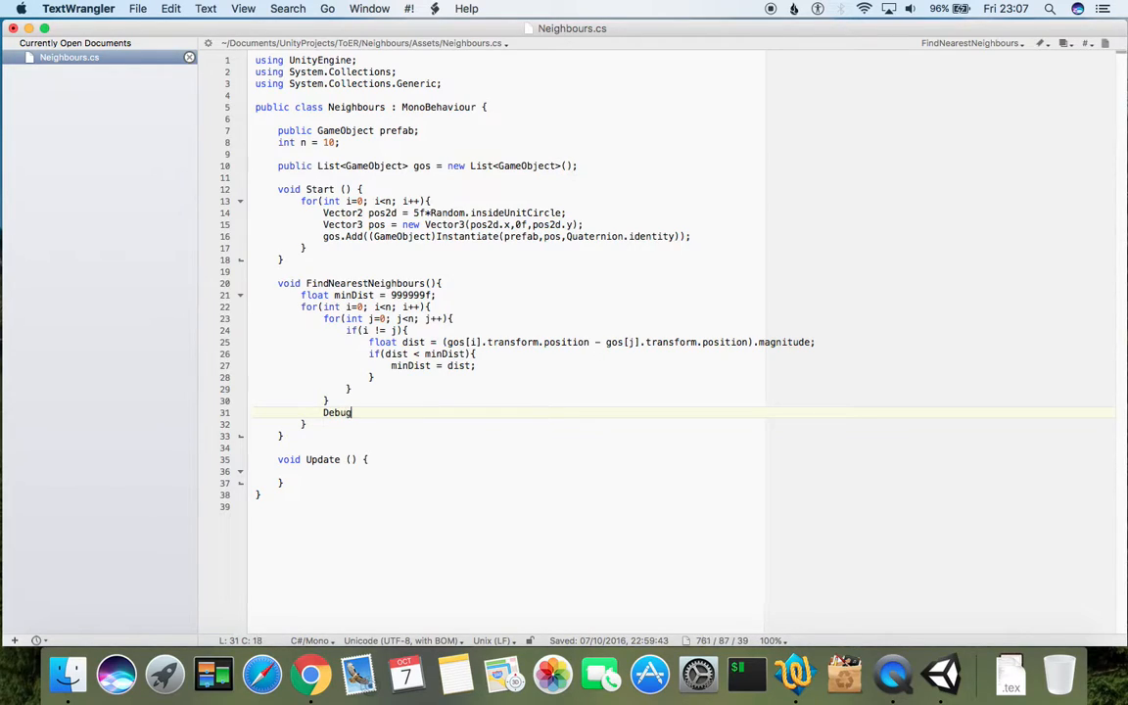
type(".Log();")
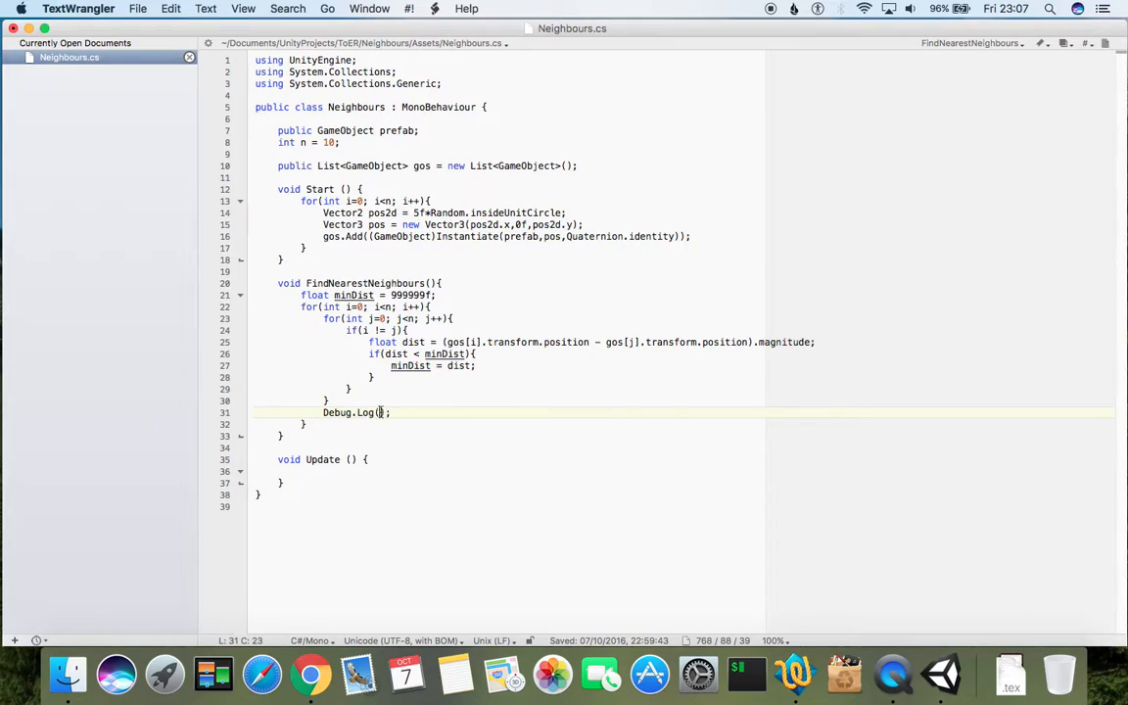
type("minDist")
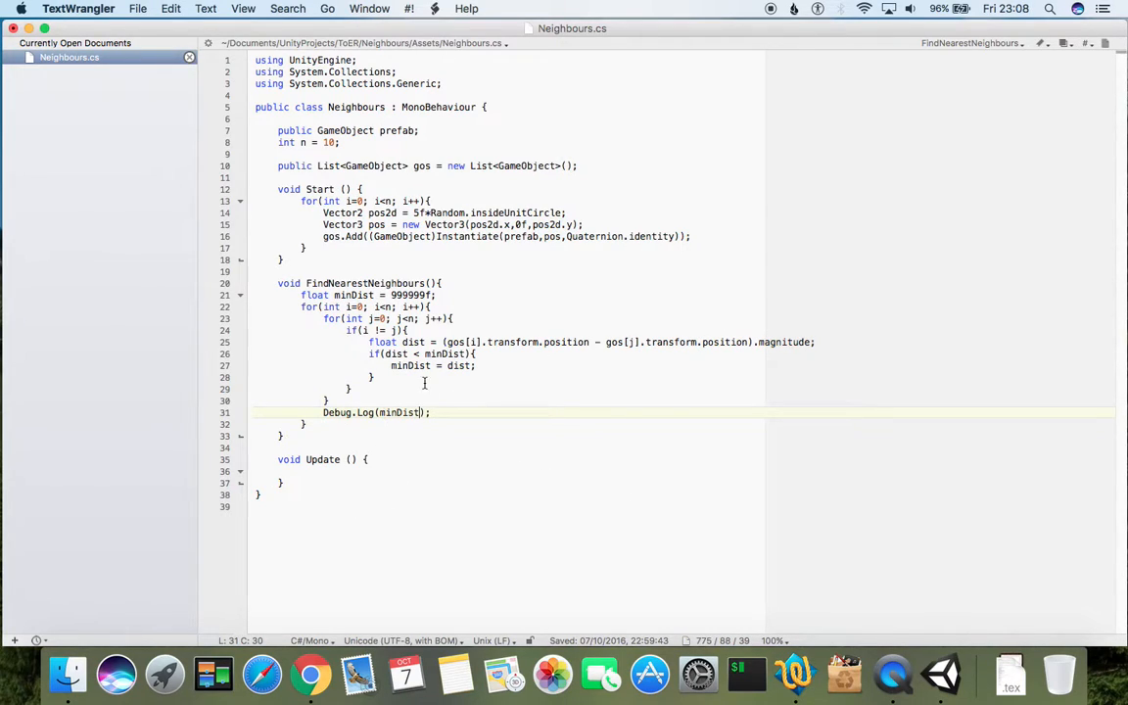
mouse_move(528, 361)
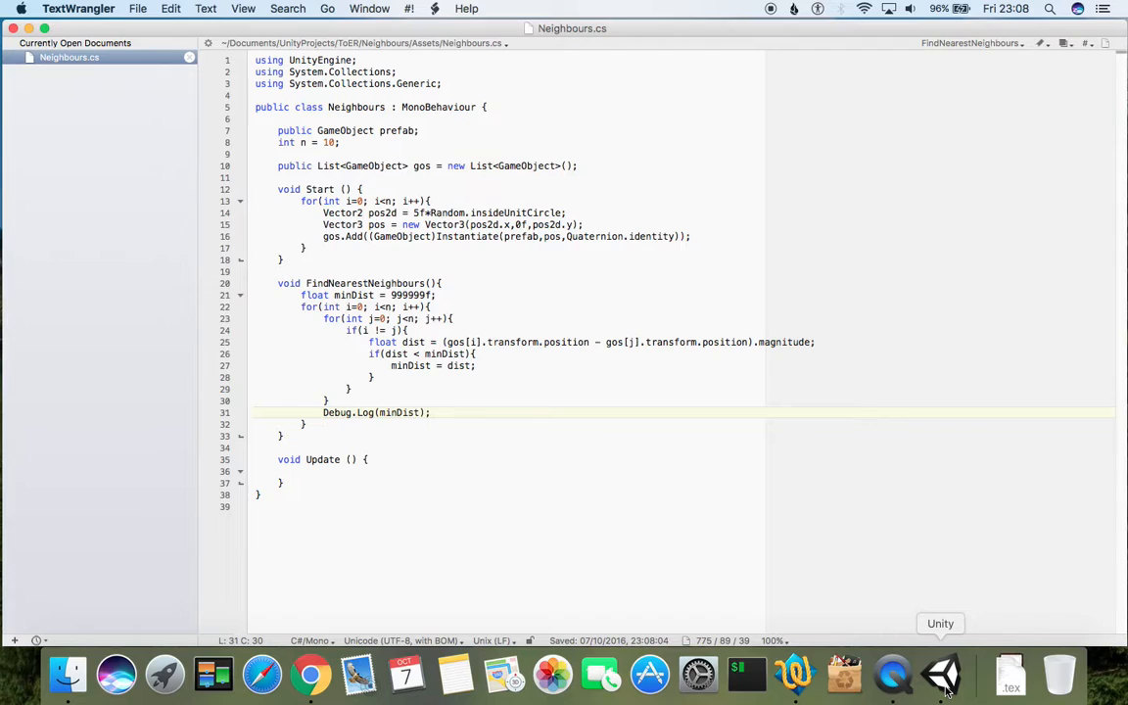
- Call FindNearestNeighbours(); at the end of Start and return to Unity
left_click(940, 674)
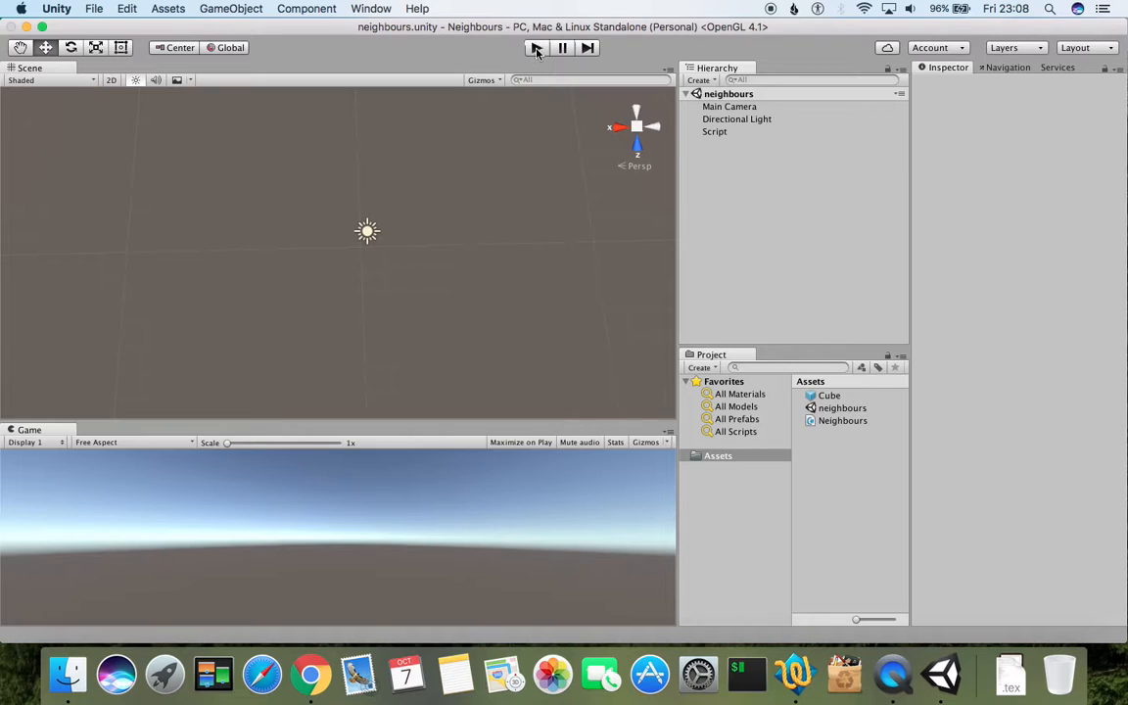
left_click(537, 47)
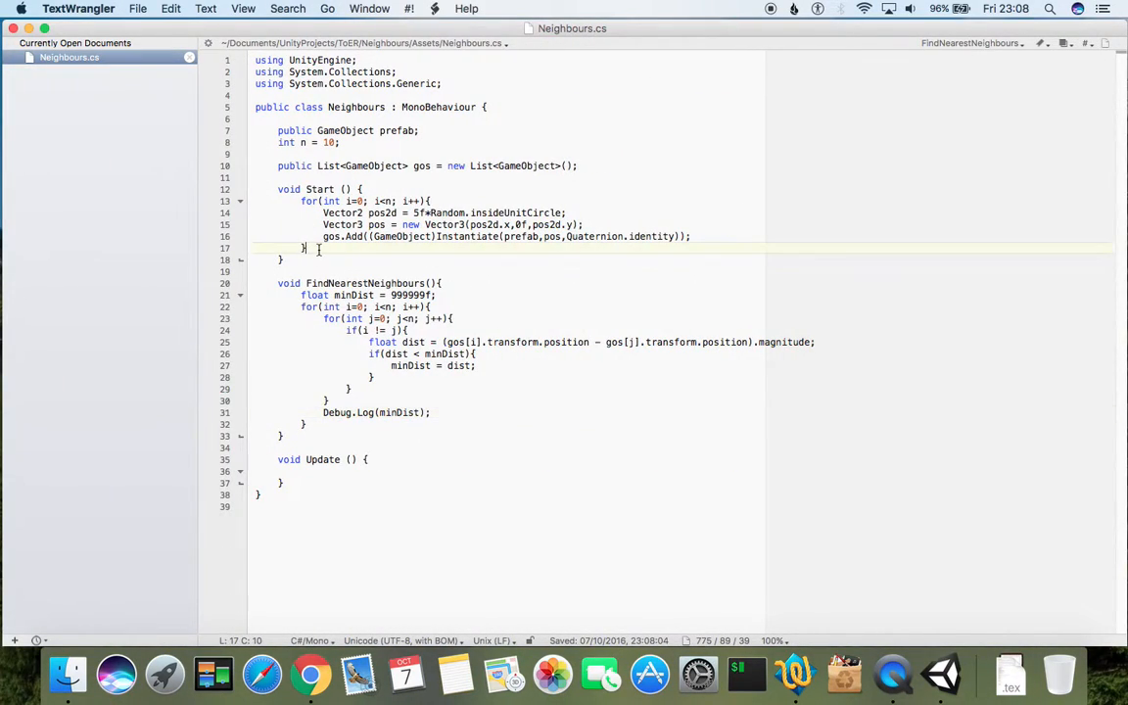
key("Return")
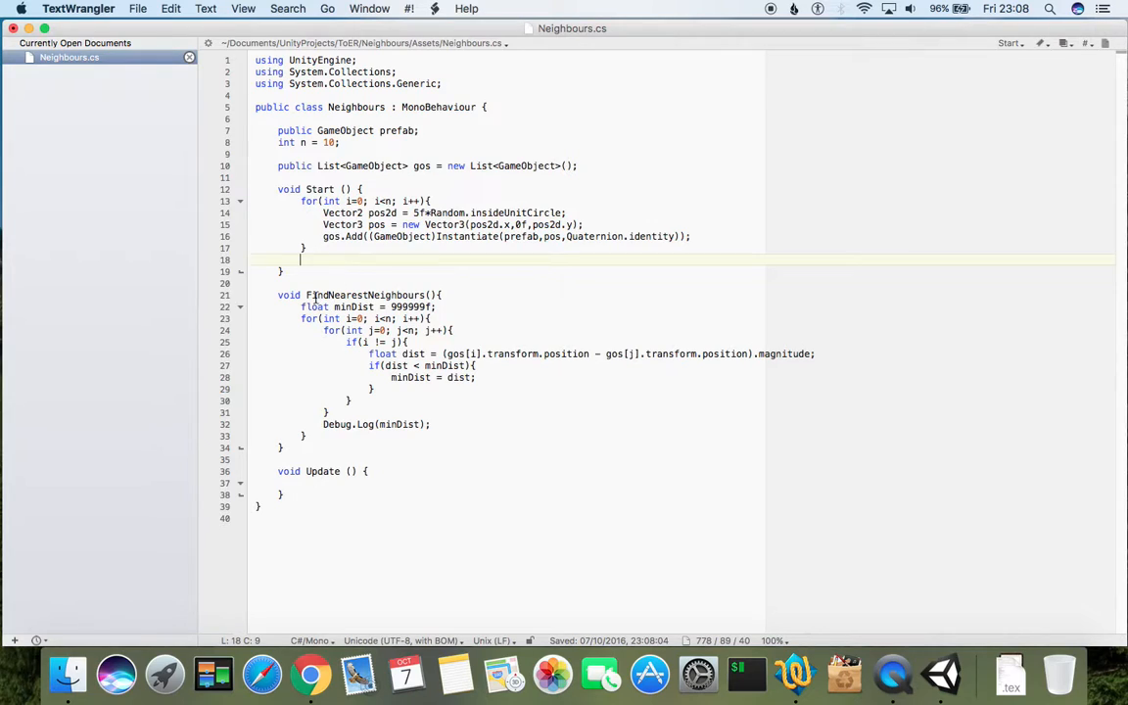
double_click(368, 294)
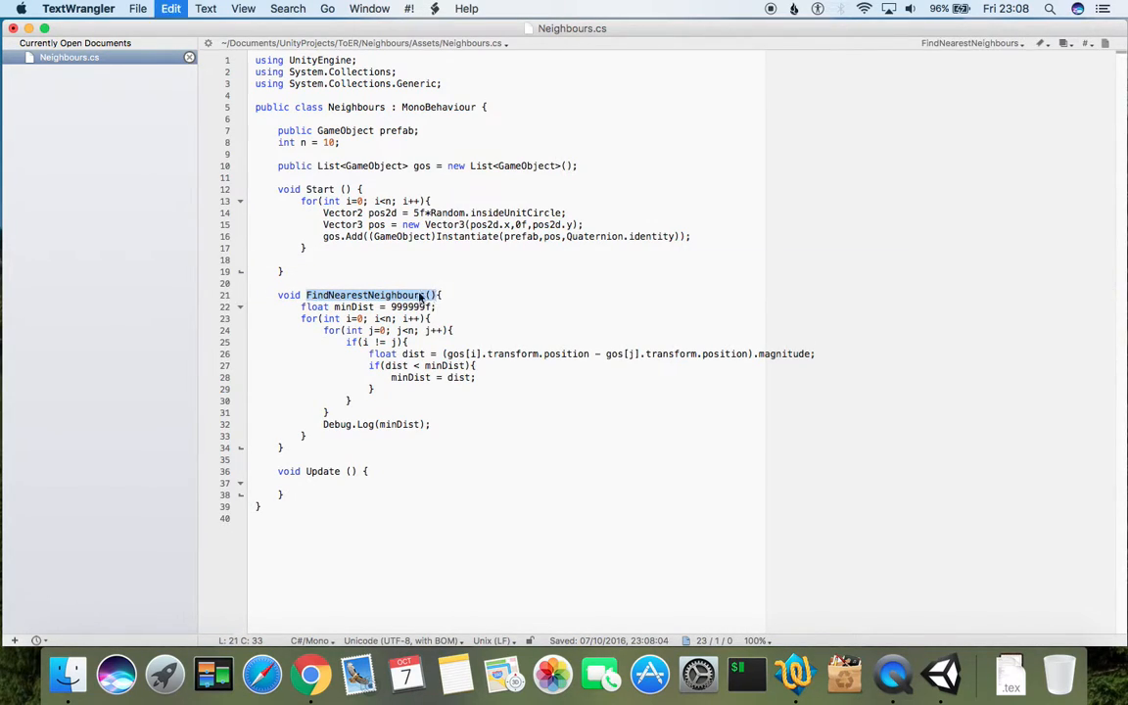
type("FindNearestNeighbours();")
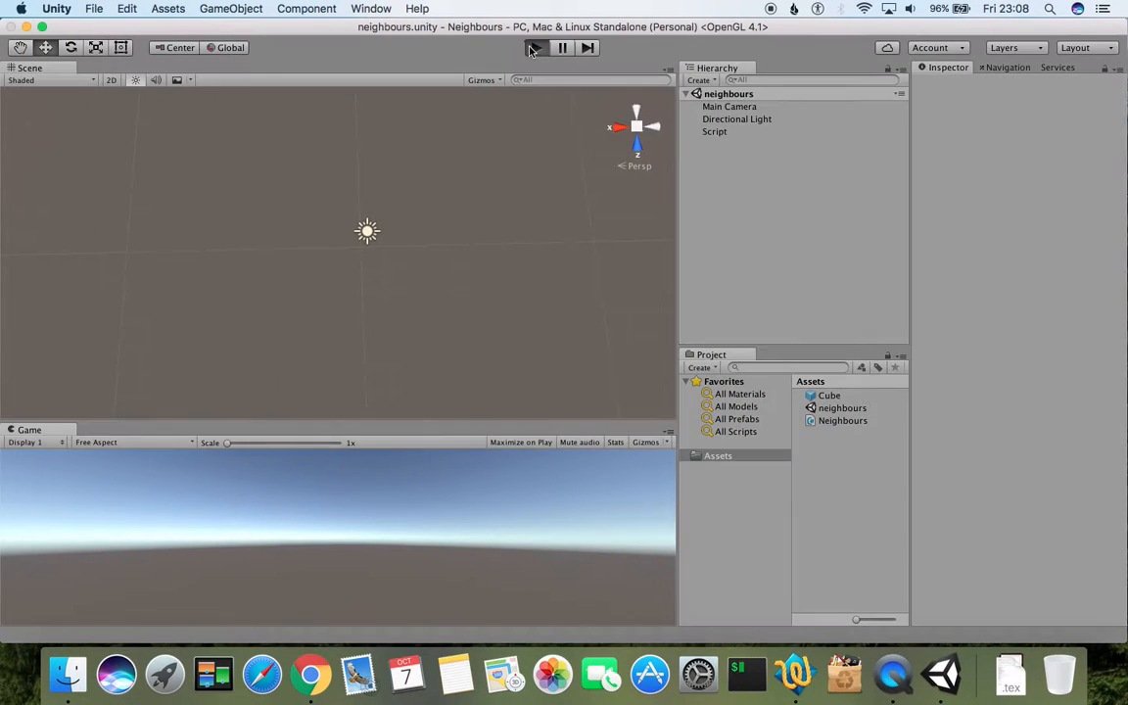
- Play the scene so the Console logs ten distances, mostly repeated values like 1.901889
left_click(532, 47)
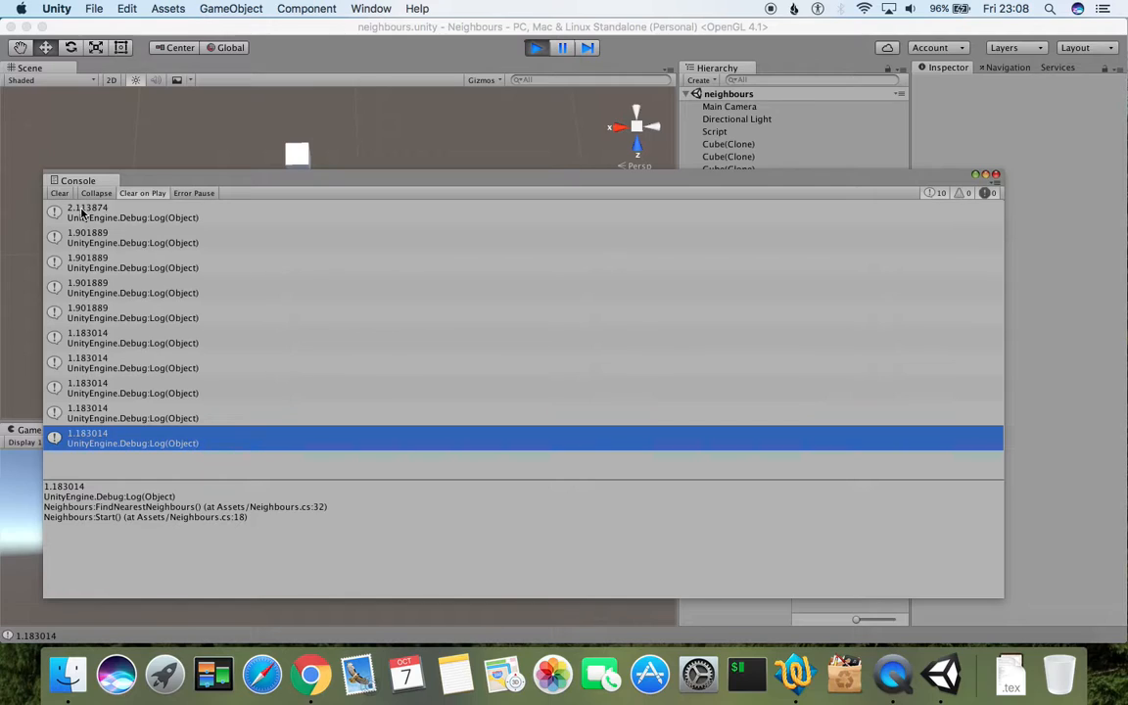
mouse_move(86, 265)
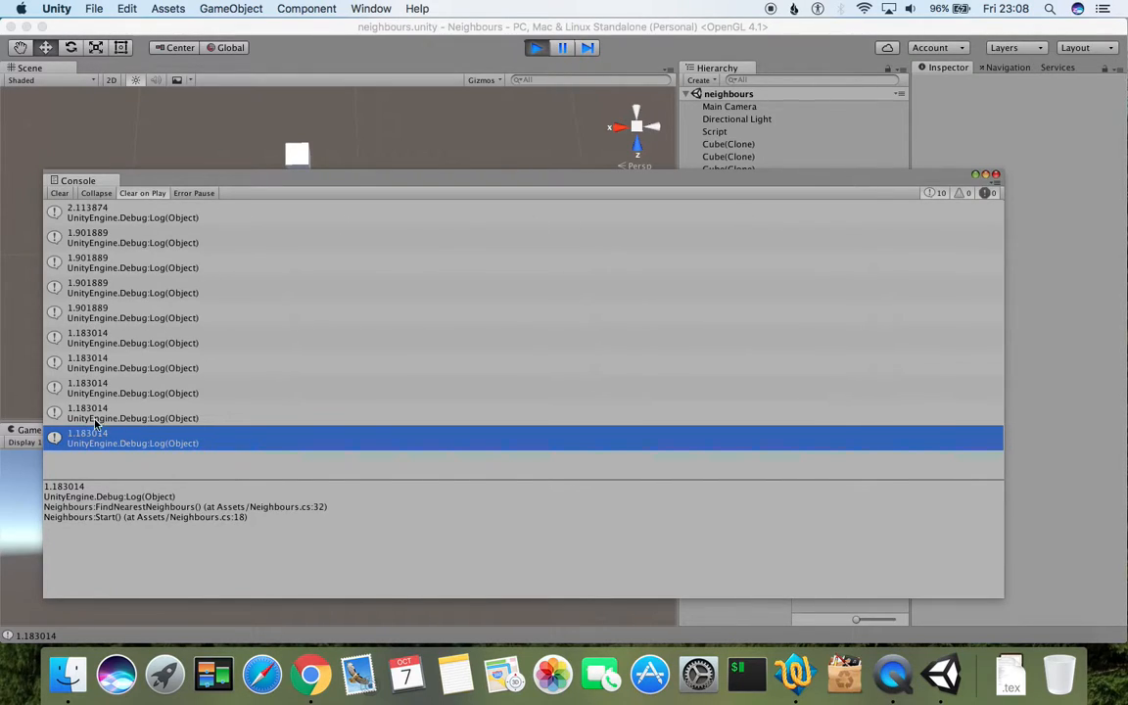
mouse_move(116, 387)
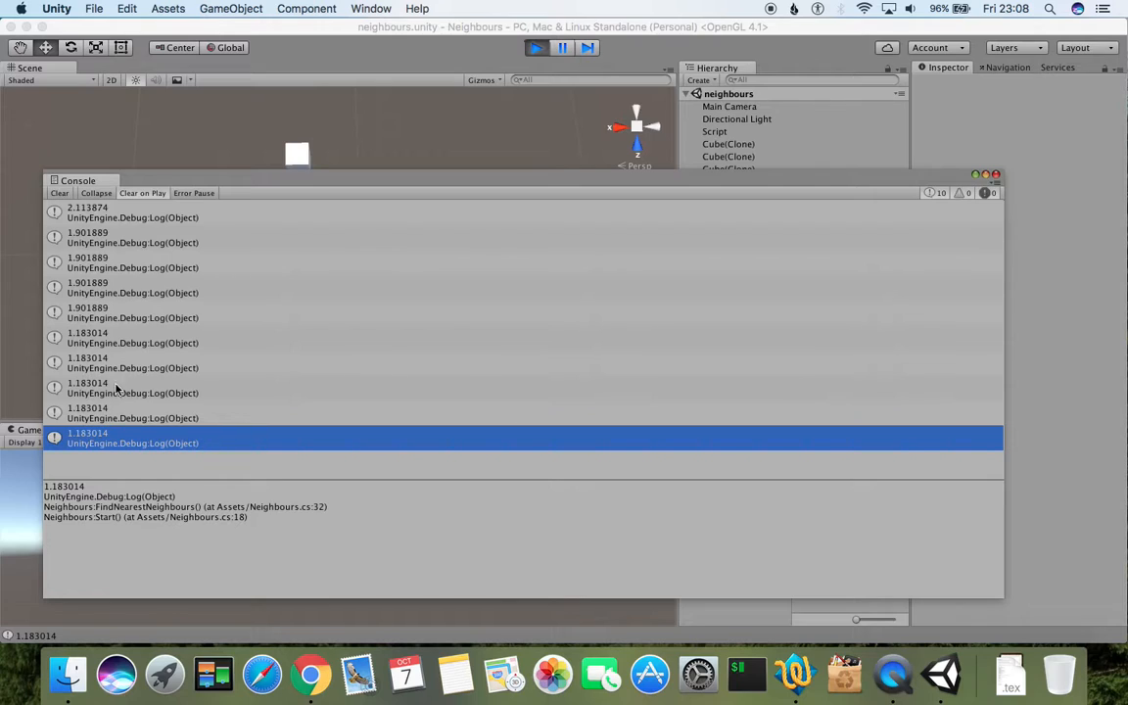
mouse_move(124, 278)
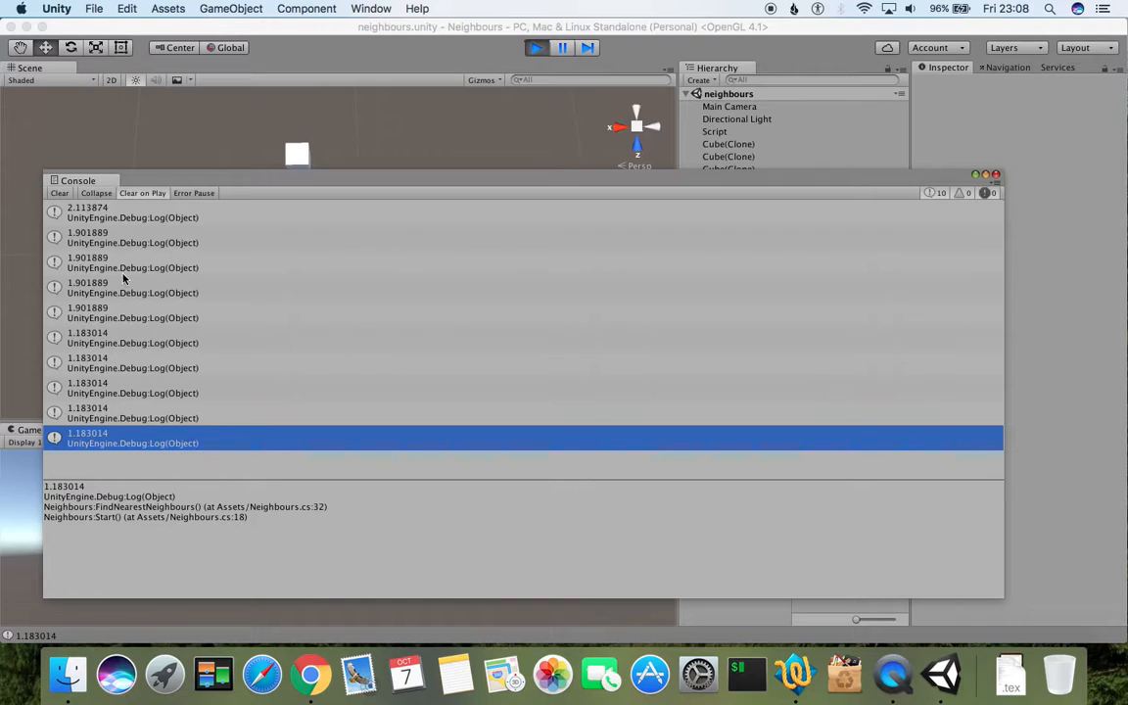
mouse_move(760, 262)
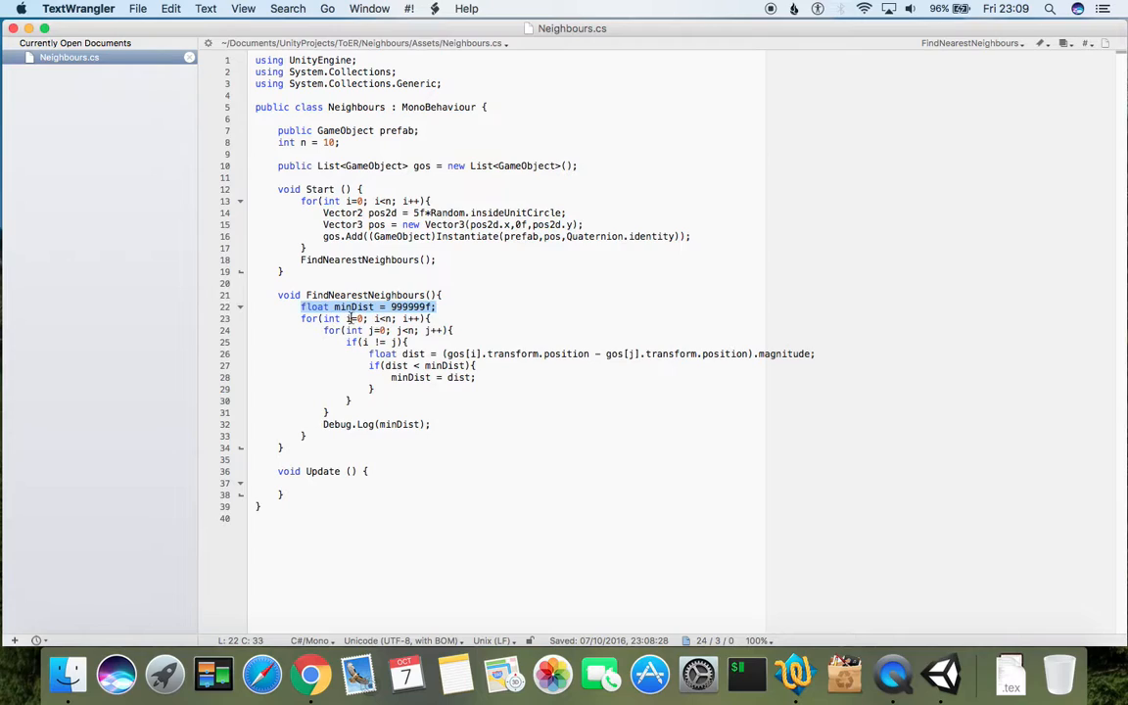
- Move 'float minDist = 999999f;' inside the outer for loop so each cube resets its distance
key("Delete")
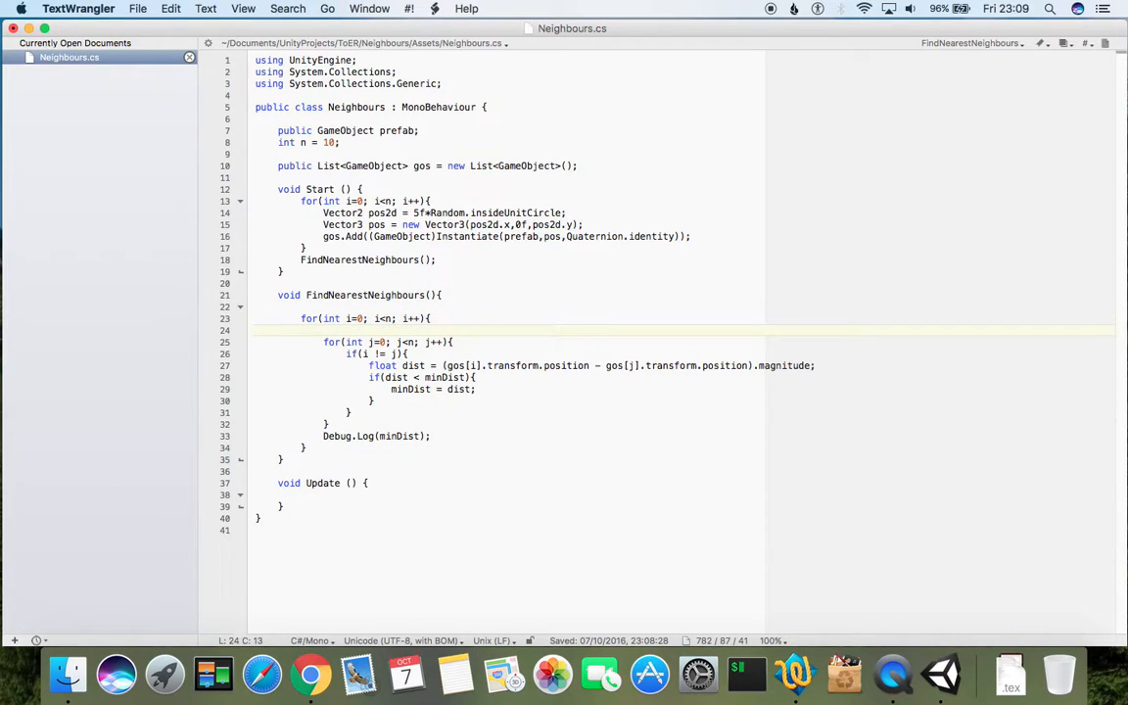
type("float minDist = 999999f;")
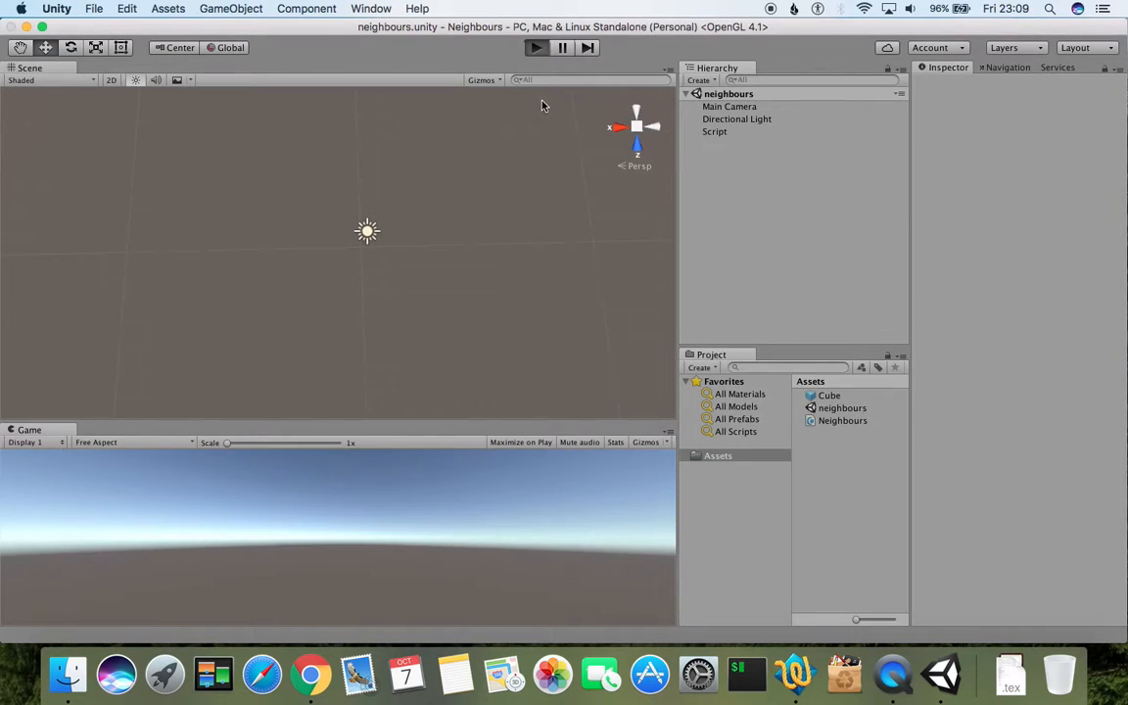
- Replay the scene to log varied per-cube distances like 0.4011069, then return to TextWrangler
left_click(536, 47)
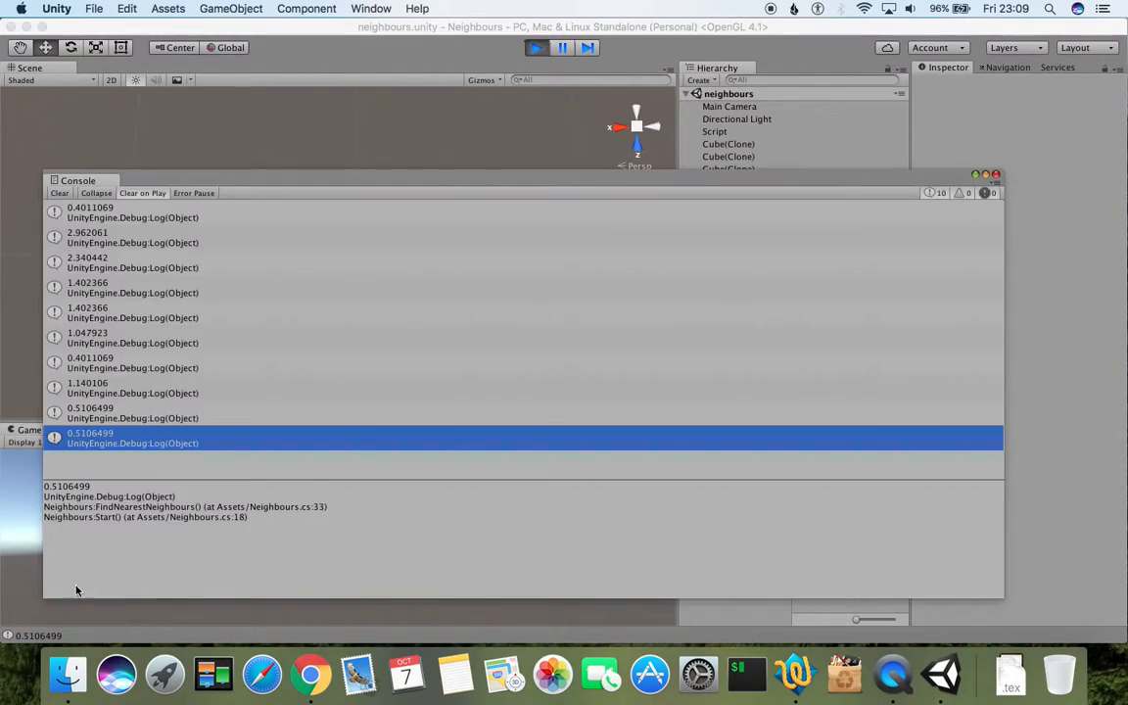
mouse_move(87, 213)
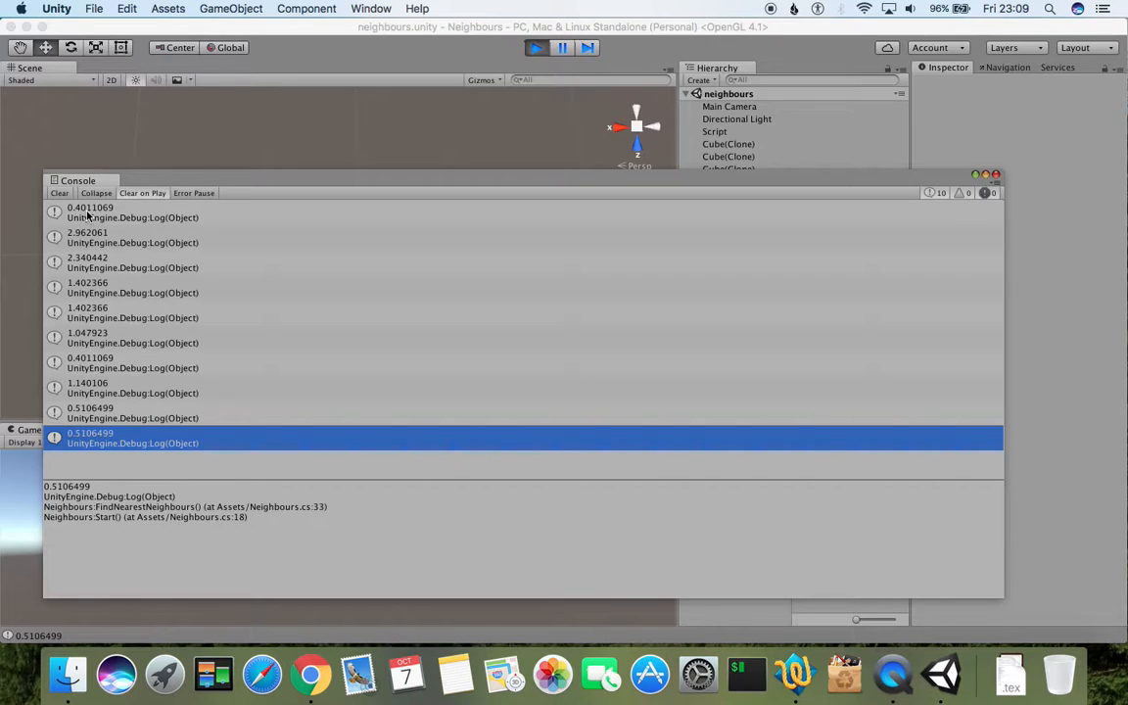
mouse_move(86, 267)
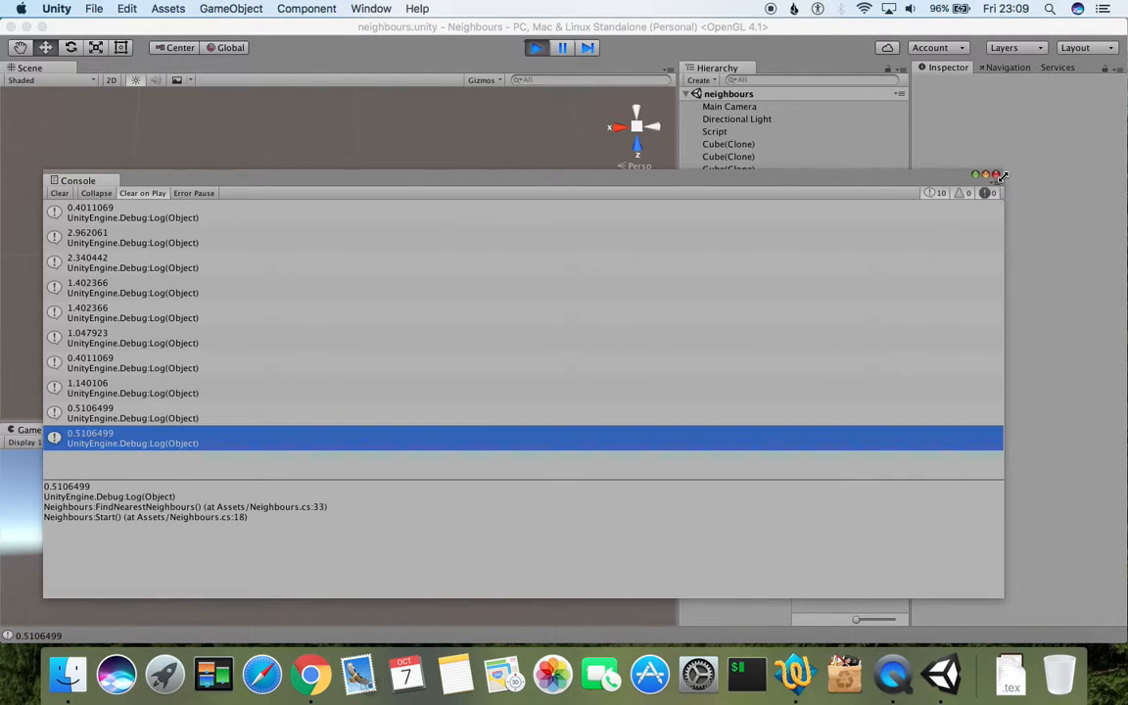
left_click(975, 176)
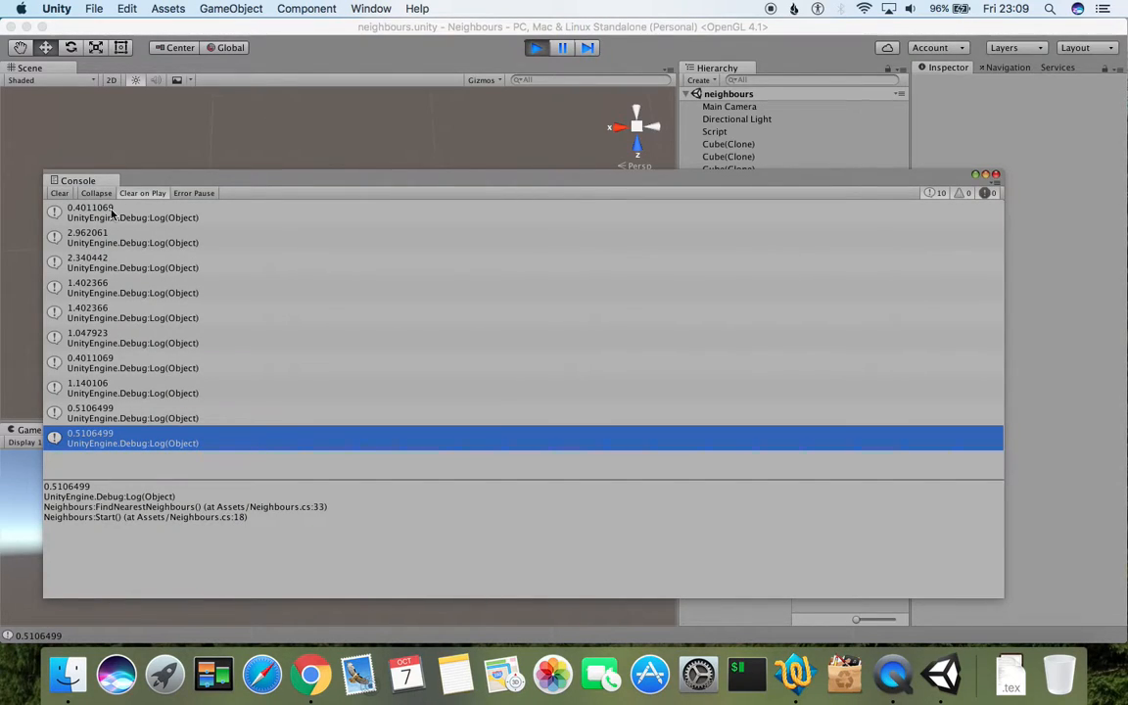
mouse_move(94, 153)
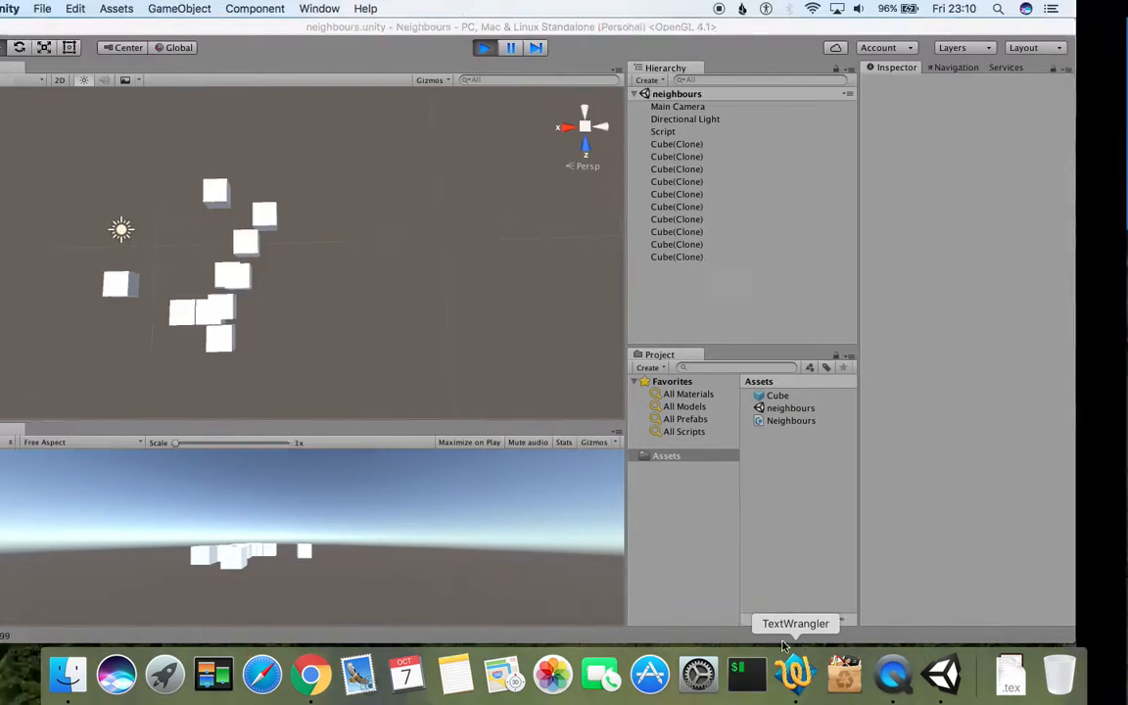
left_click(795, 673)
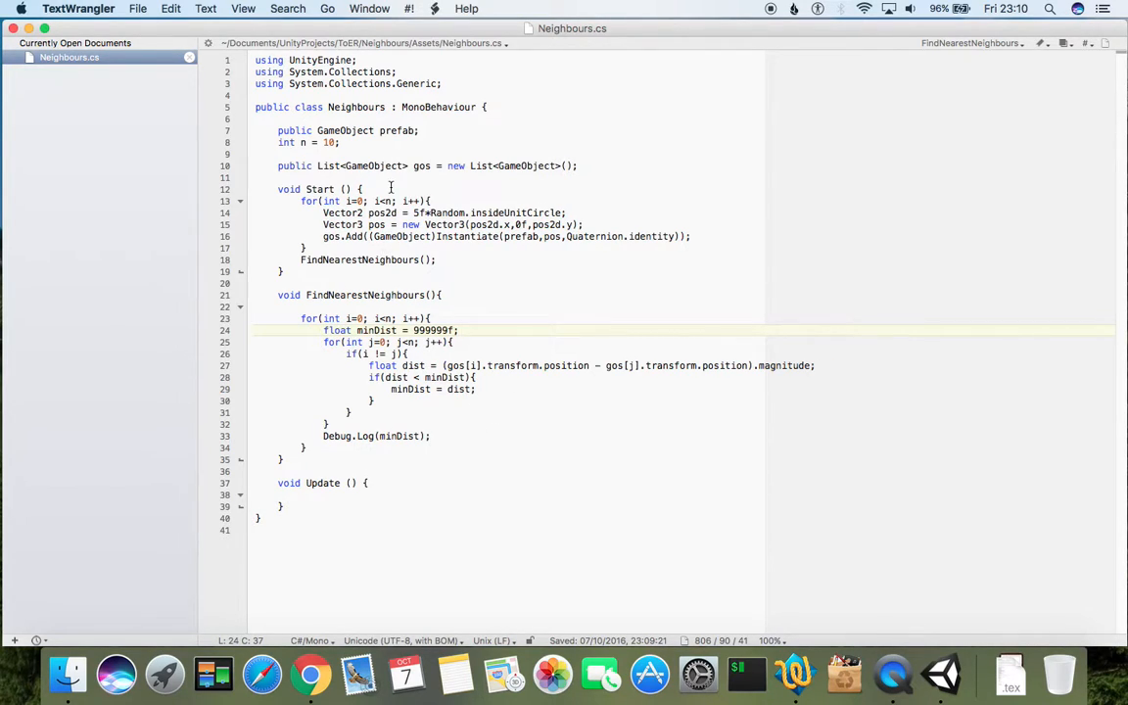
mouse_move(631, 182)
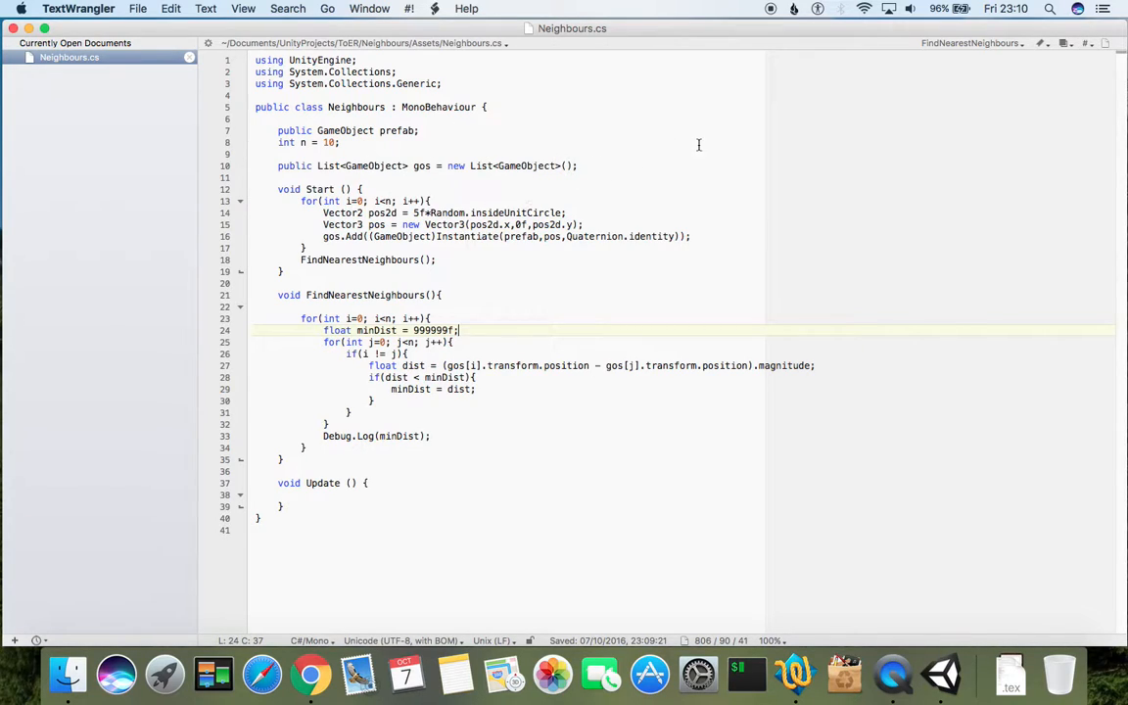
mouse_move(615, 245)
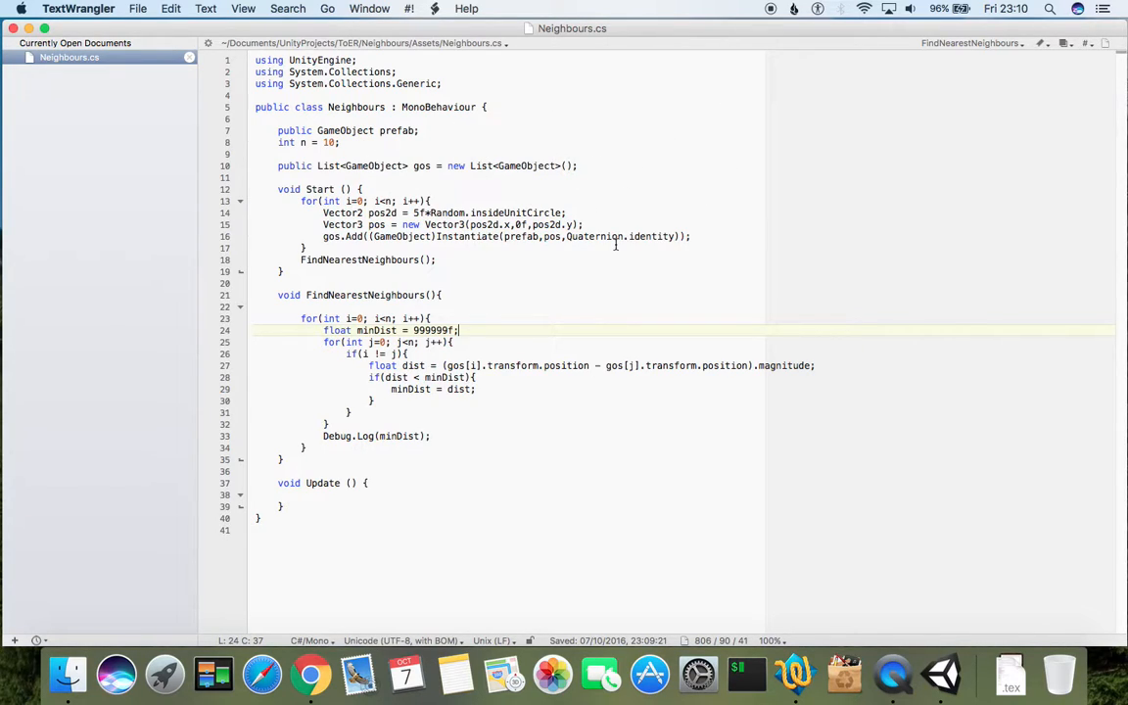
mouse_move(498, 460)
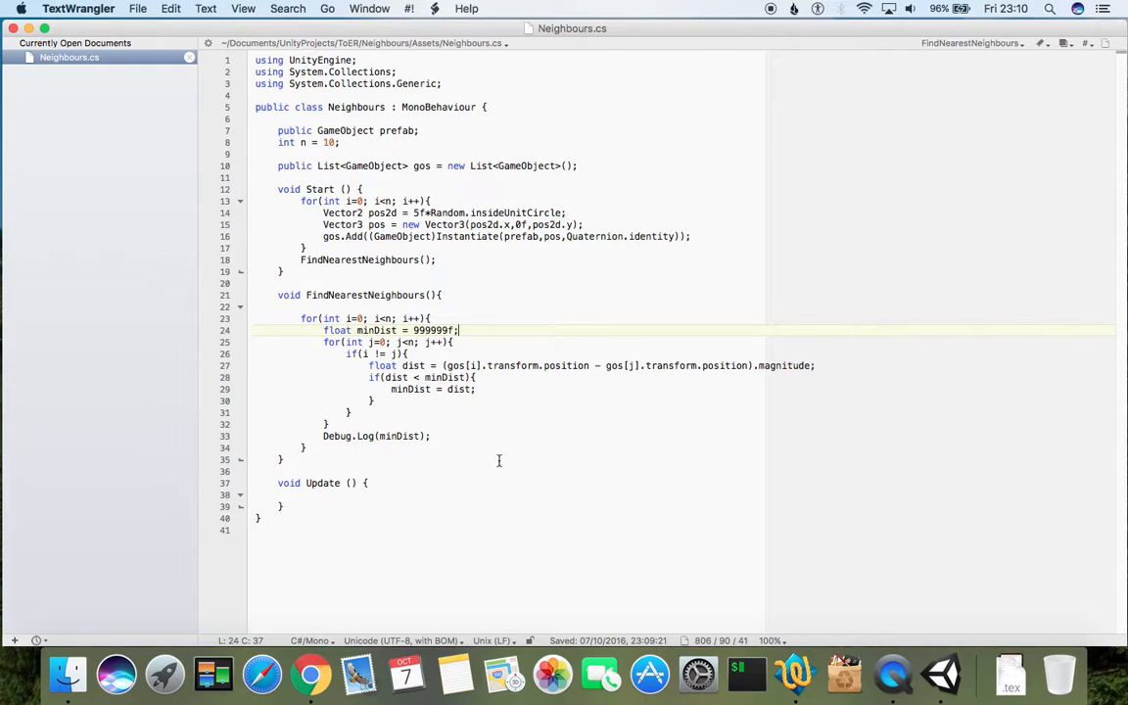
mouse_move(349, 403)
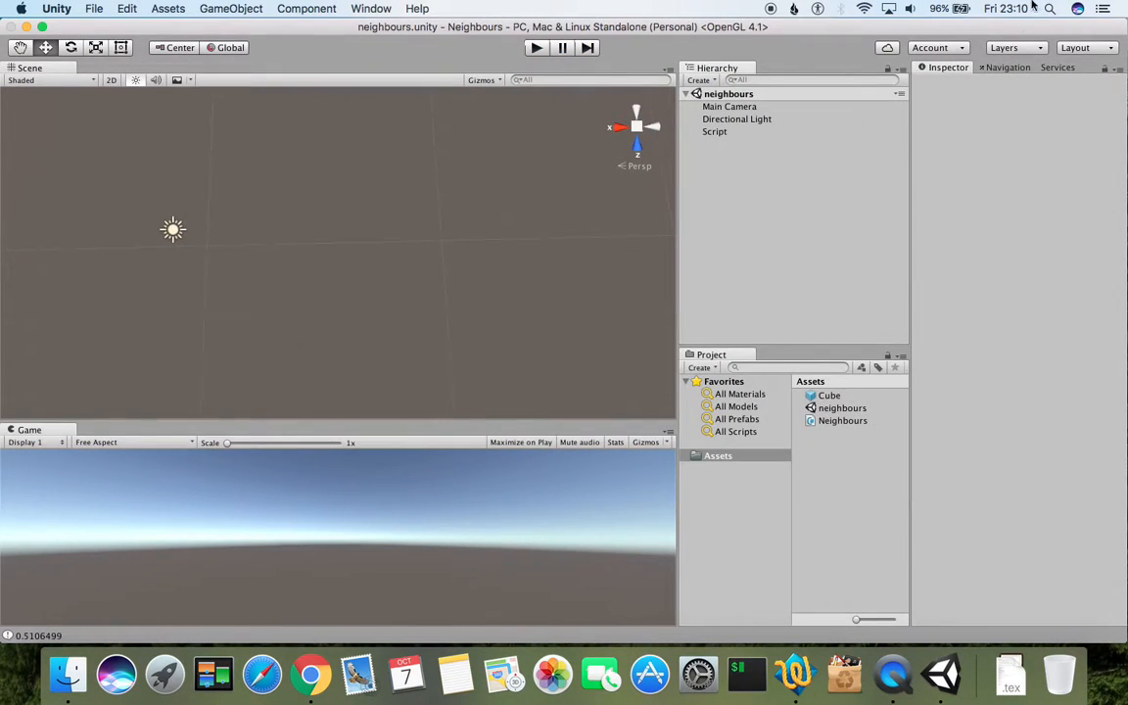
mouse_move(54, 636)
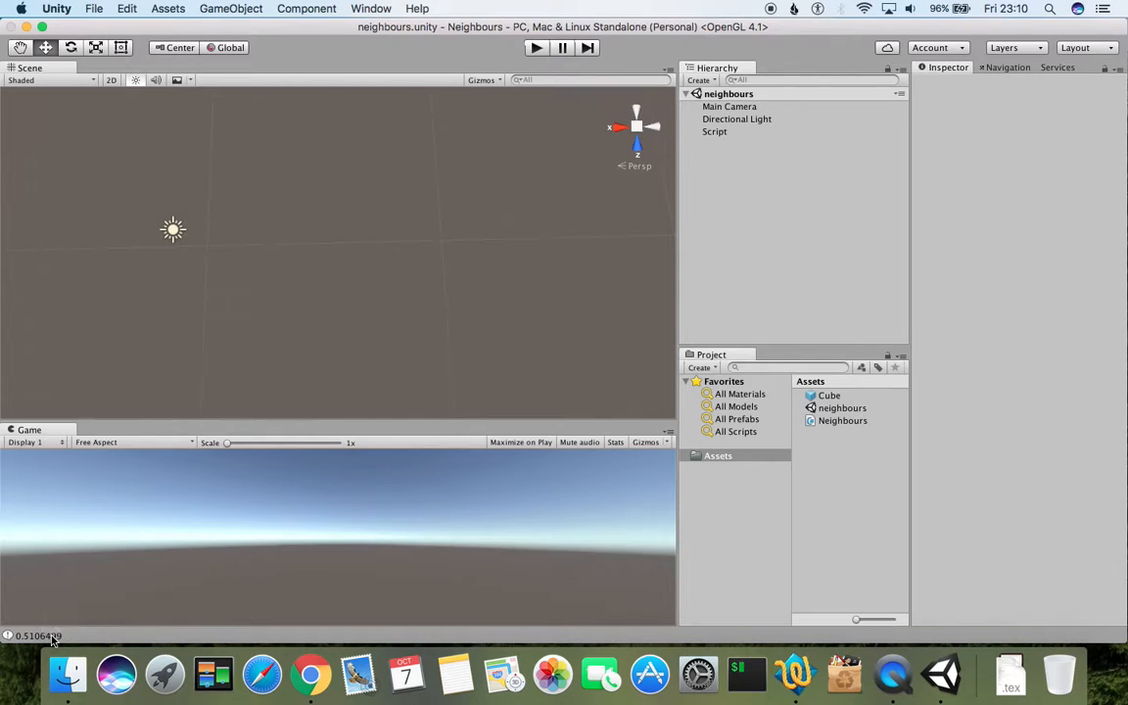
mouse_move(262, 564)
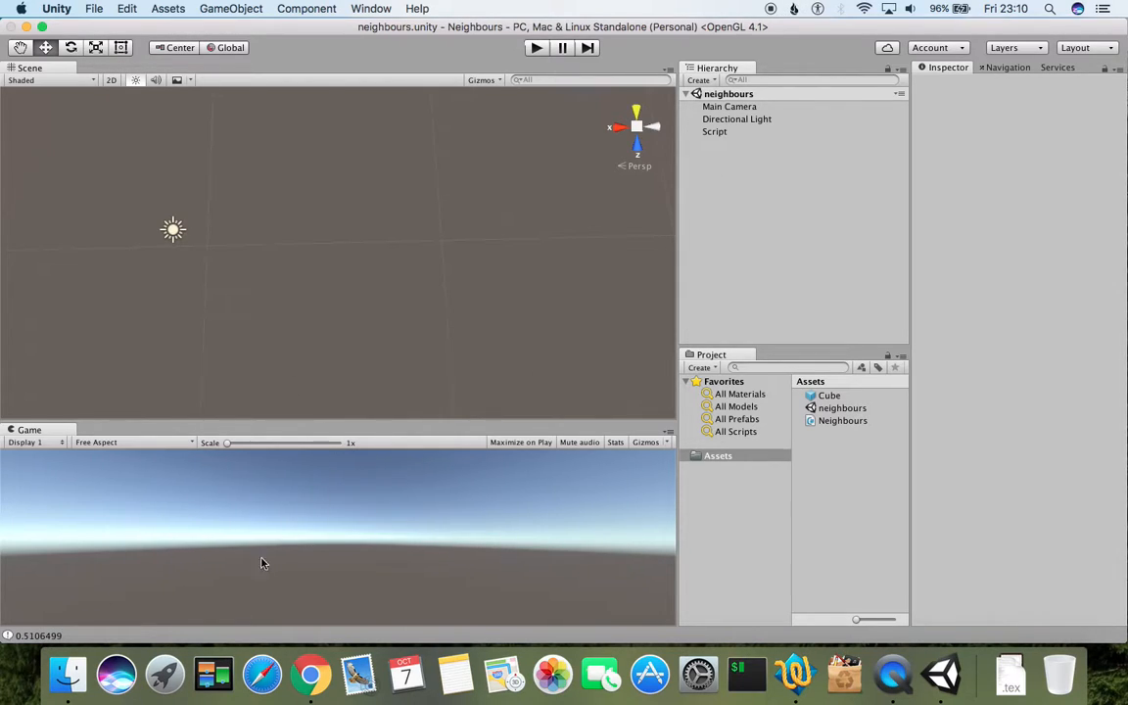